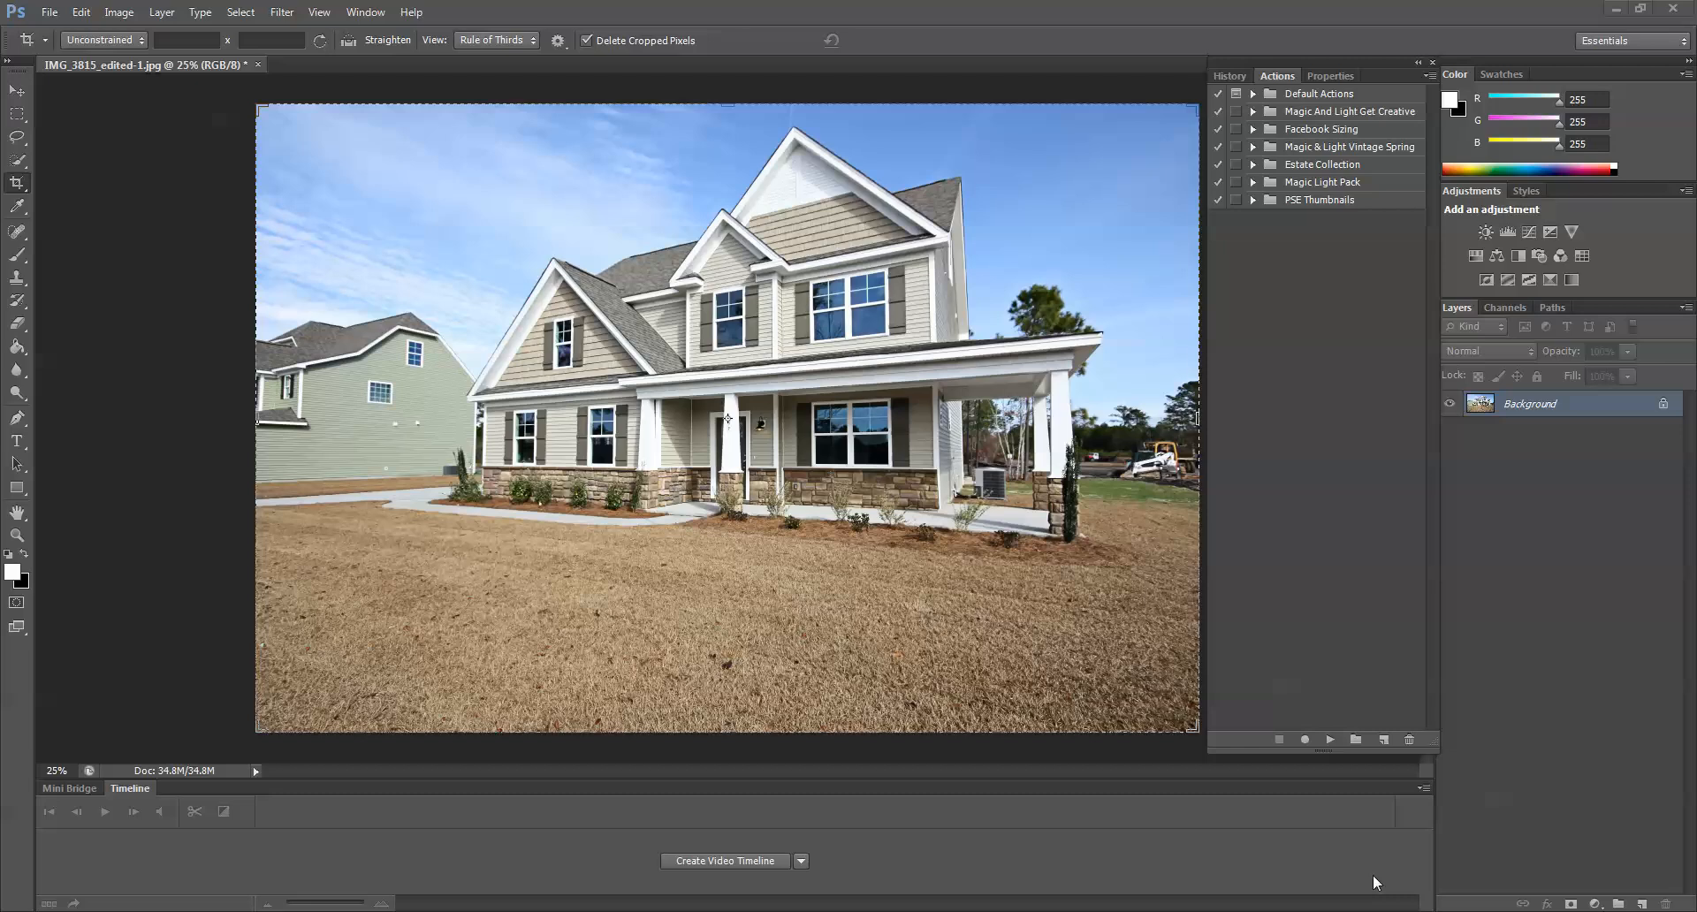
mouse_move(429, 281)
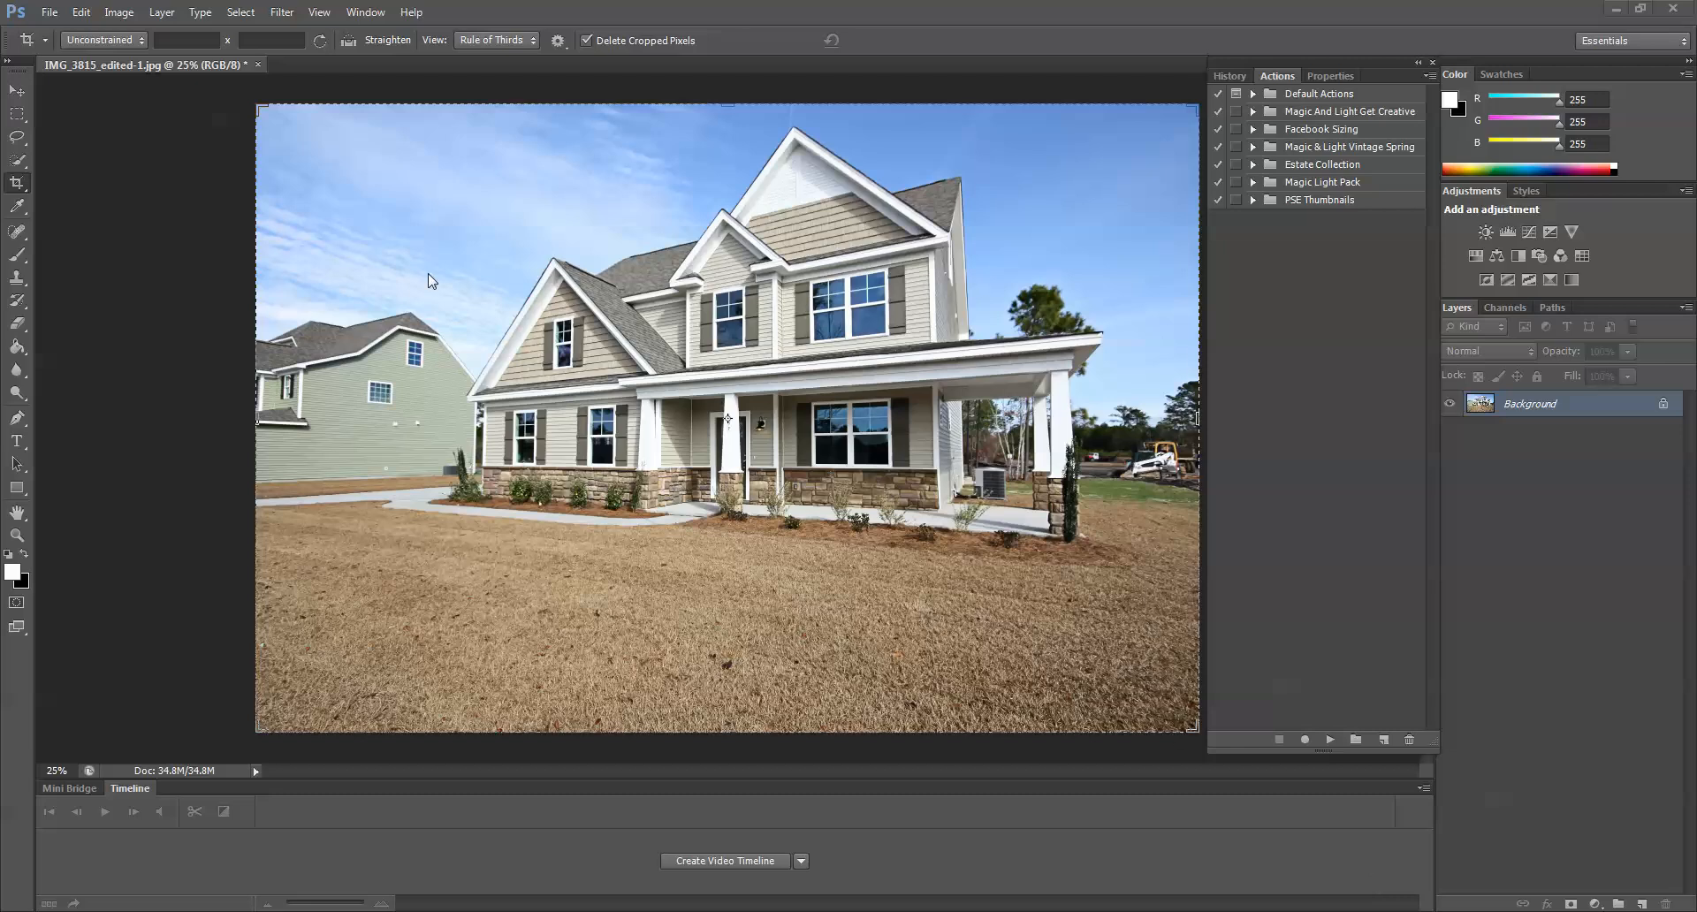
mouse_move(1165, 609)
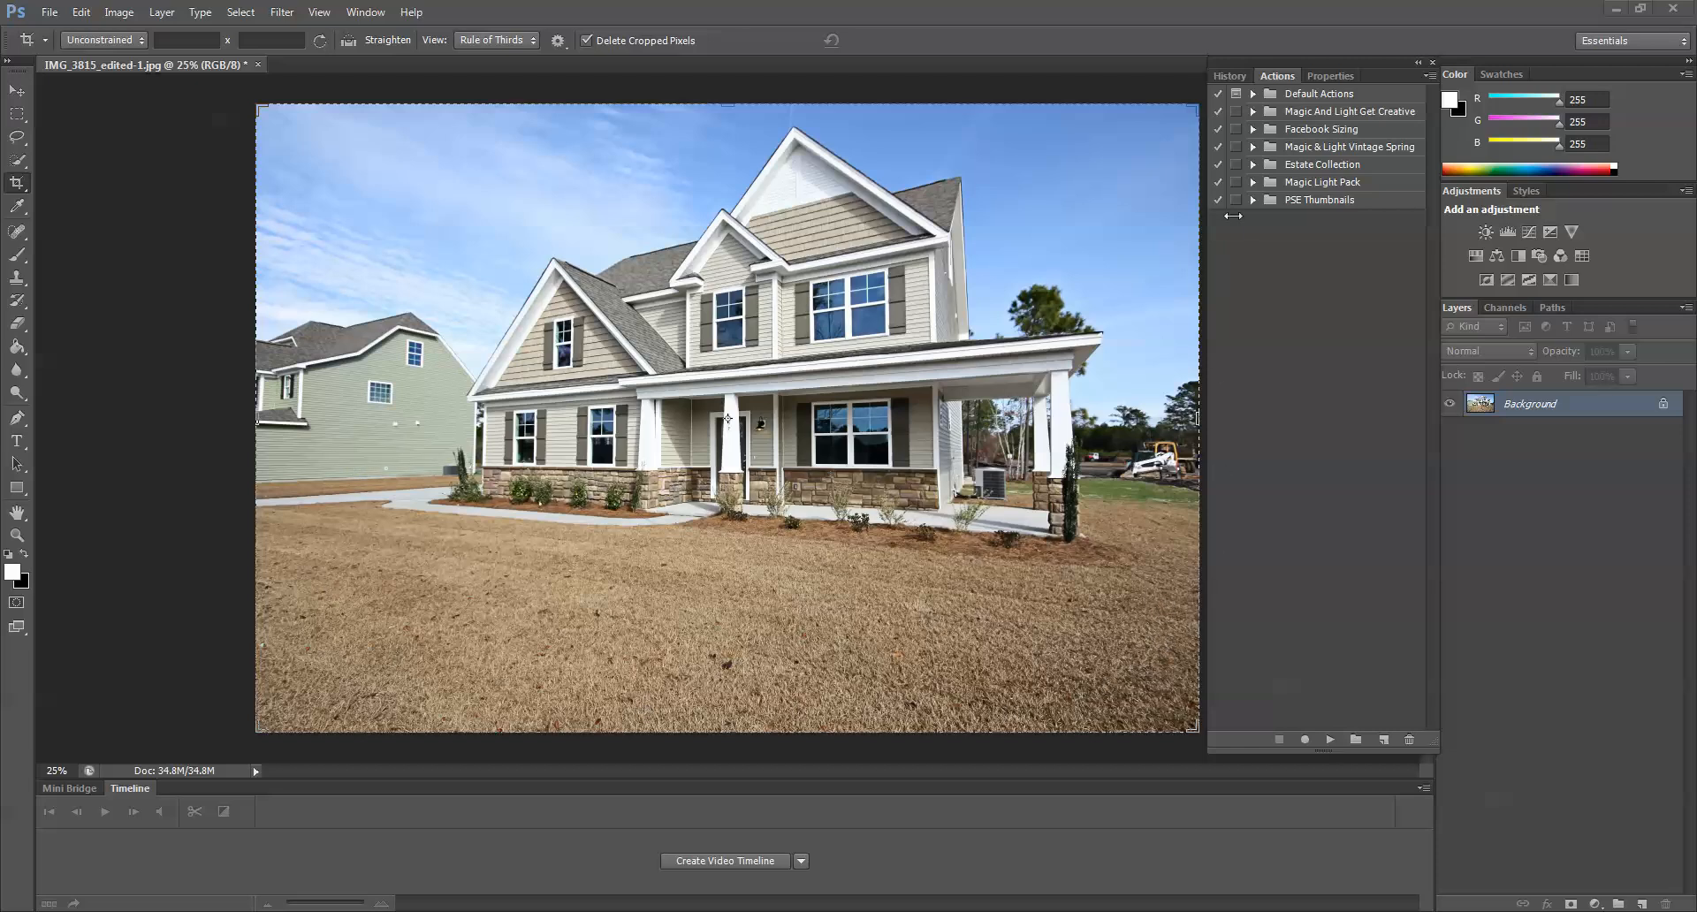
mouse_move(1257, 327)
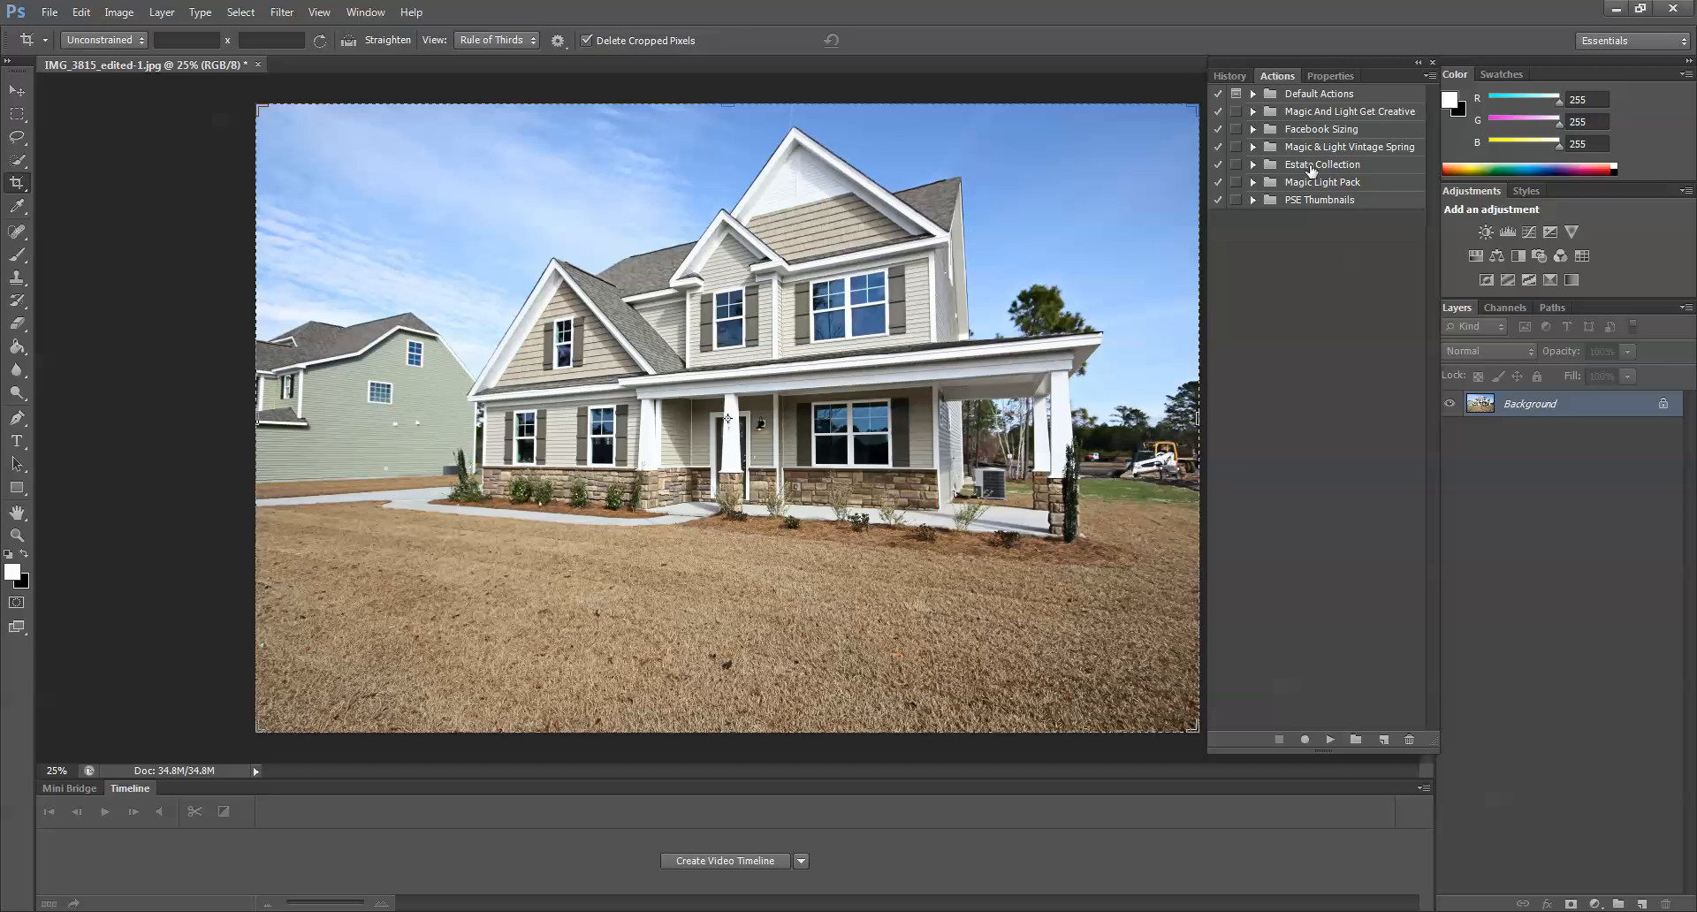
Expand the Estate Collection set in the Actions panel to list its actions
click(1323, 163)
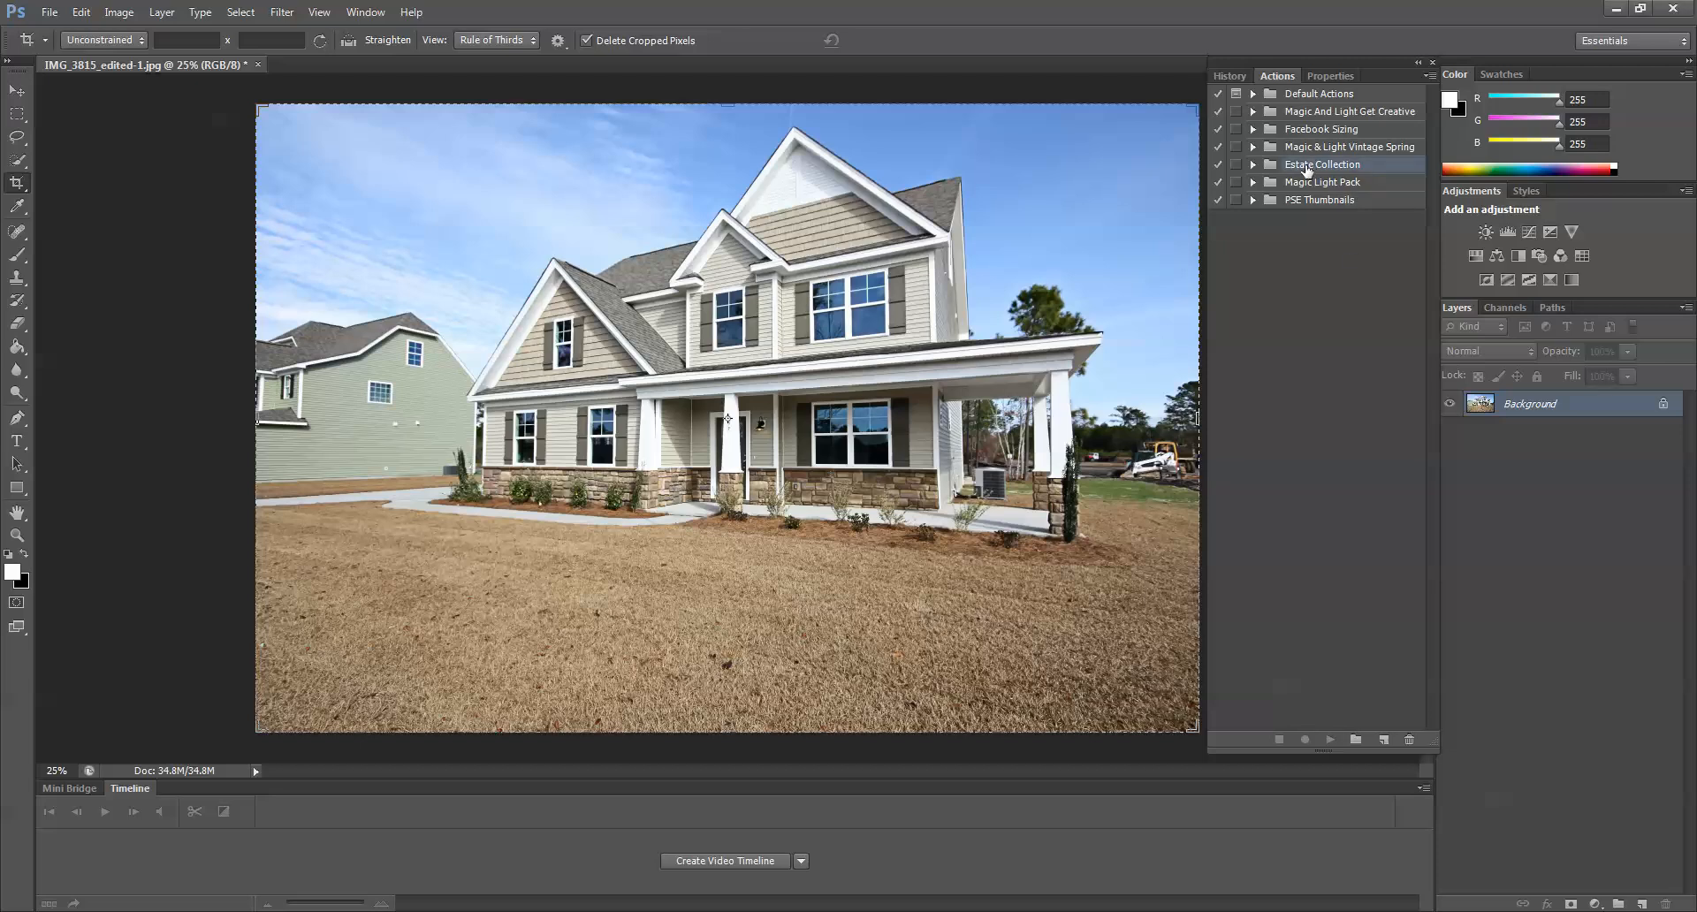
mouse_move(1303, 171)
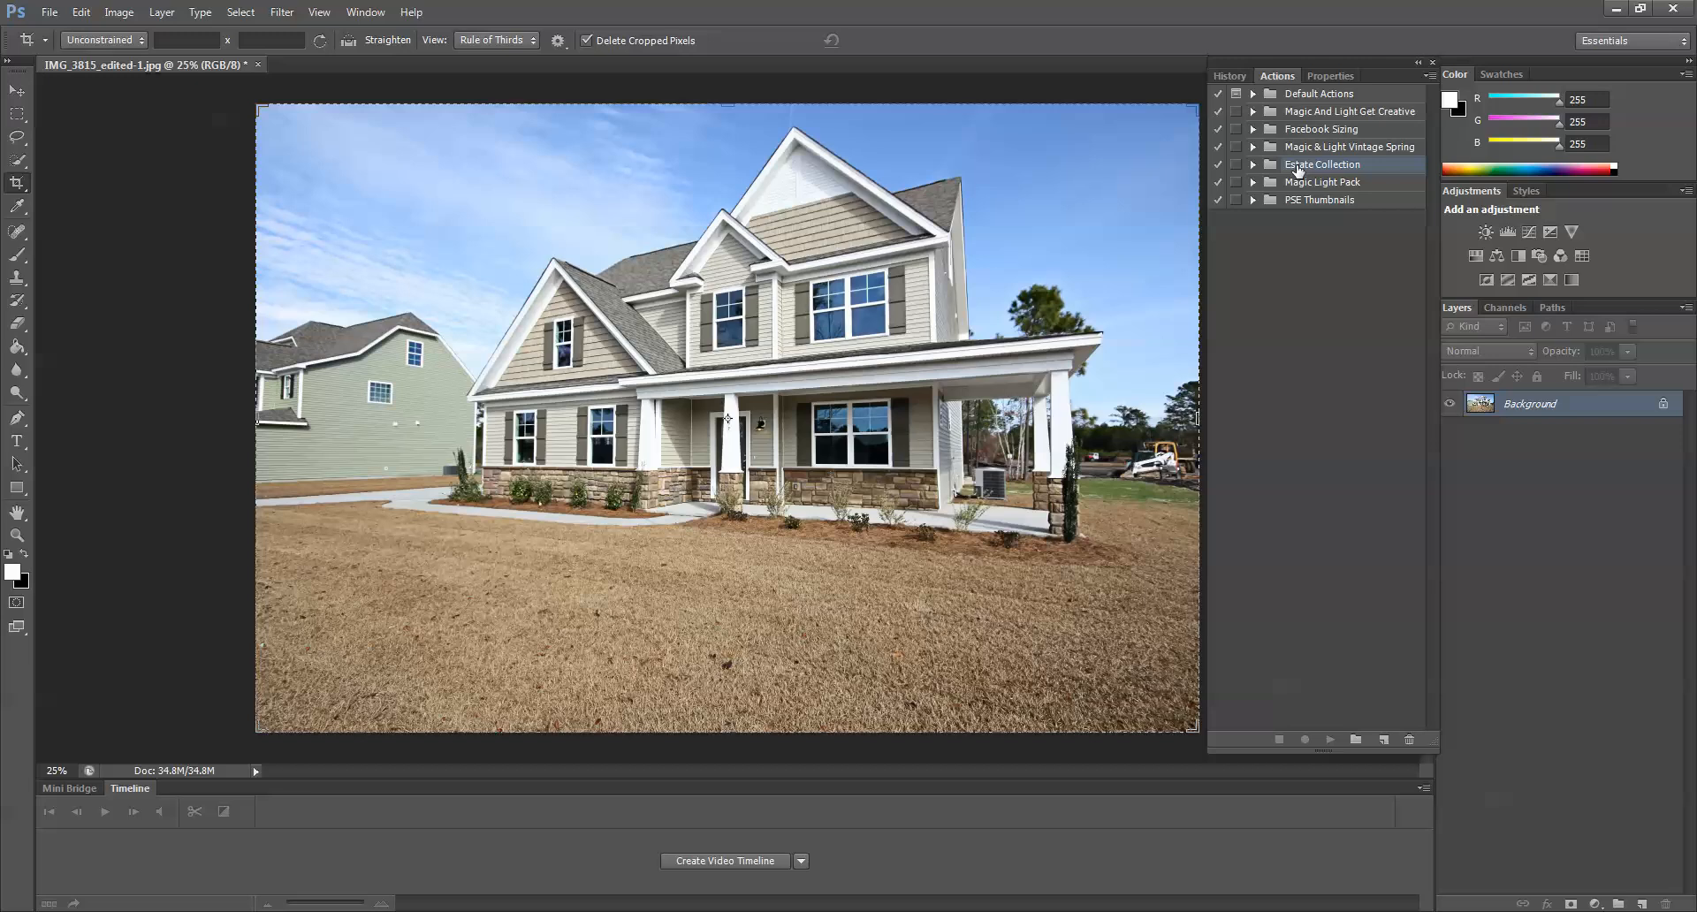
click(1253, 168)
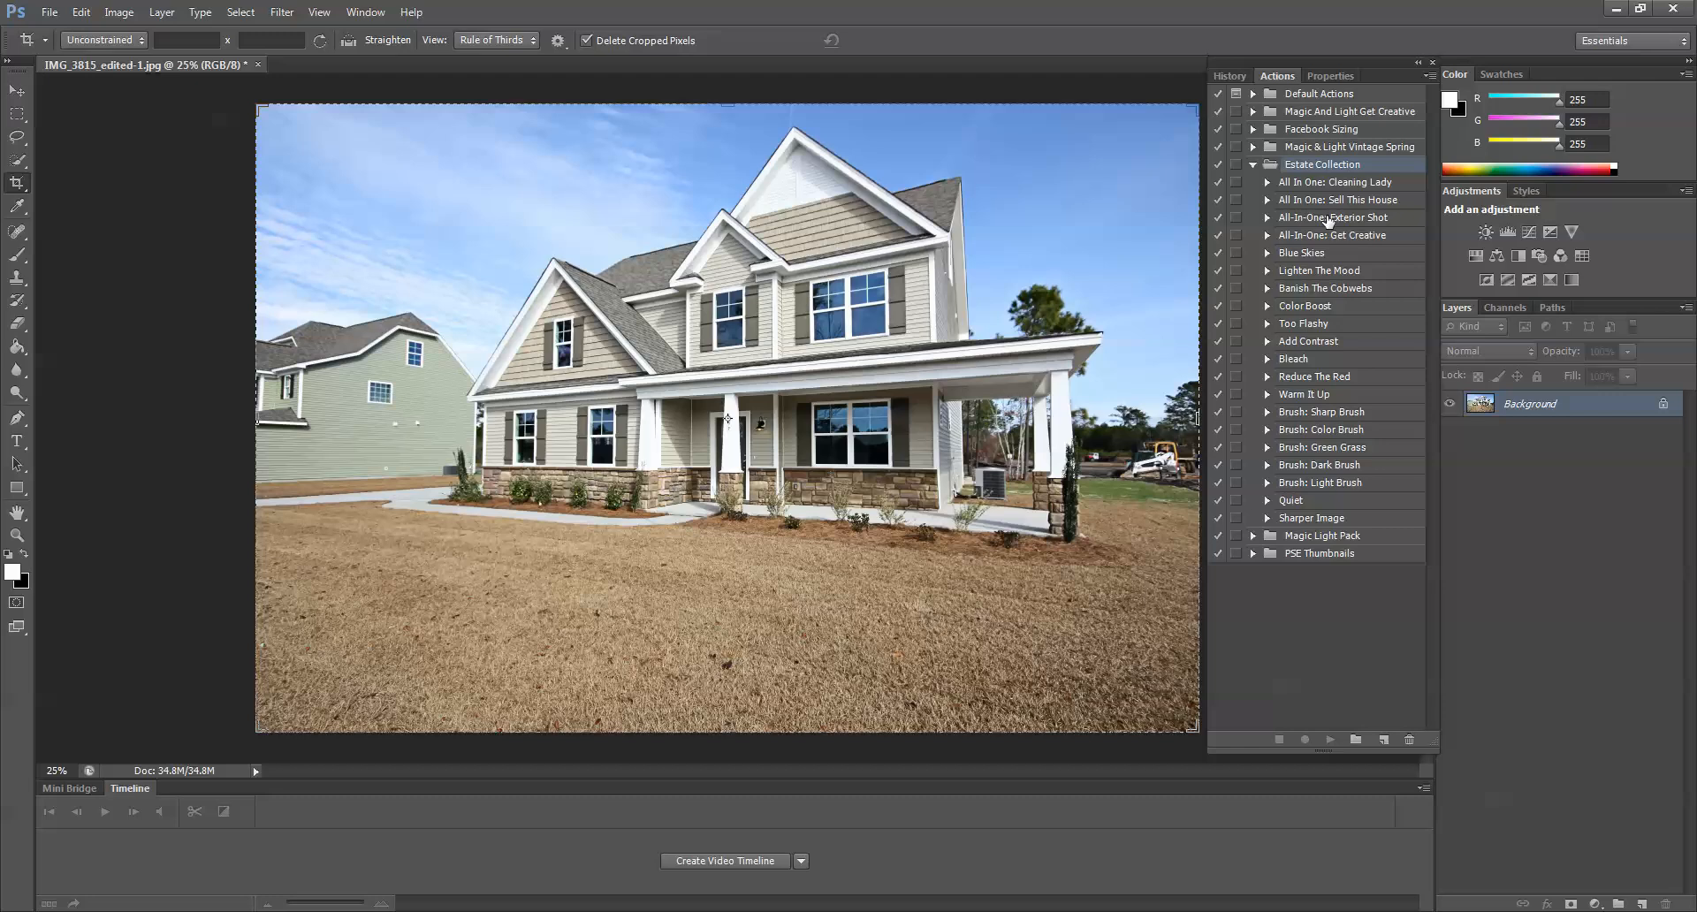
Run the All-In-One: Exterior Shot action on the house photo
click(1331, 218)
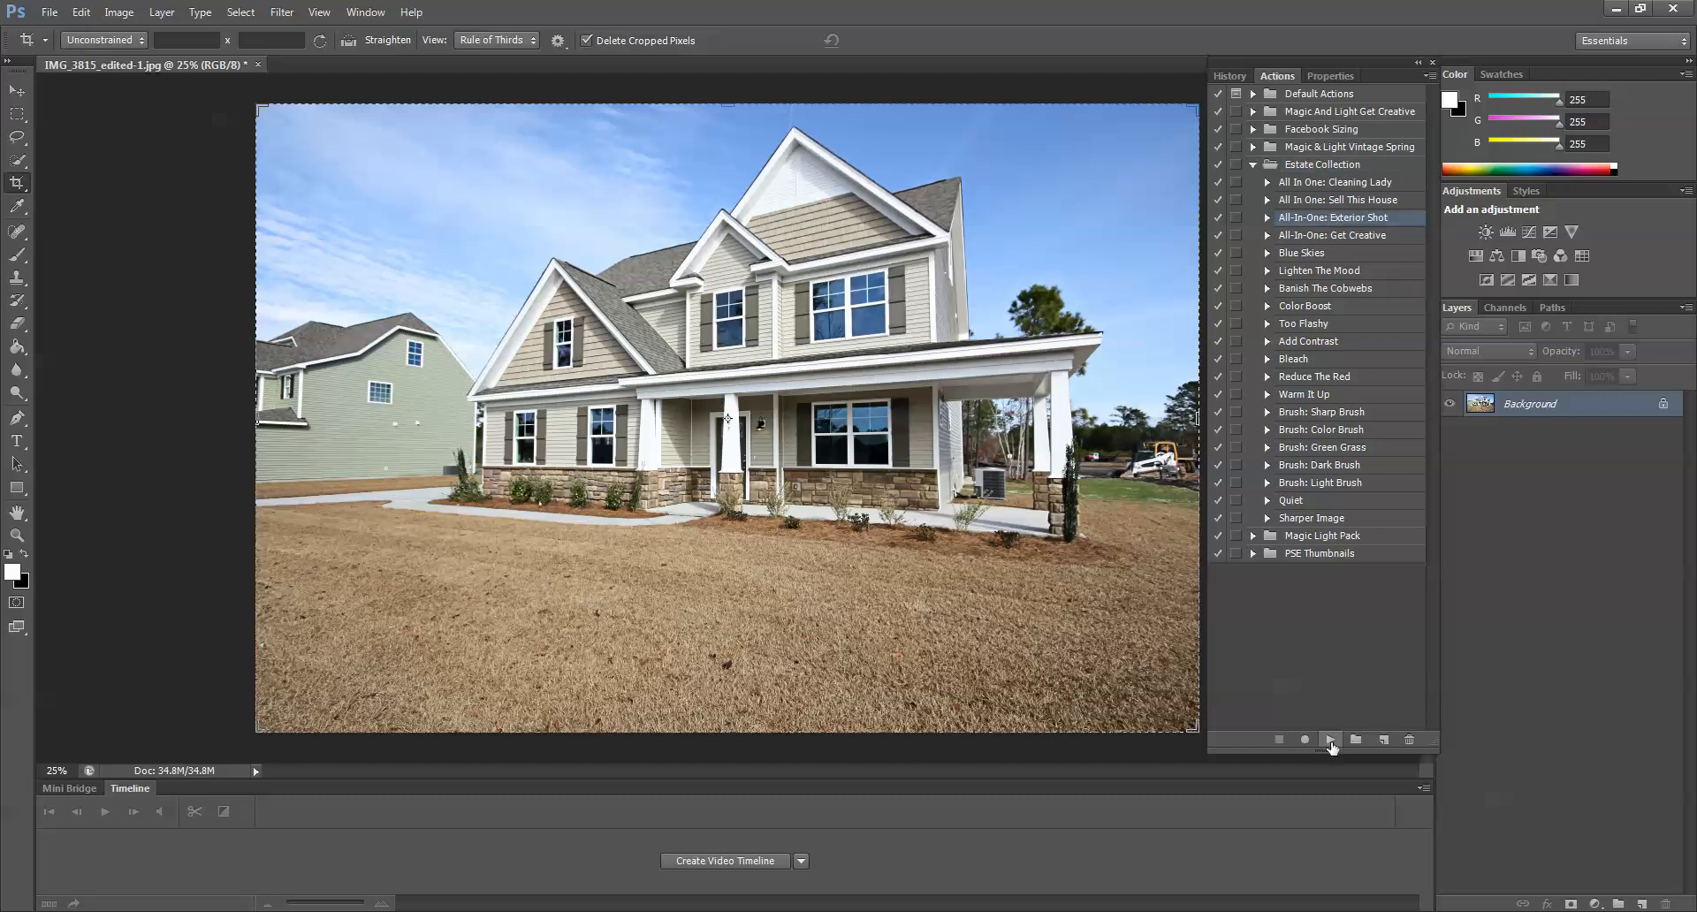
click(1329, 741)
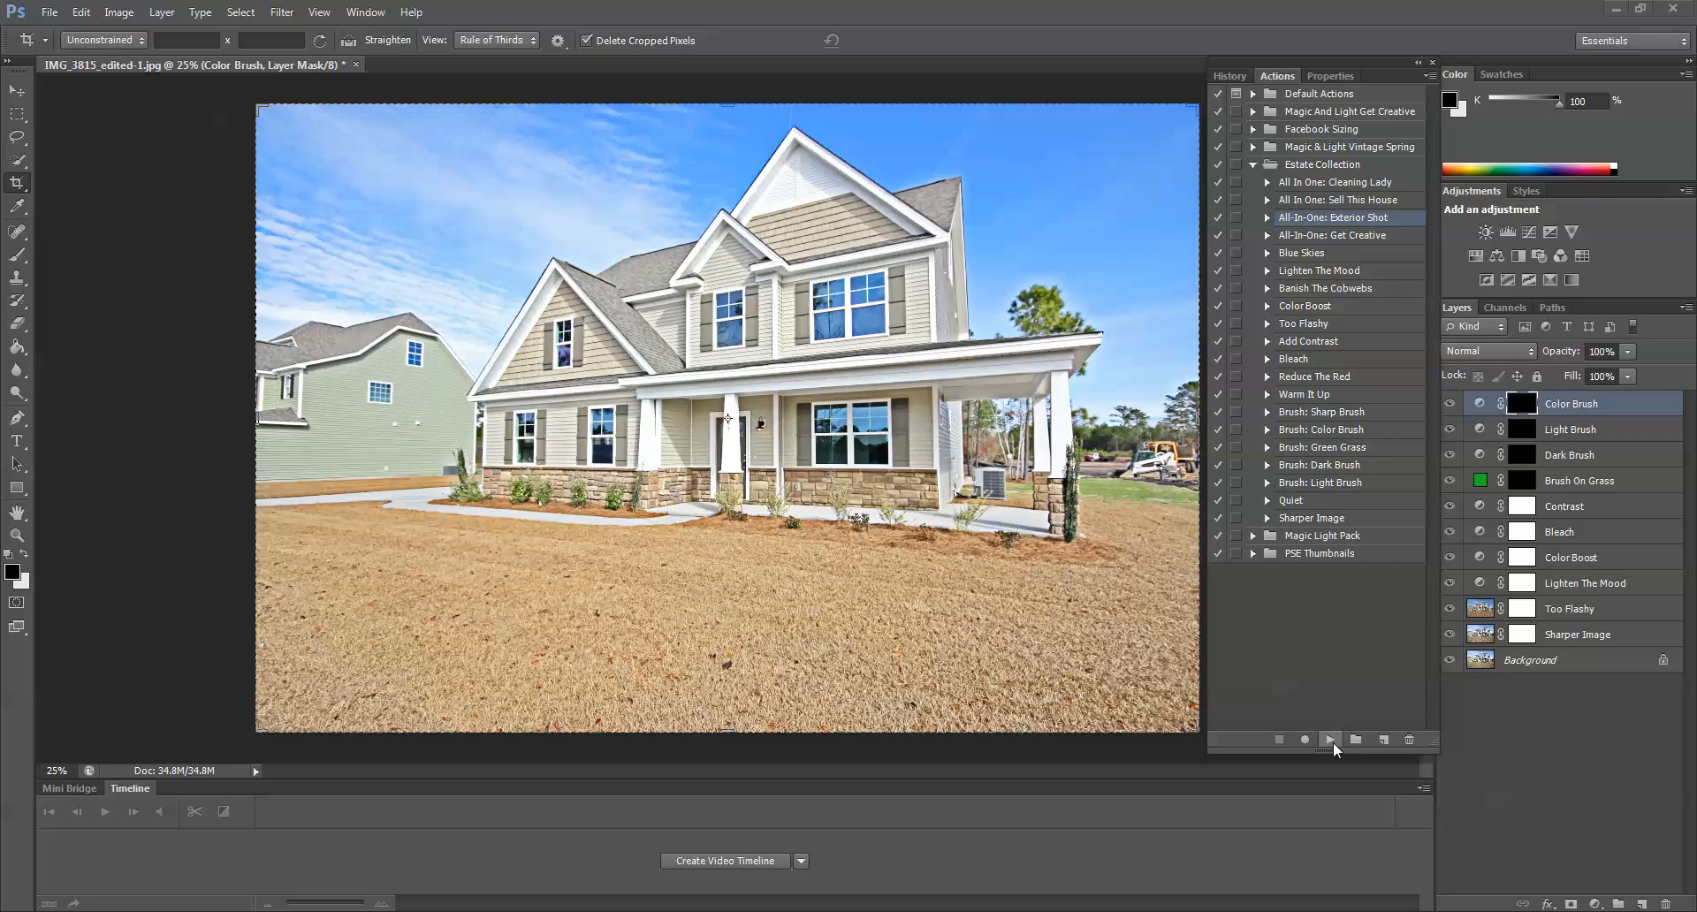
mouse_move(1333, 740)
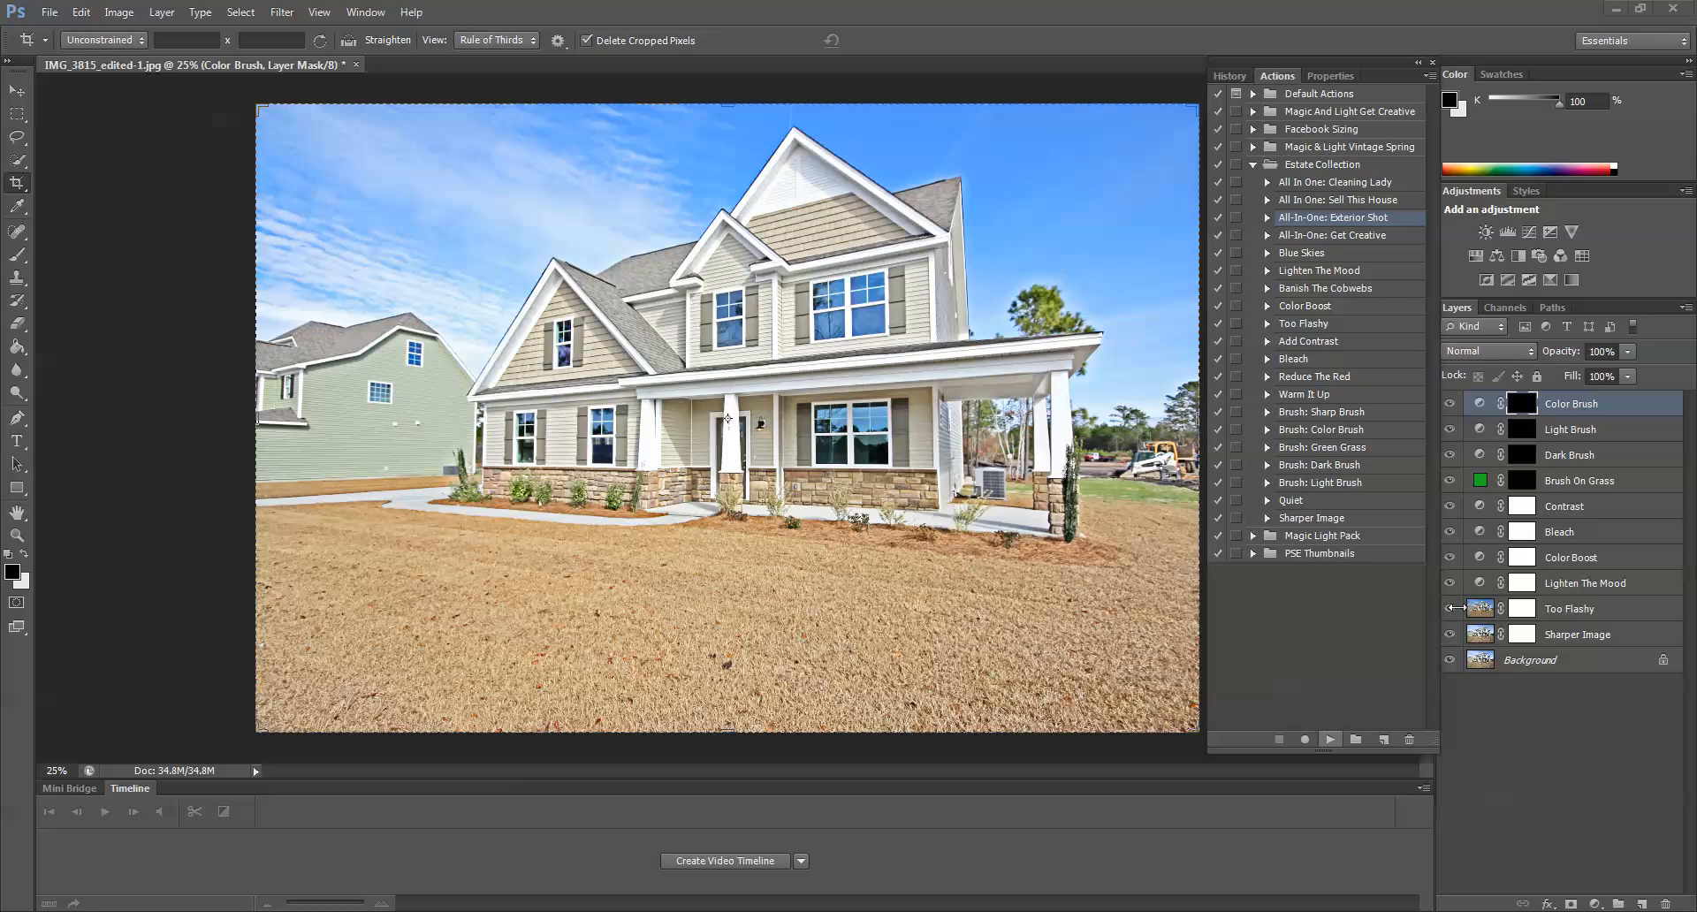
click(1569, 608)
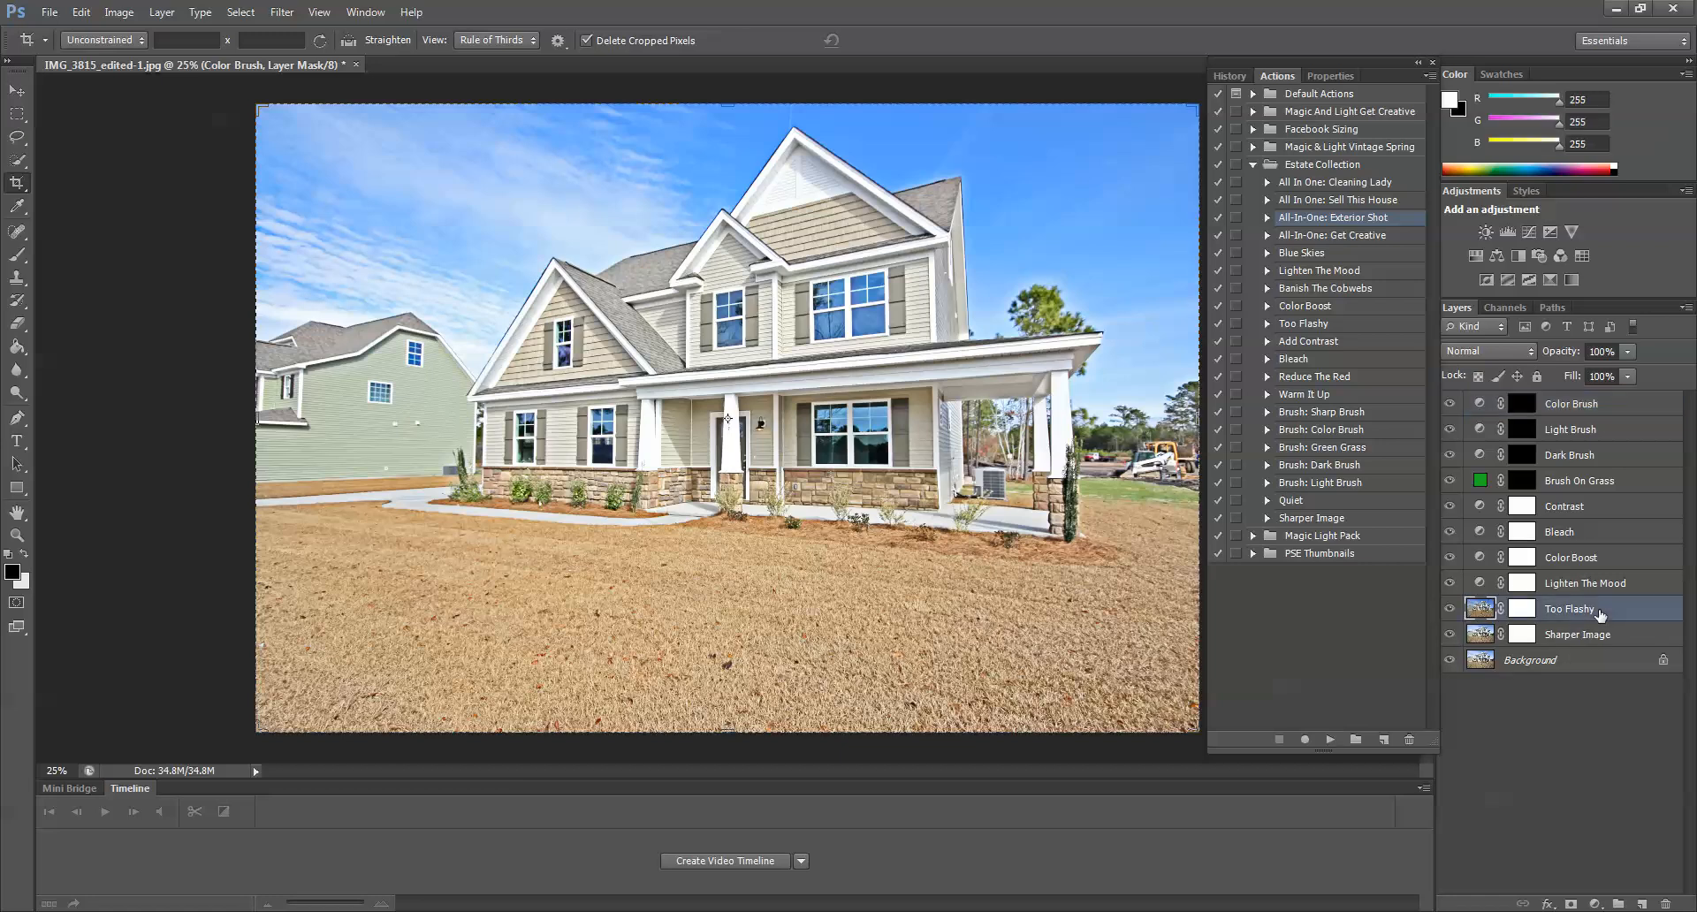
click(1448, 608)
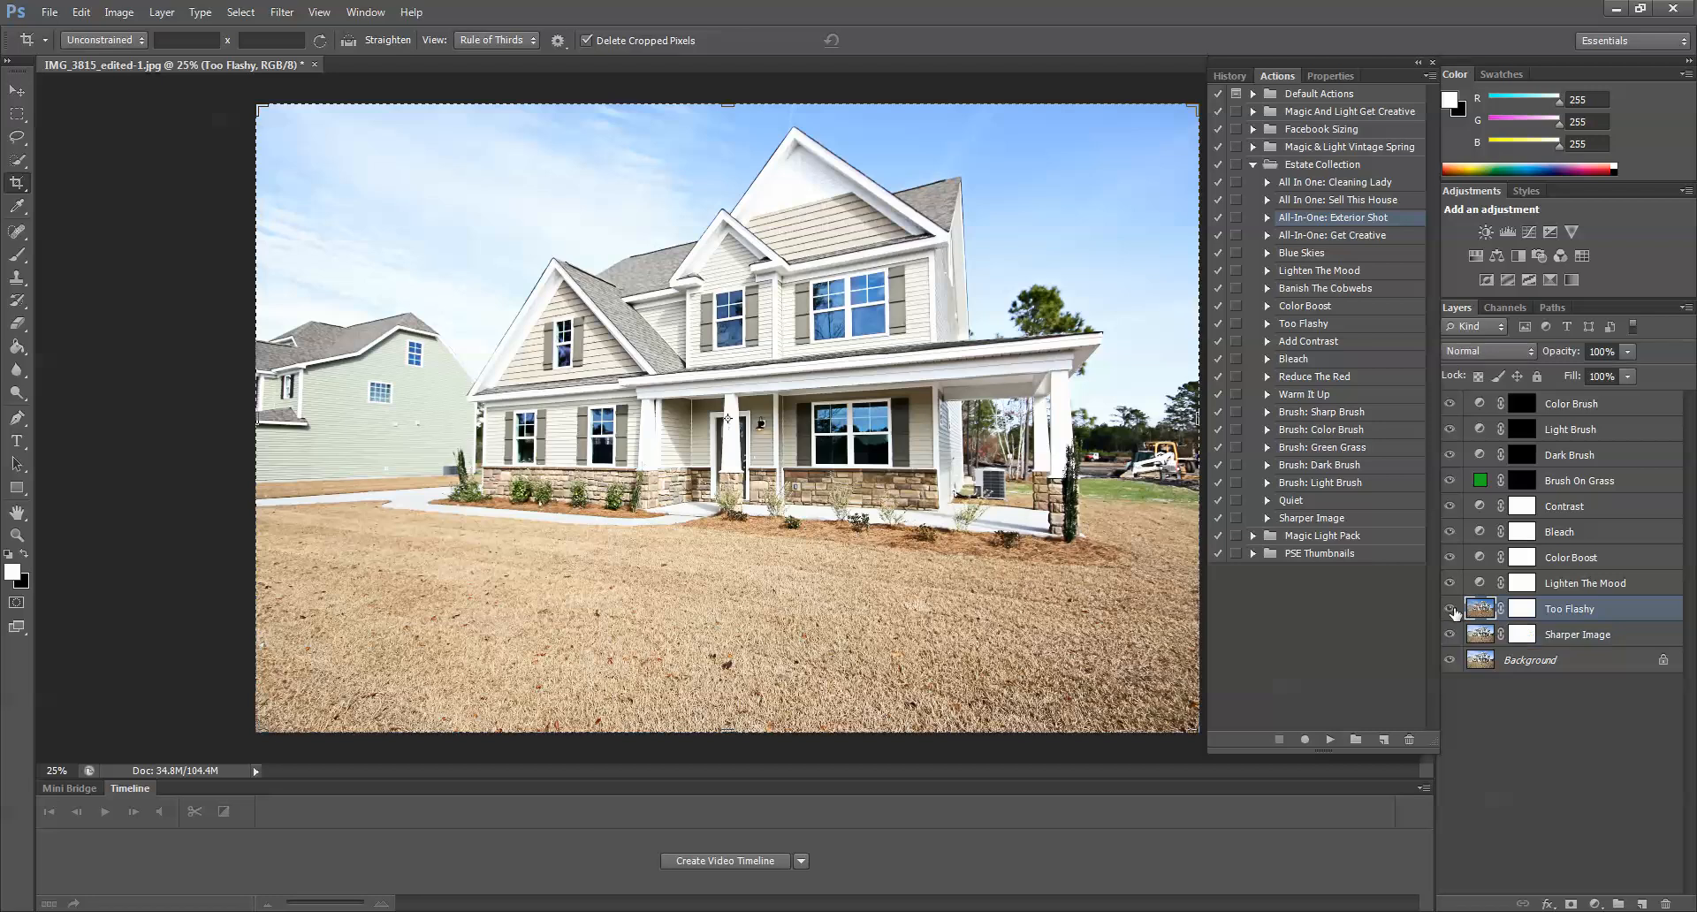
click(1447, 609)
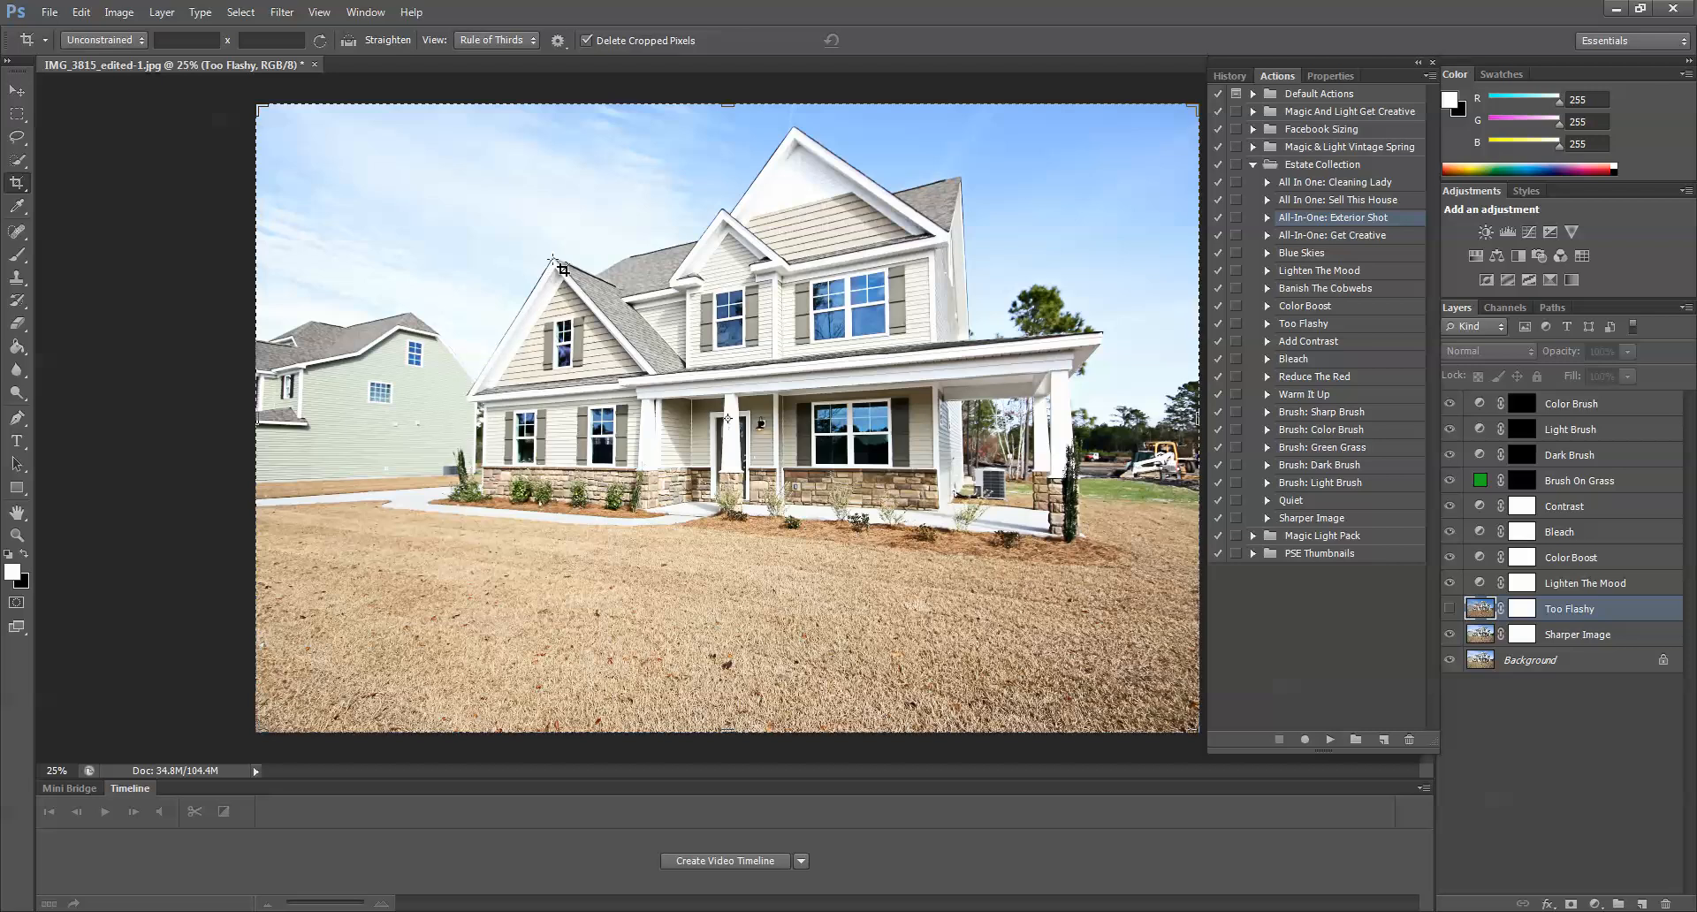
mouse_move(816, 190)
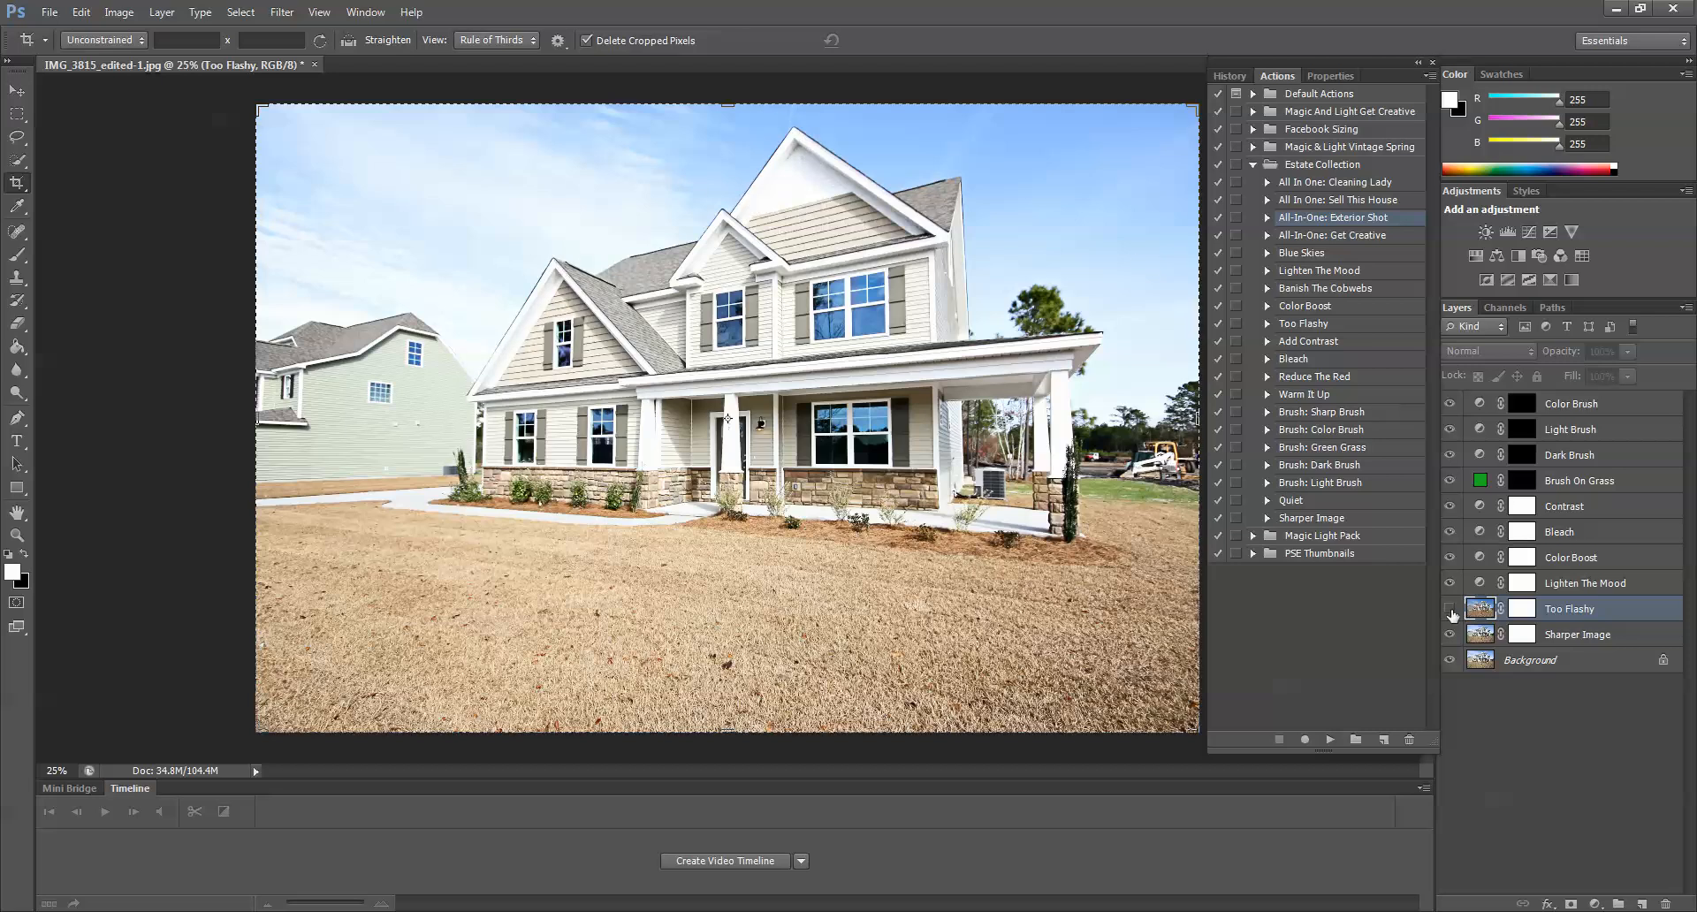
mouse_move(1449, 617)
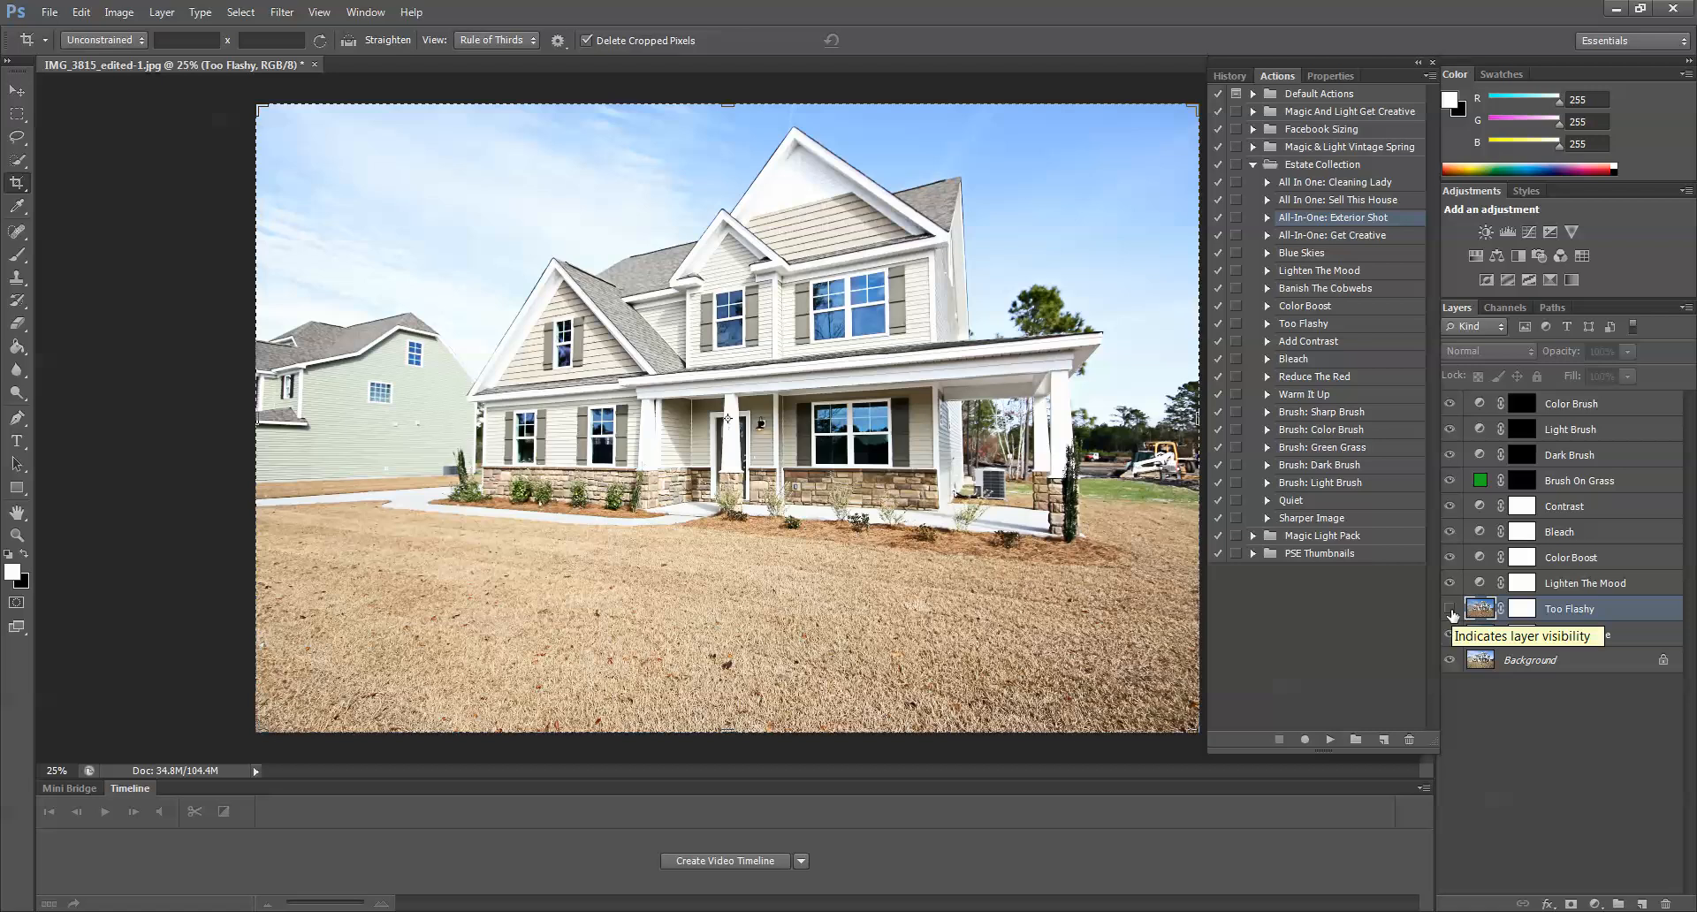
click(1450, 608)
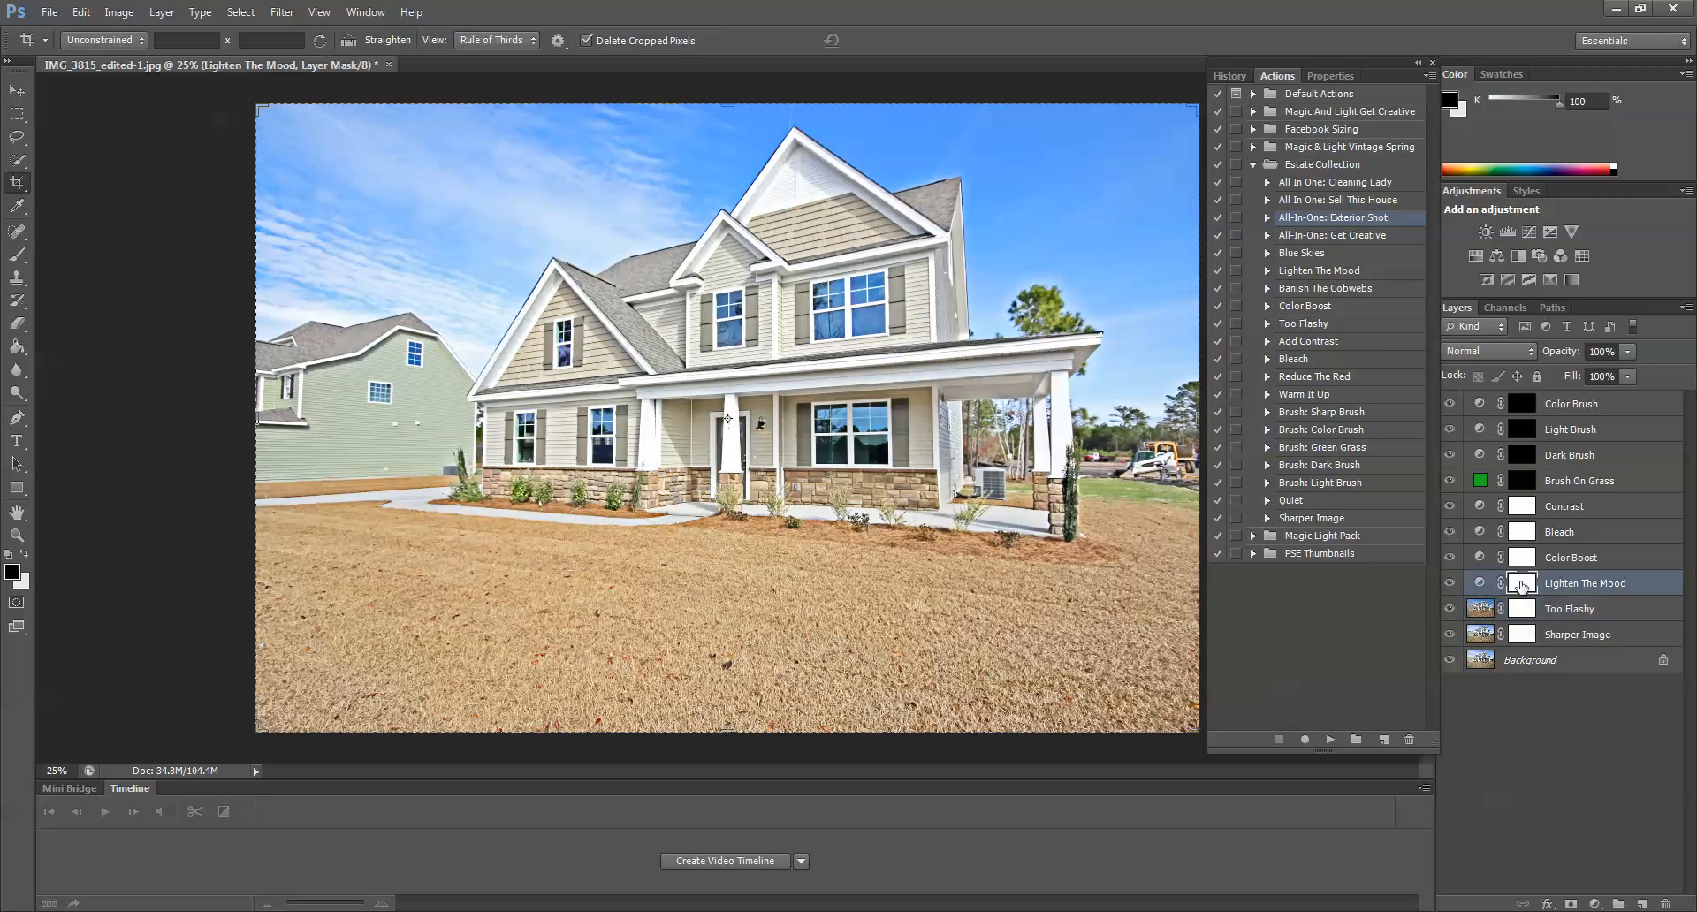
Reduce the Lighten The Mood layer to about 58% opacity, then select the Contrast layer
click(1450, 589)
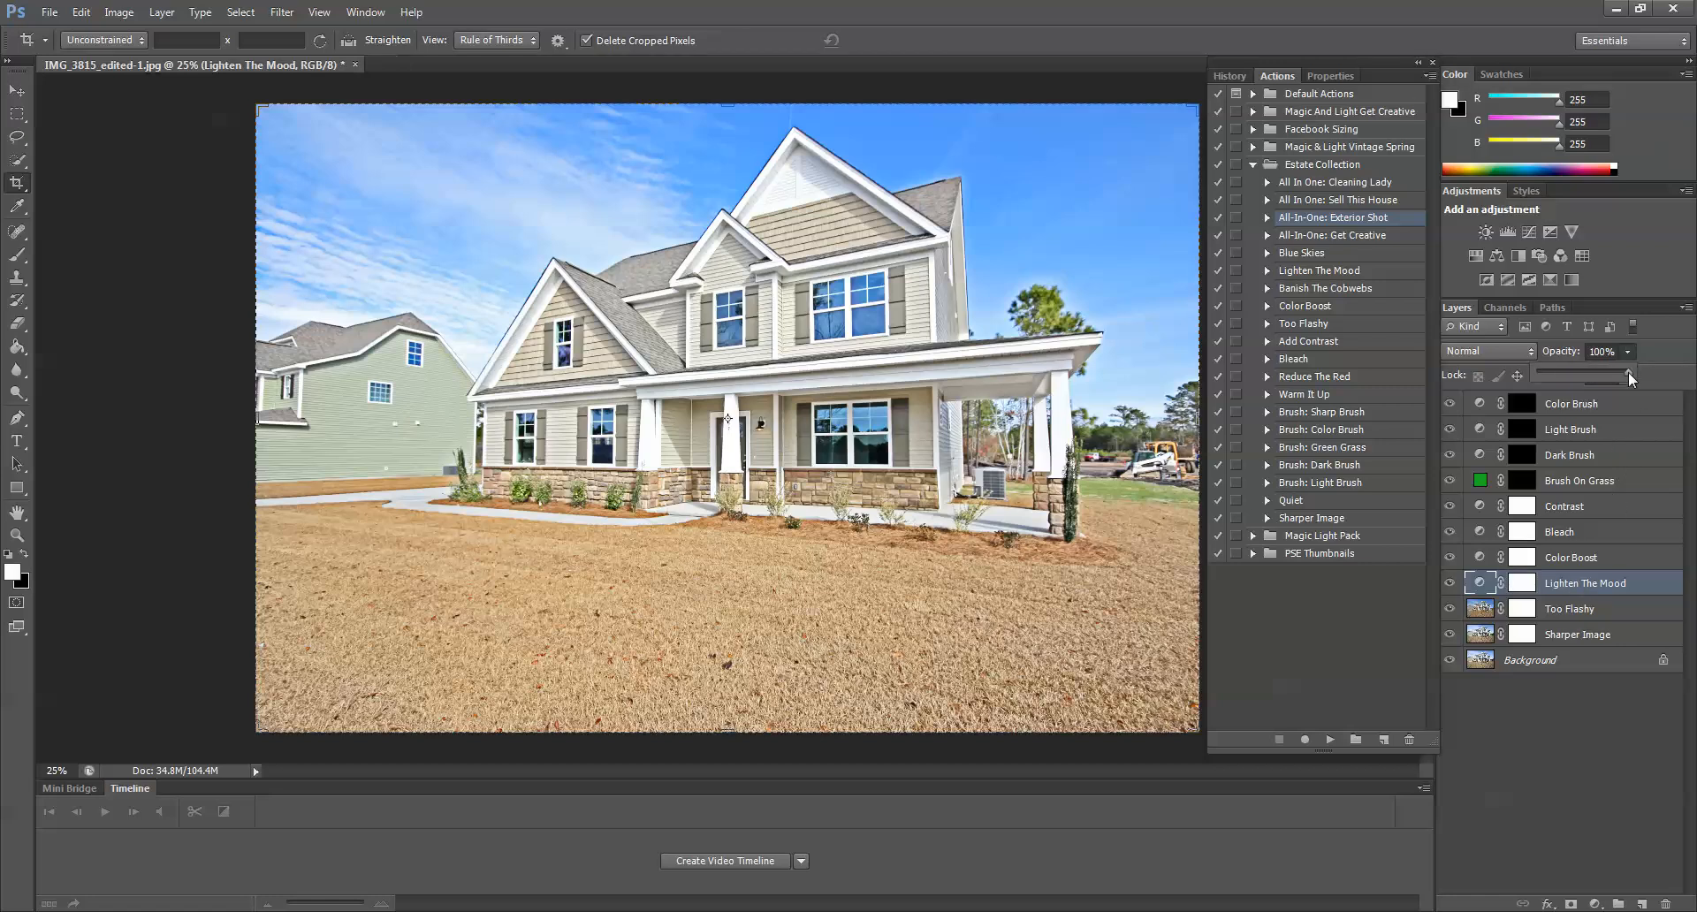
drag(1630, 374, 1612, 374)
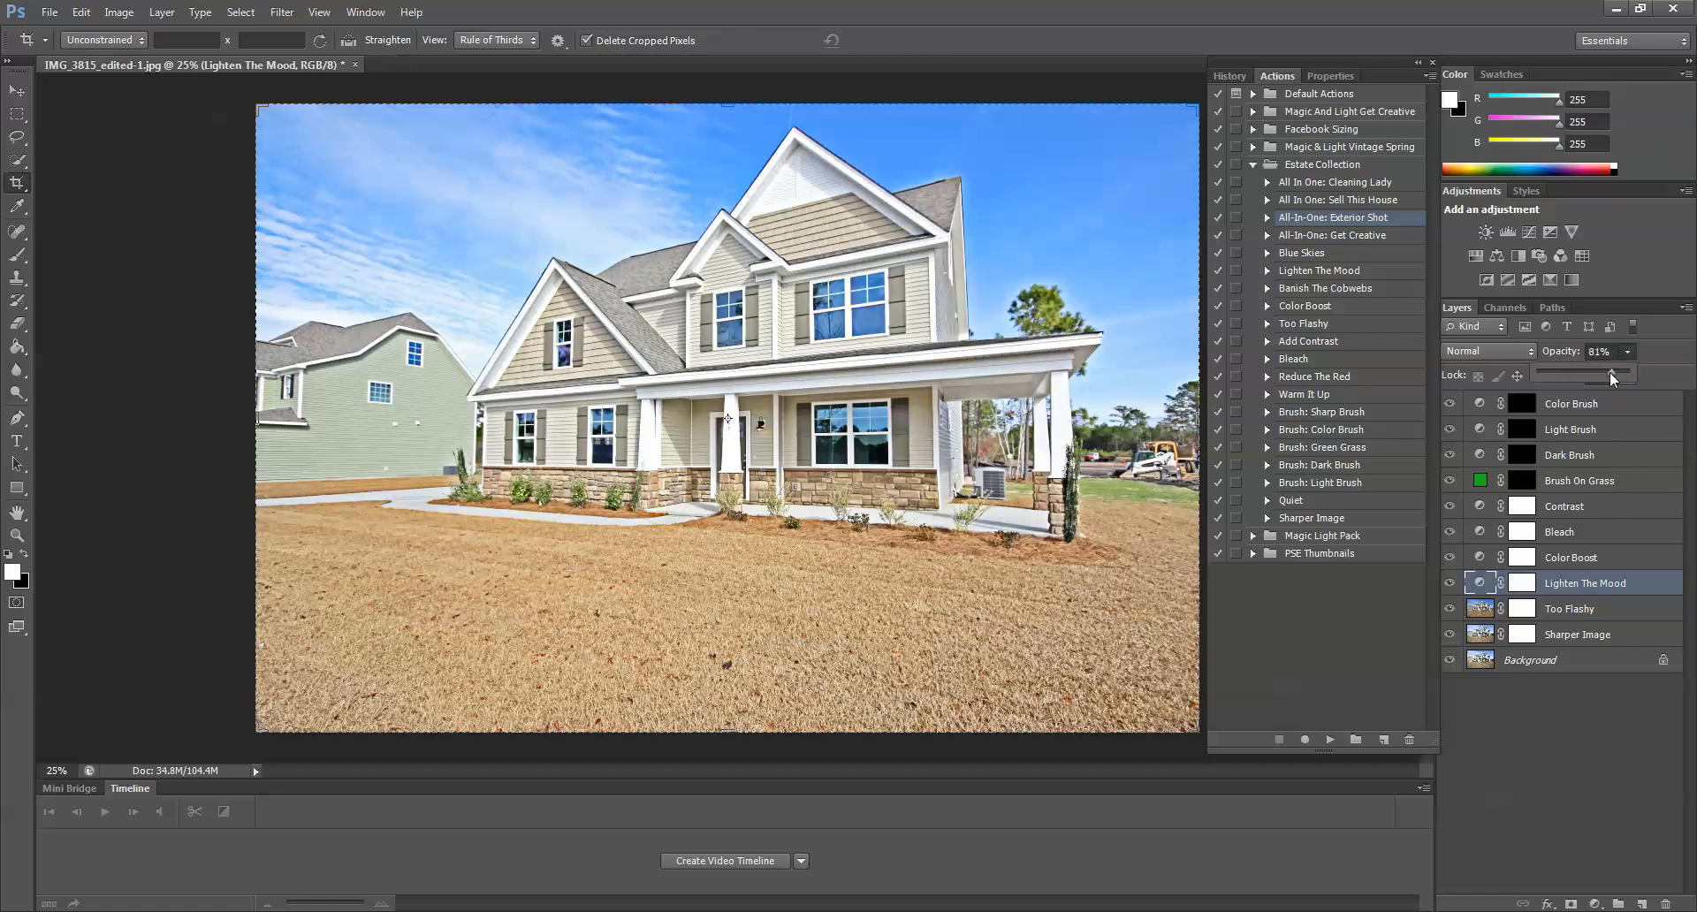
drag(1612, 373, 1596, 381)
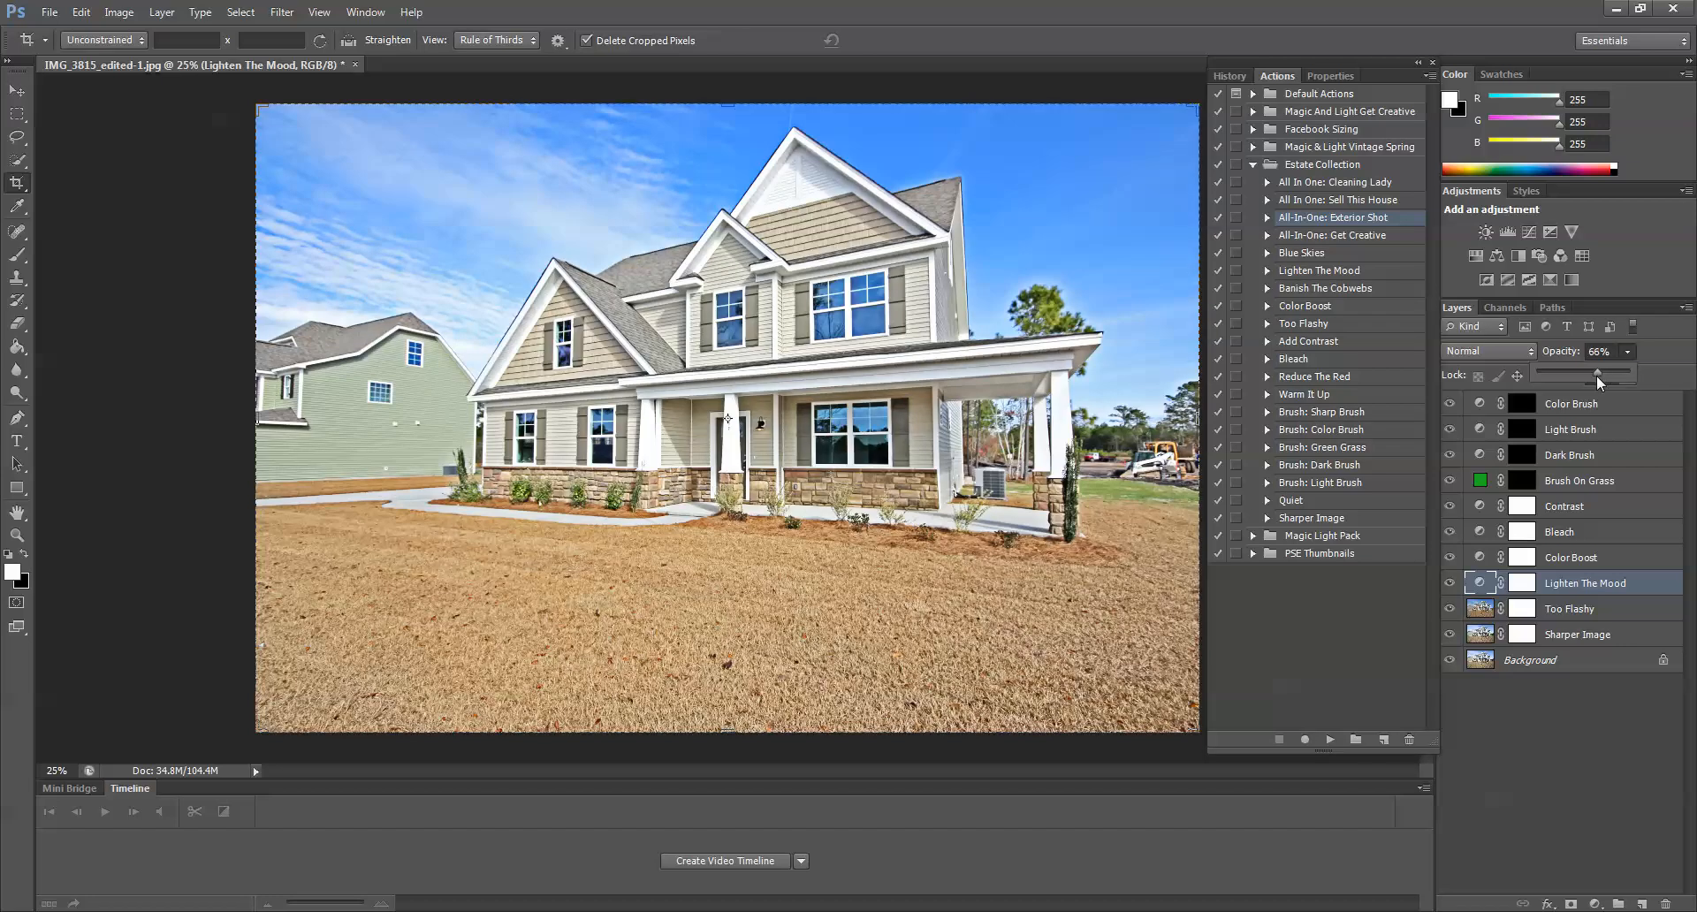
drag(1600, 373, 1591, 373)
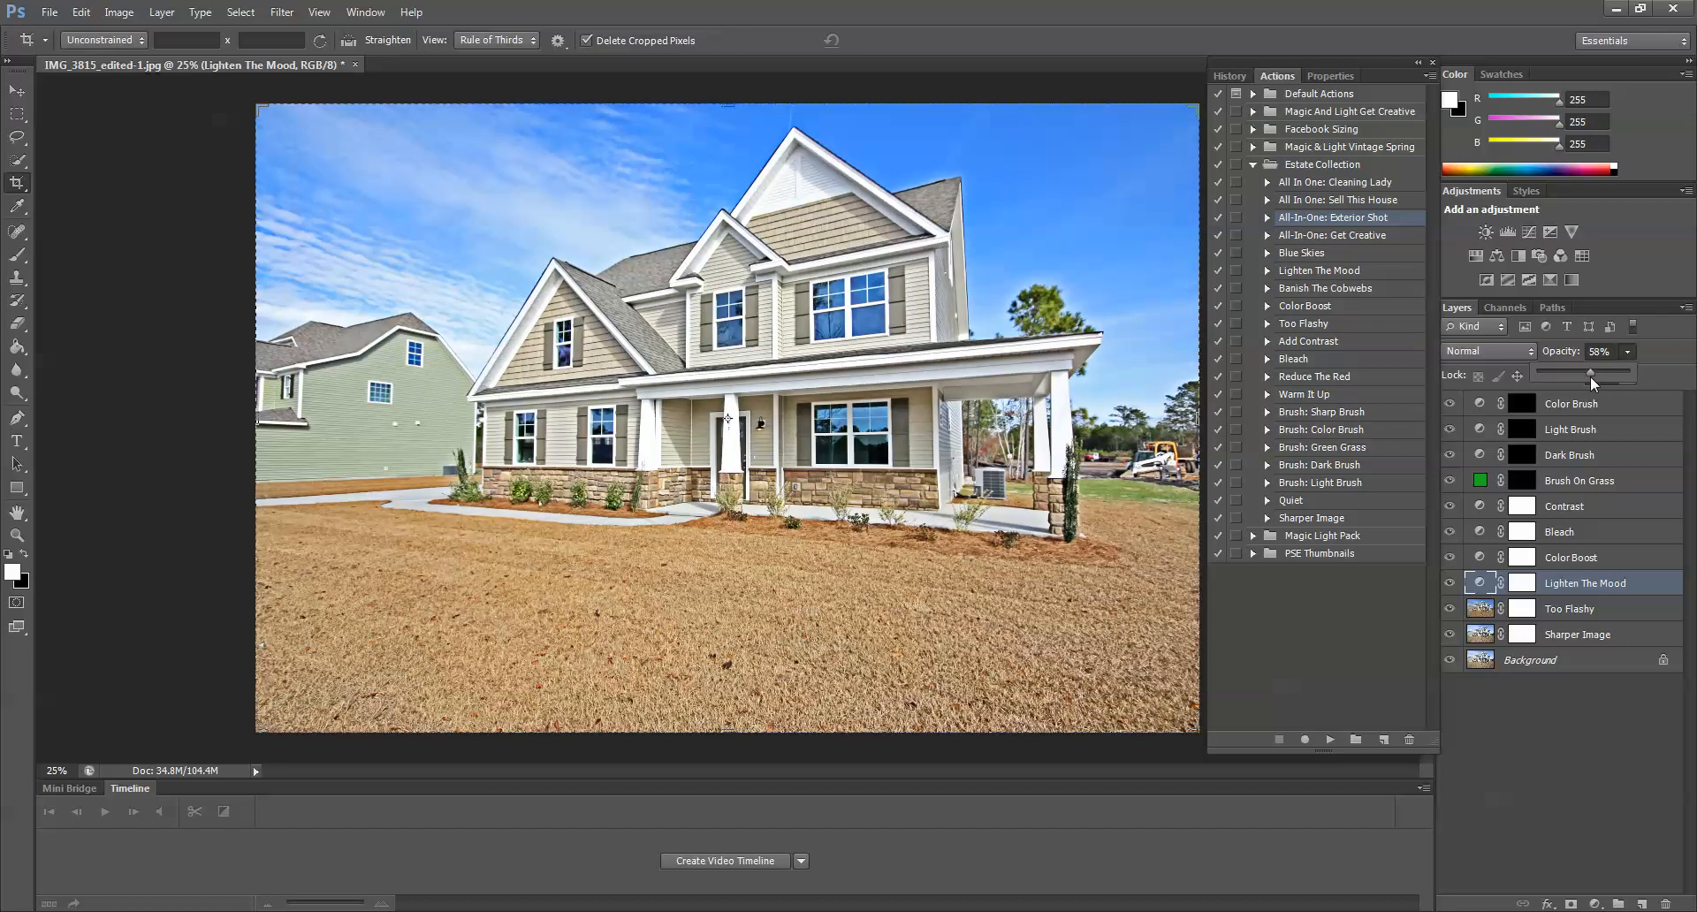
drag(1596, 373, 1591, 373)
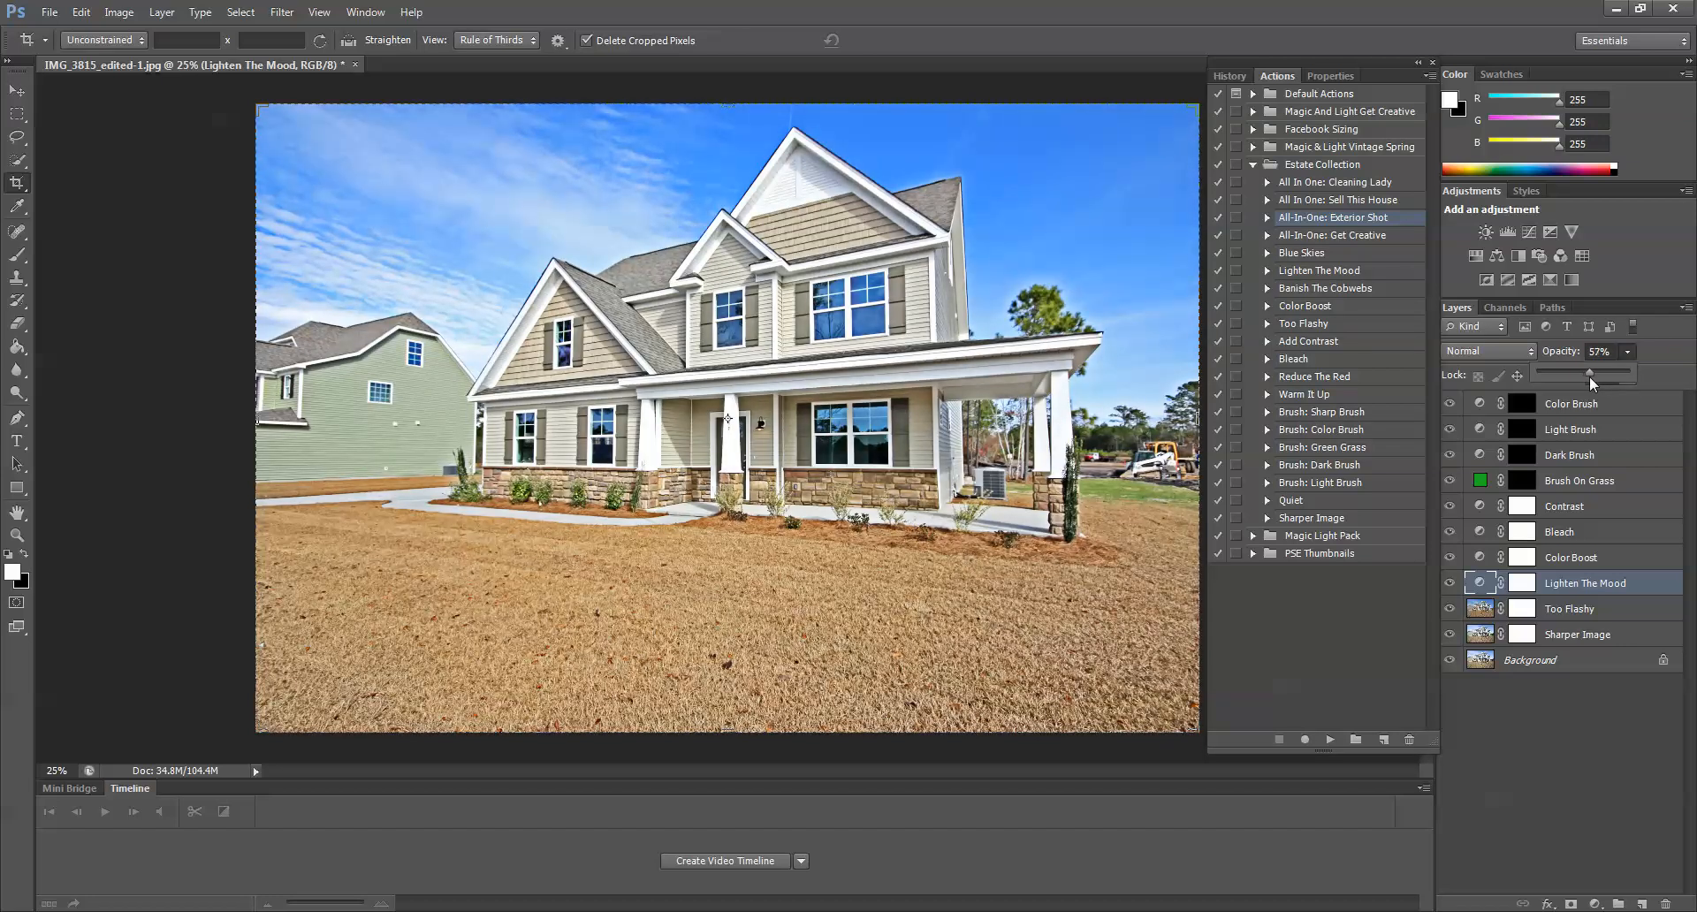
drag(1591, 373, 1596, 373)
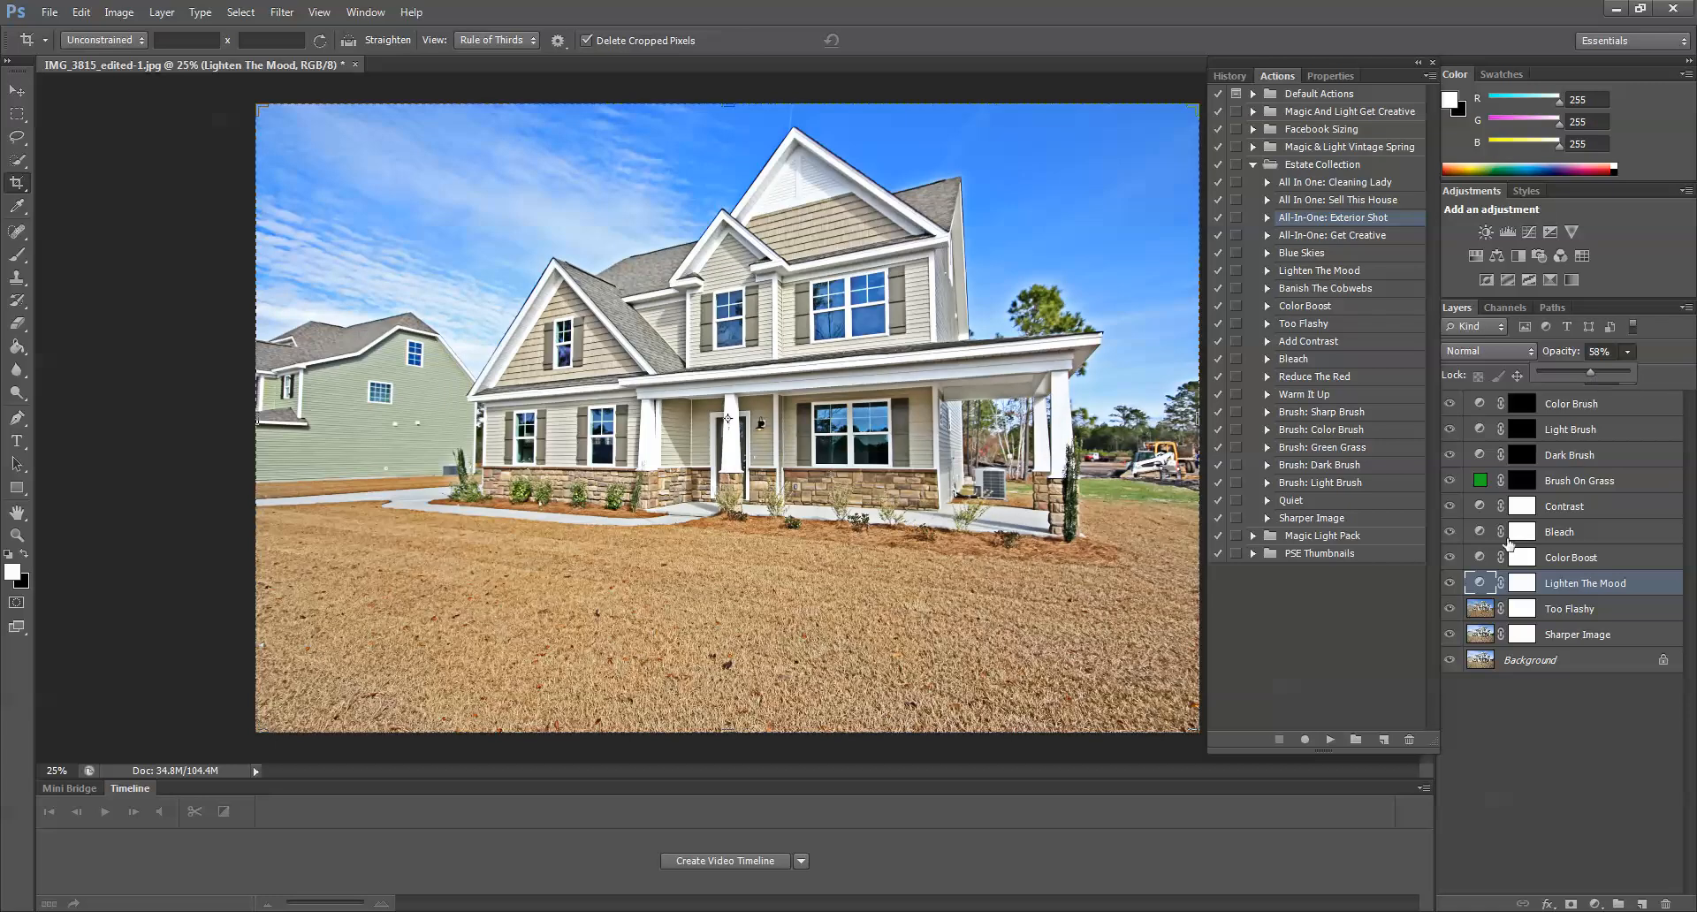
click(1570, 557)
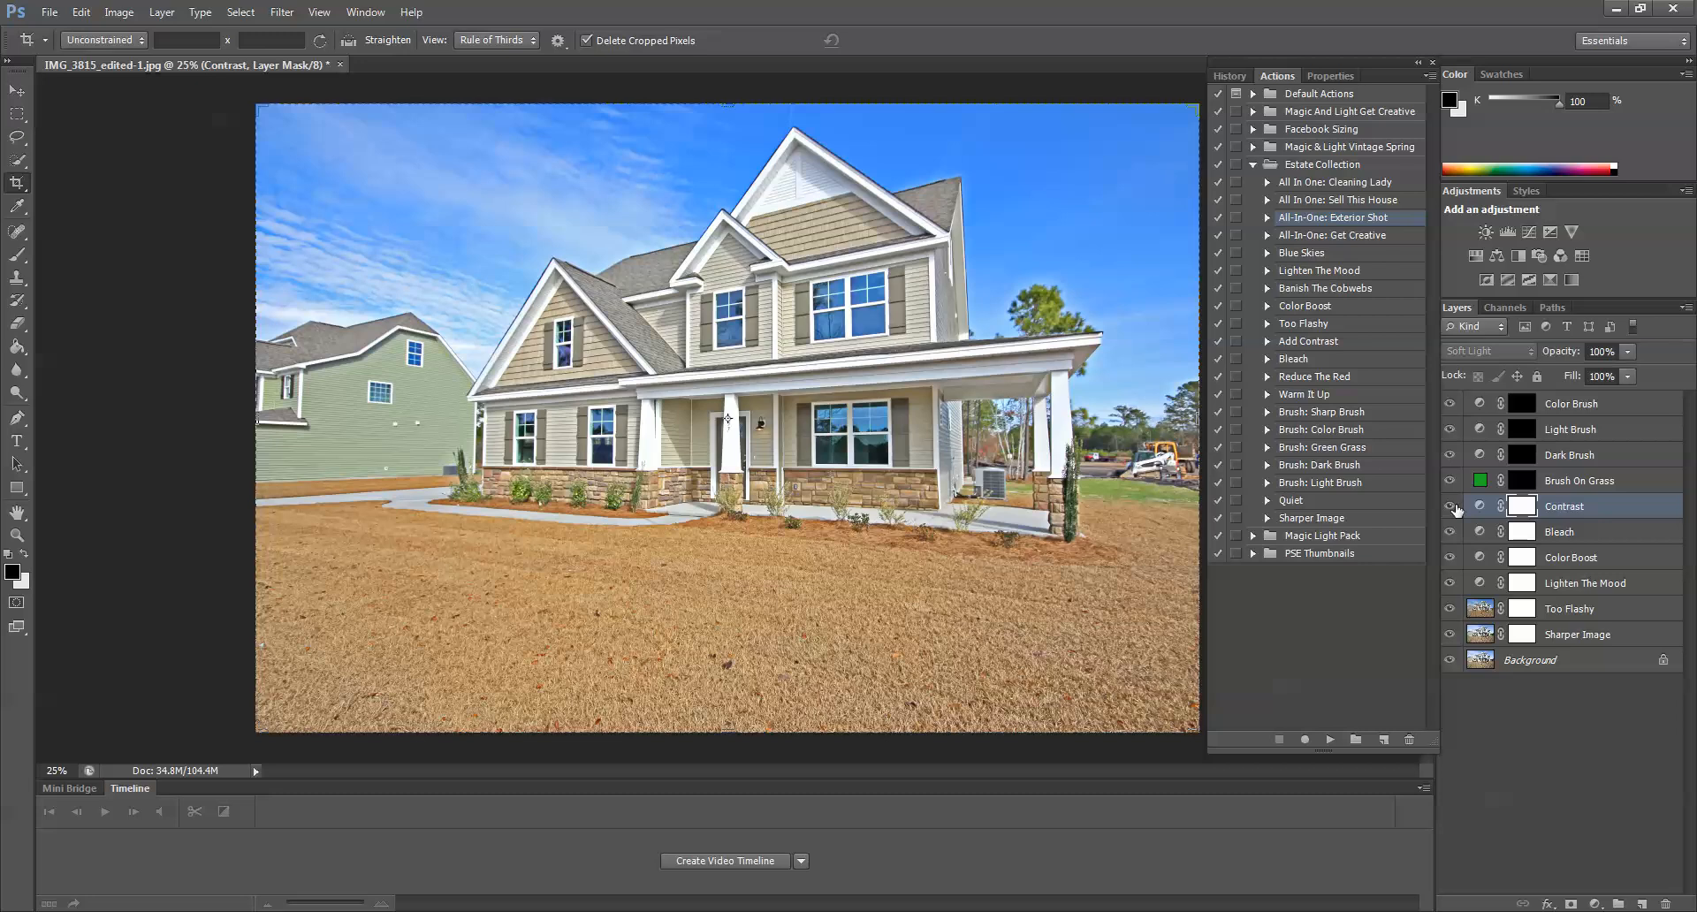
Compare the Contrast layer on and off, leave its opacity near 92%, and select Brush On Grass
click(1447, 509)
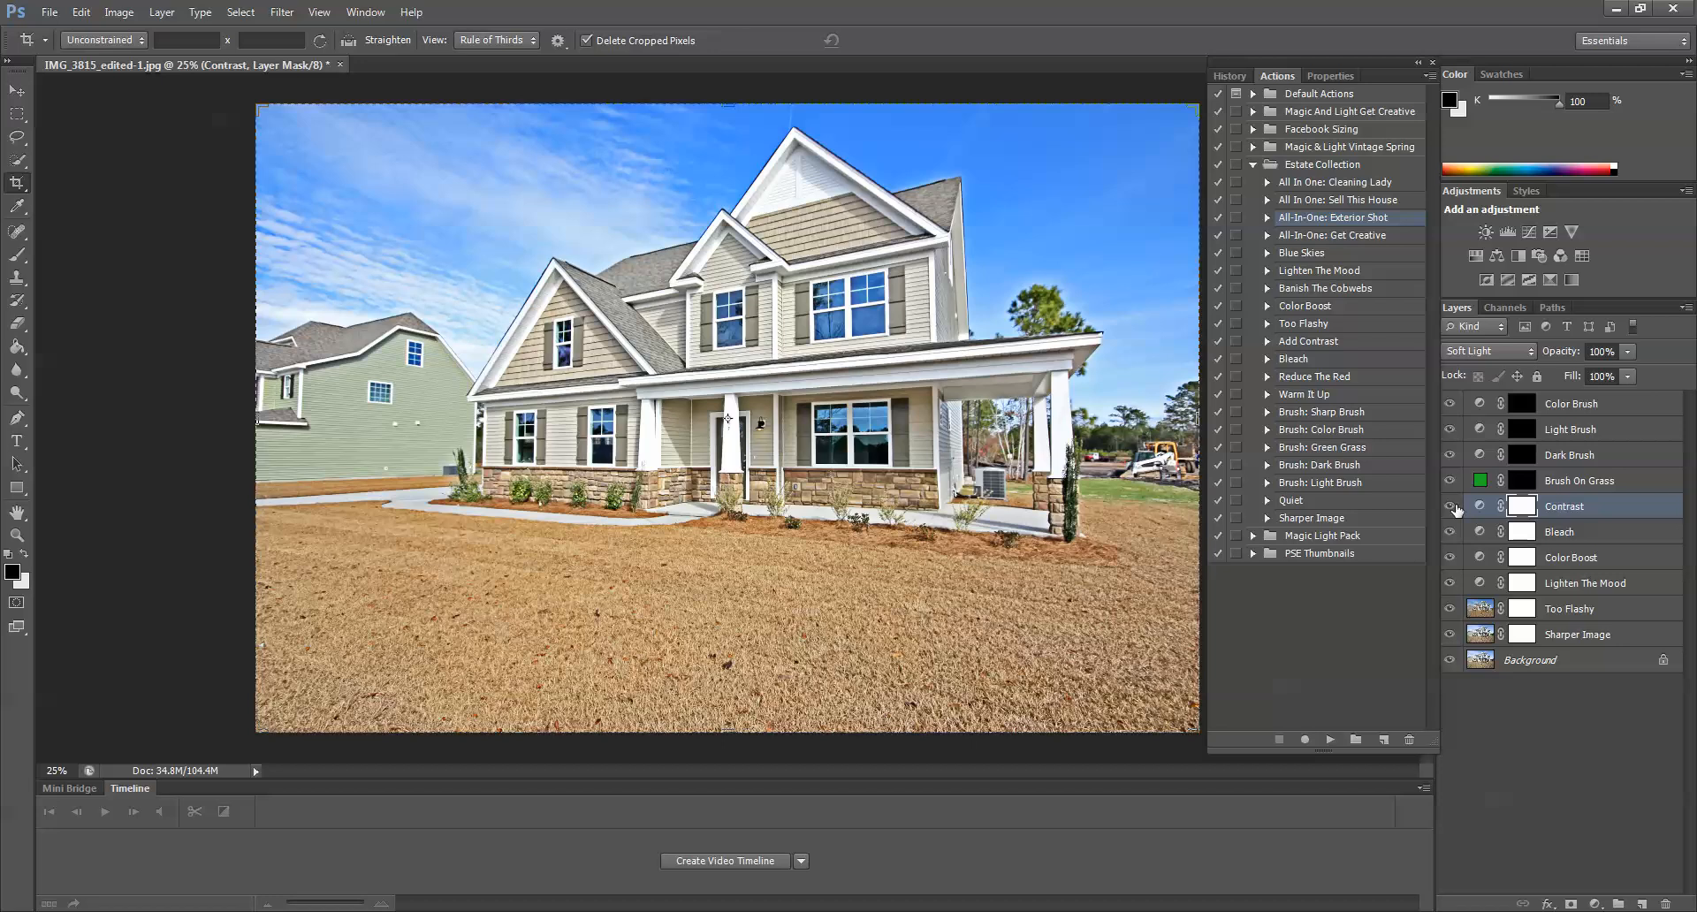
click(1450, 510)
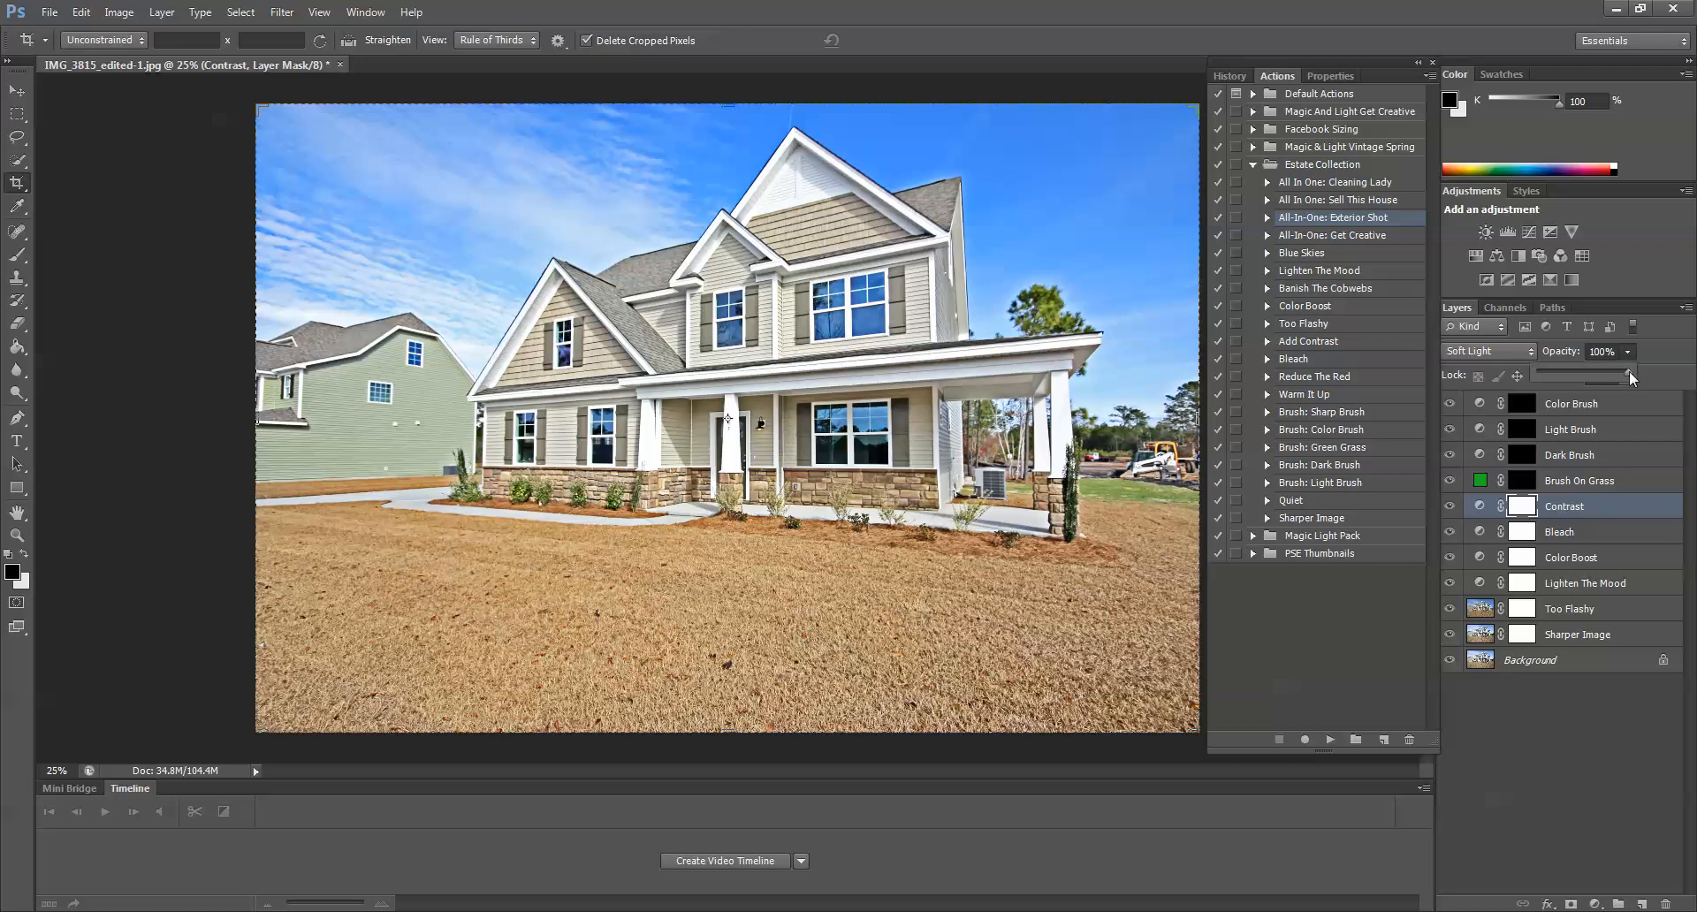
drag(1629, 375, 1621, 375)
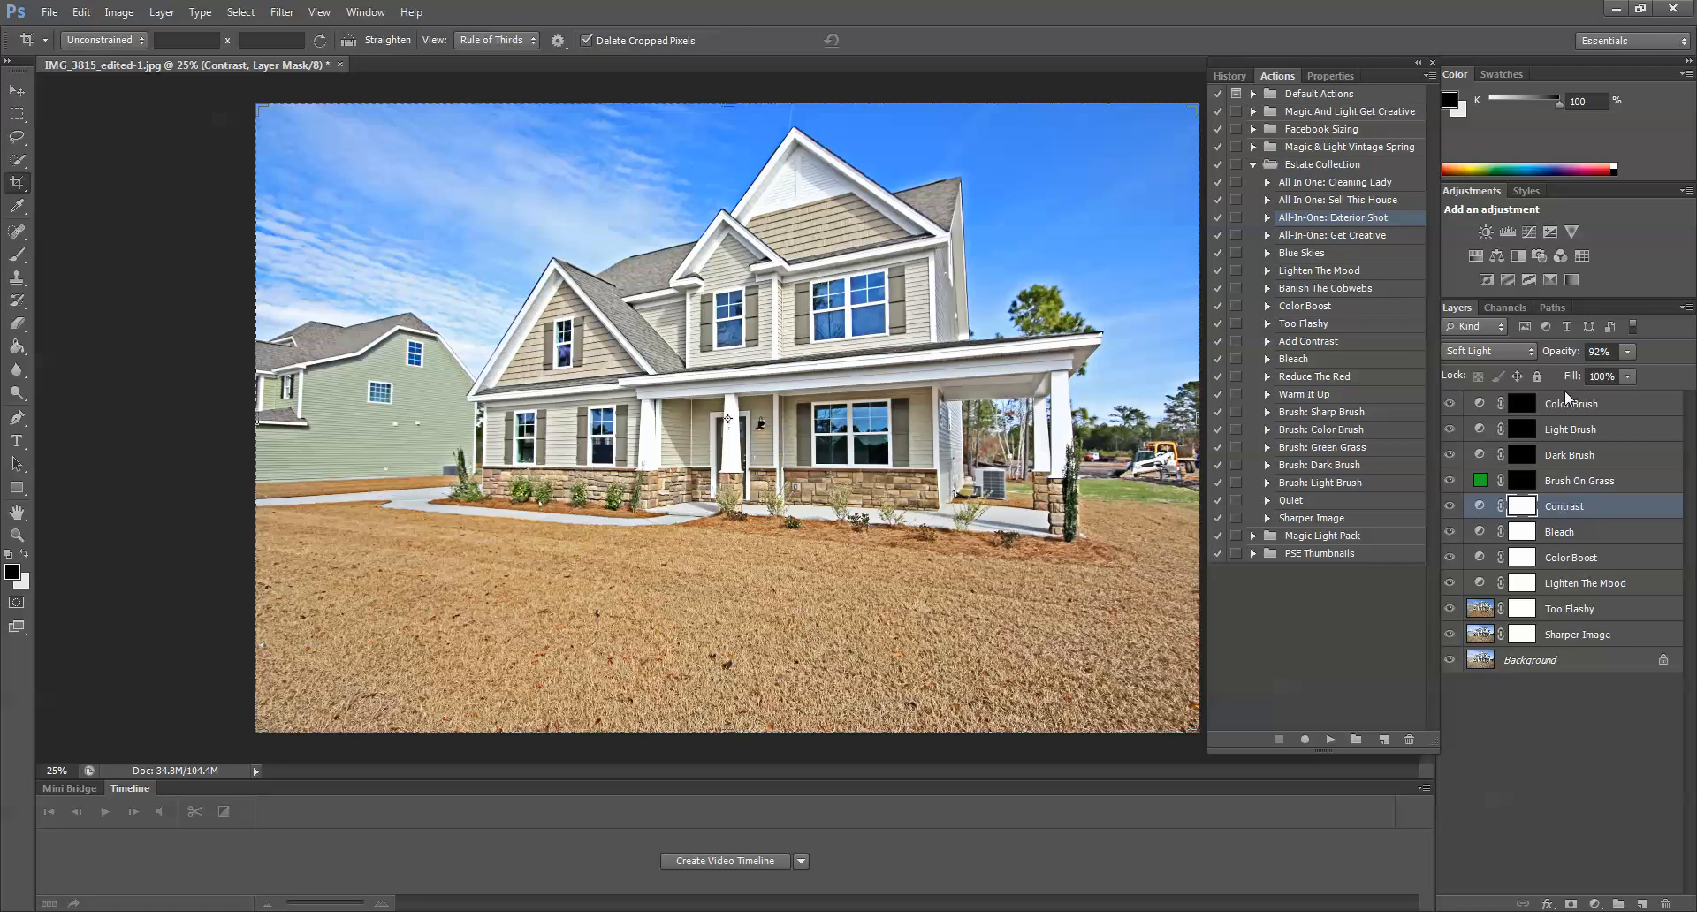
drag(1633, 366, 1592, 366)
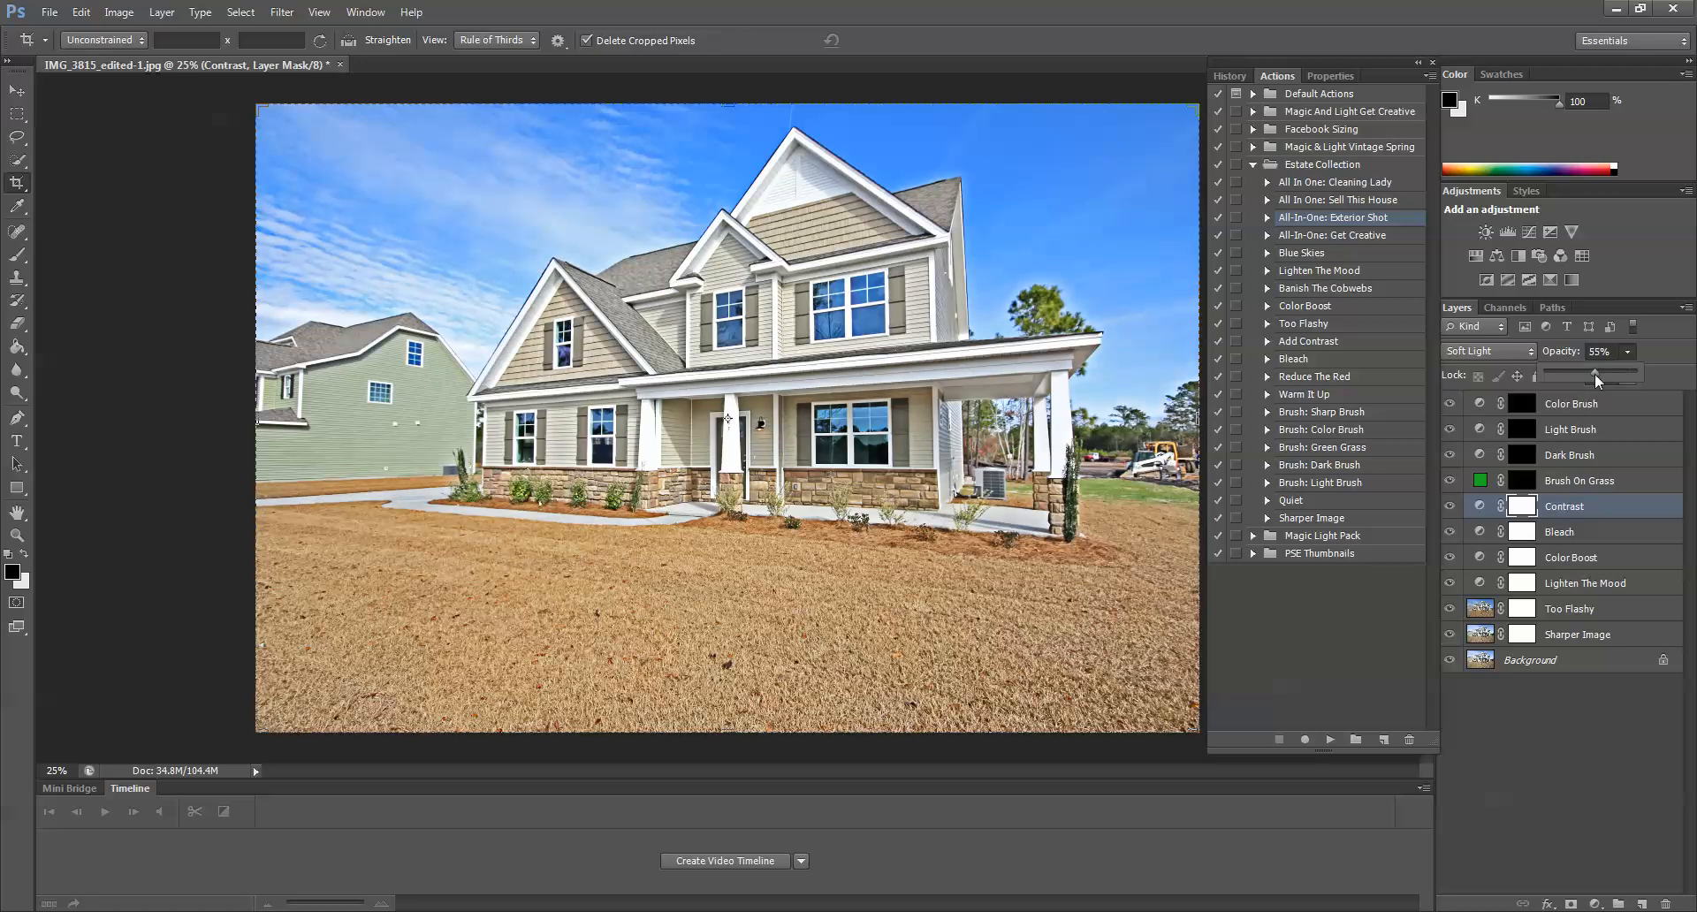
drag(1593, 375, 1621, 374)
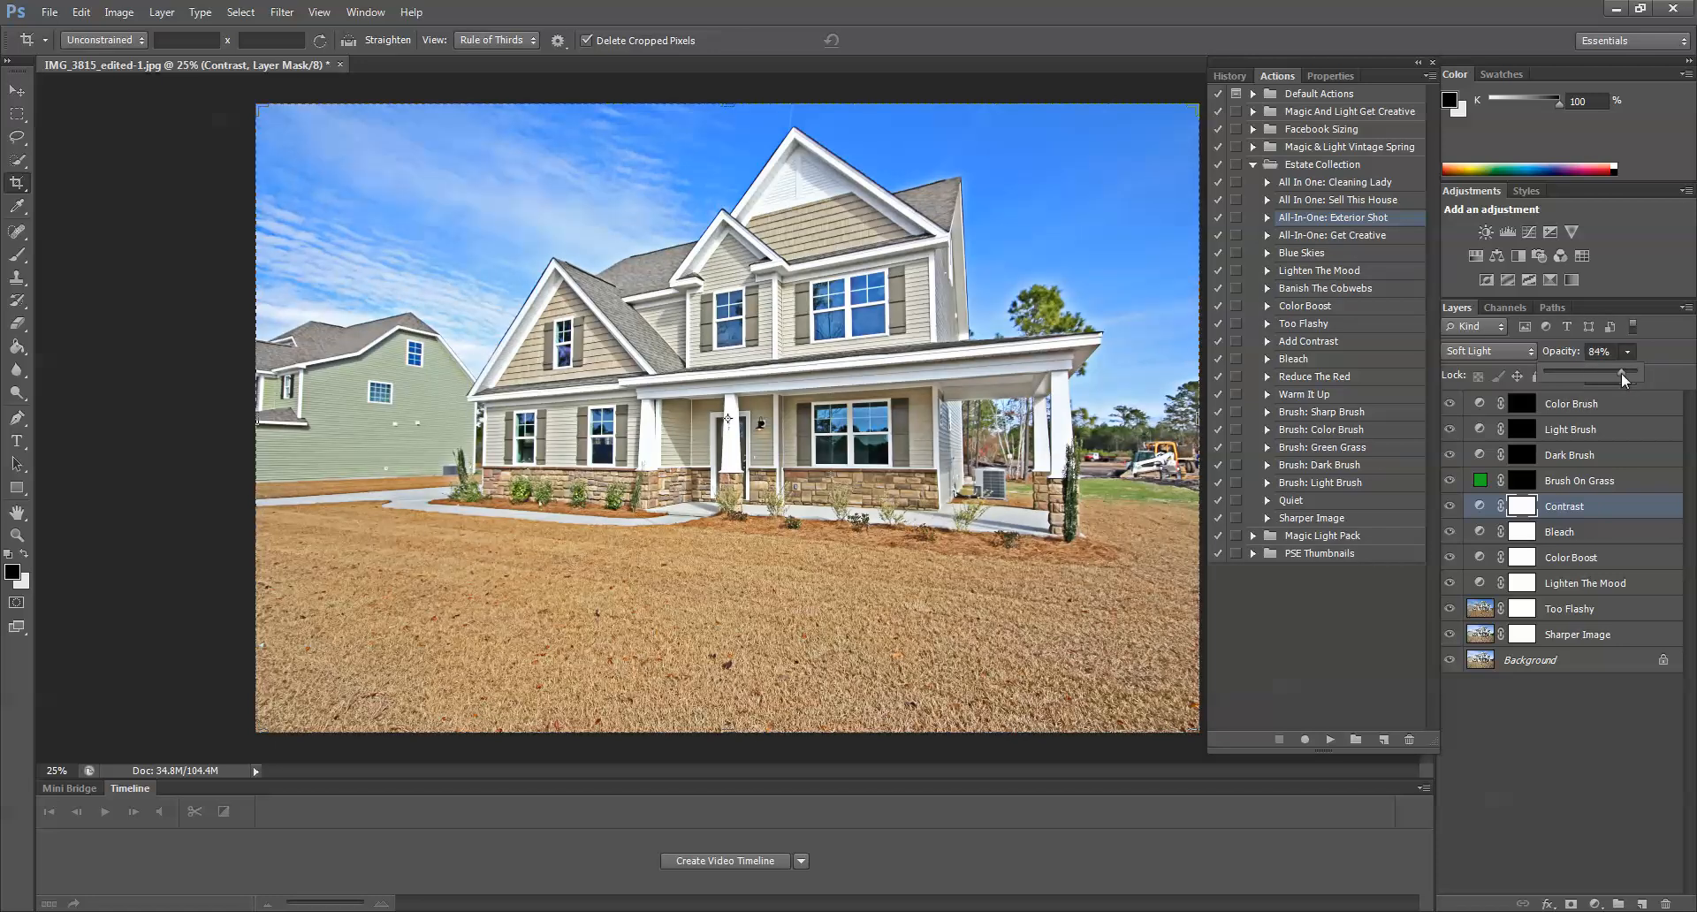
drag(1621, 378, 1628, 379)
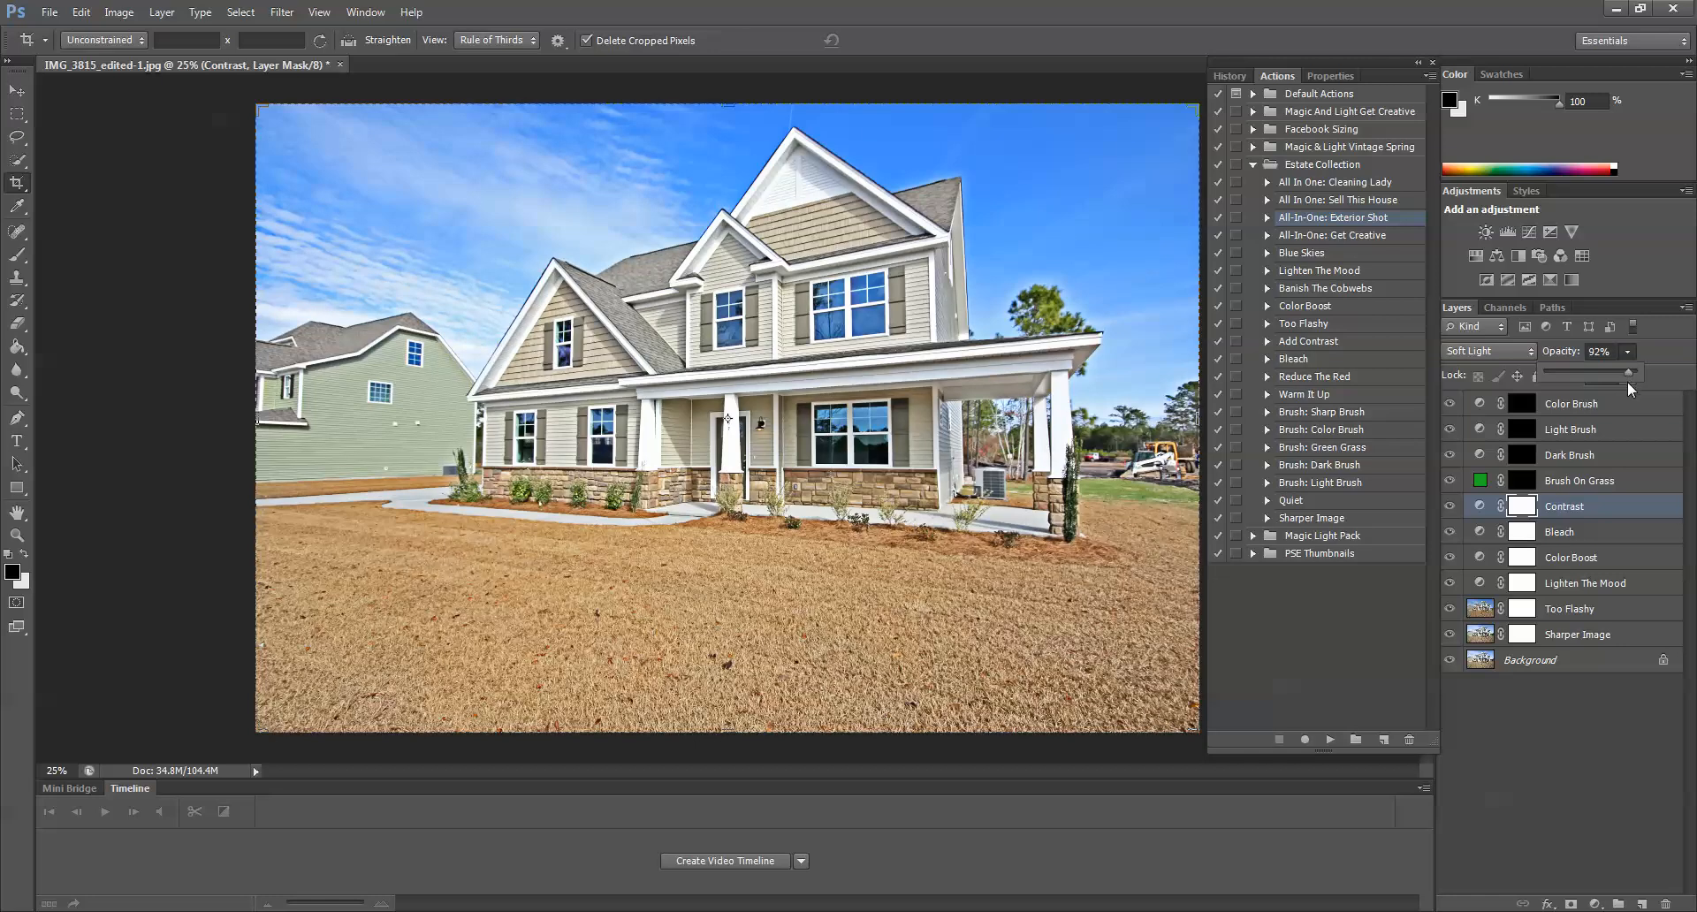
click(1579, 481)
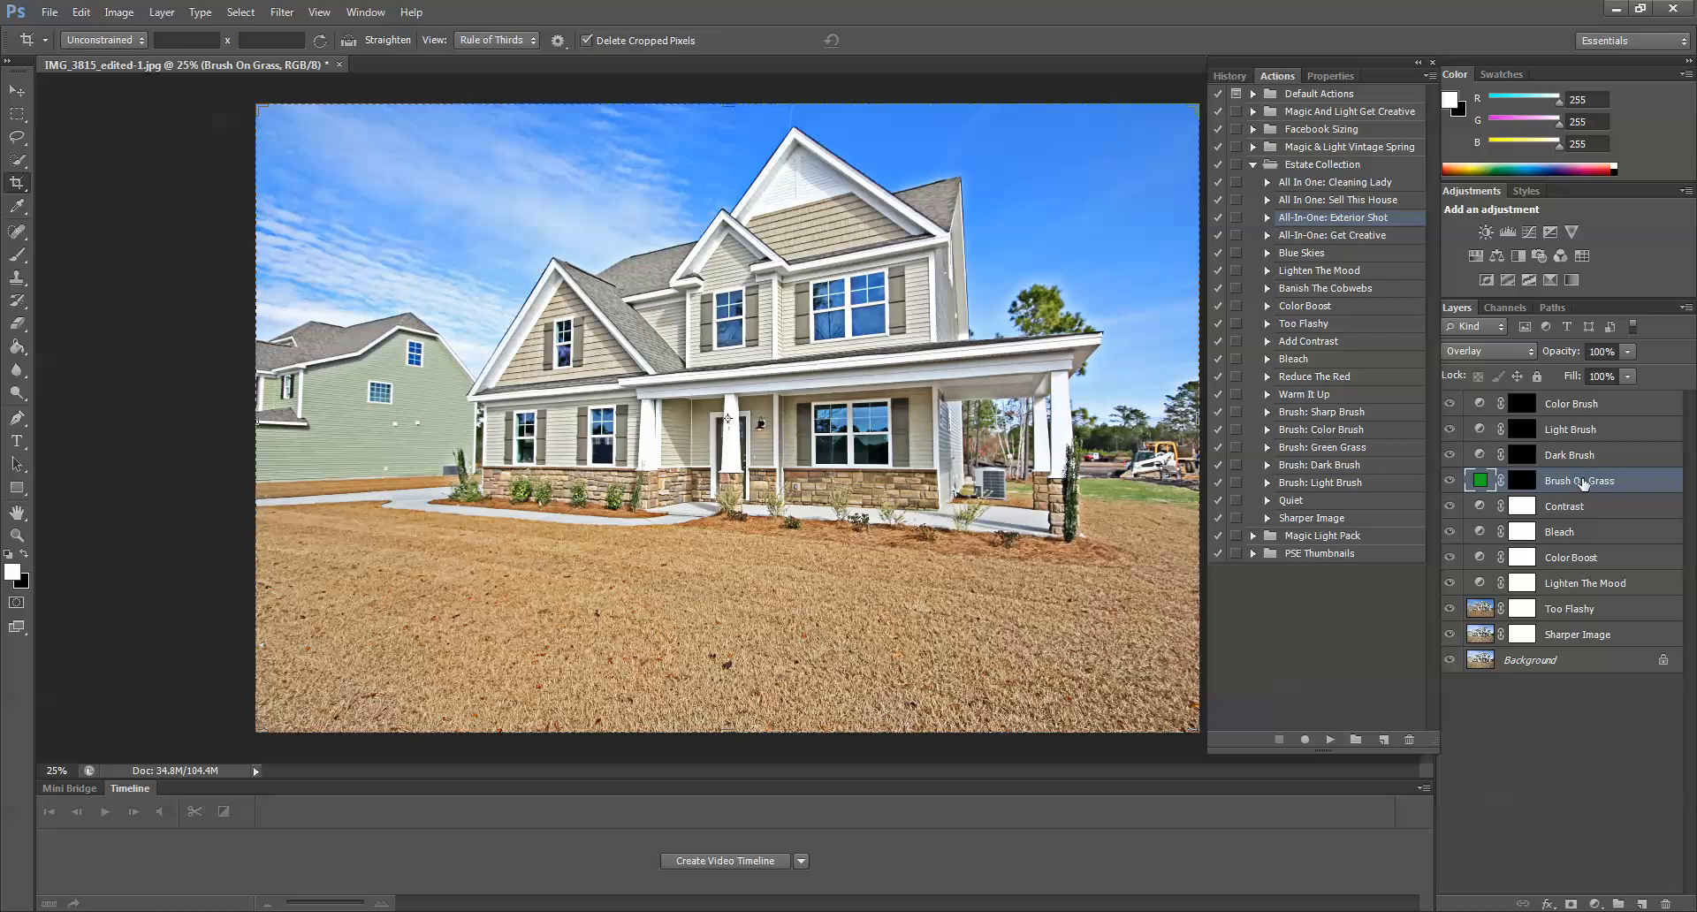
mouse_move(1580, 484)
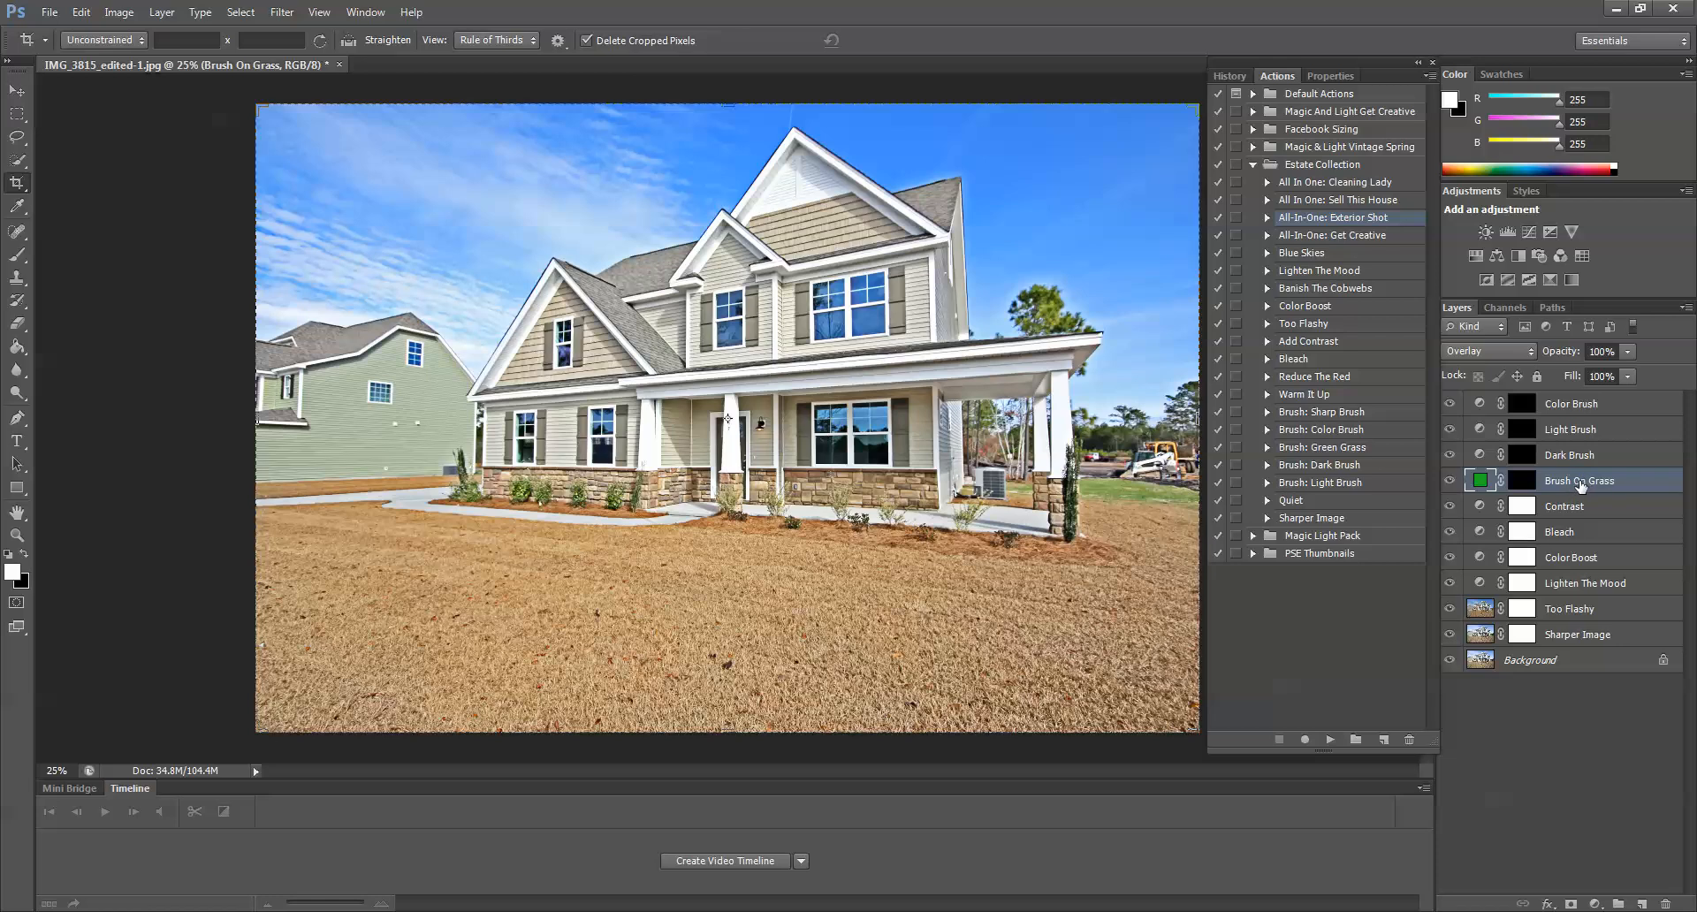
Make the Brush On Grass layer mask the painting target with a white soft brush
double_click(1581, 483)
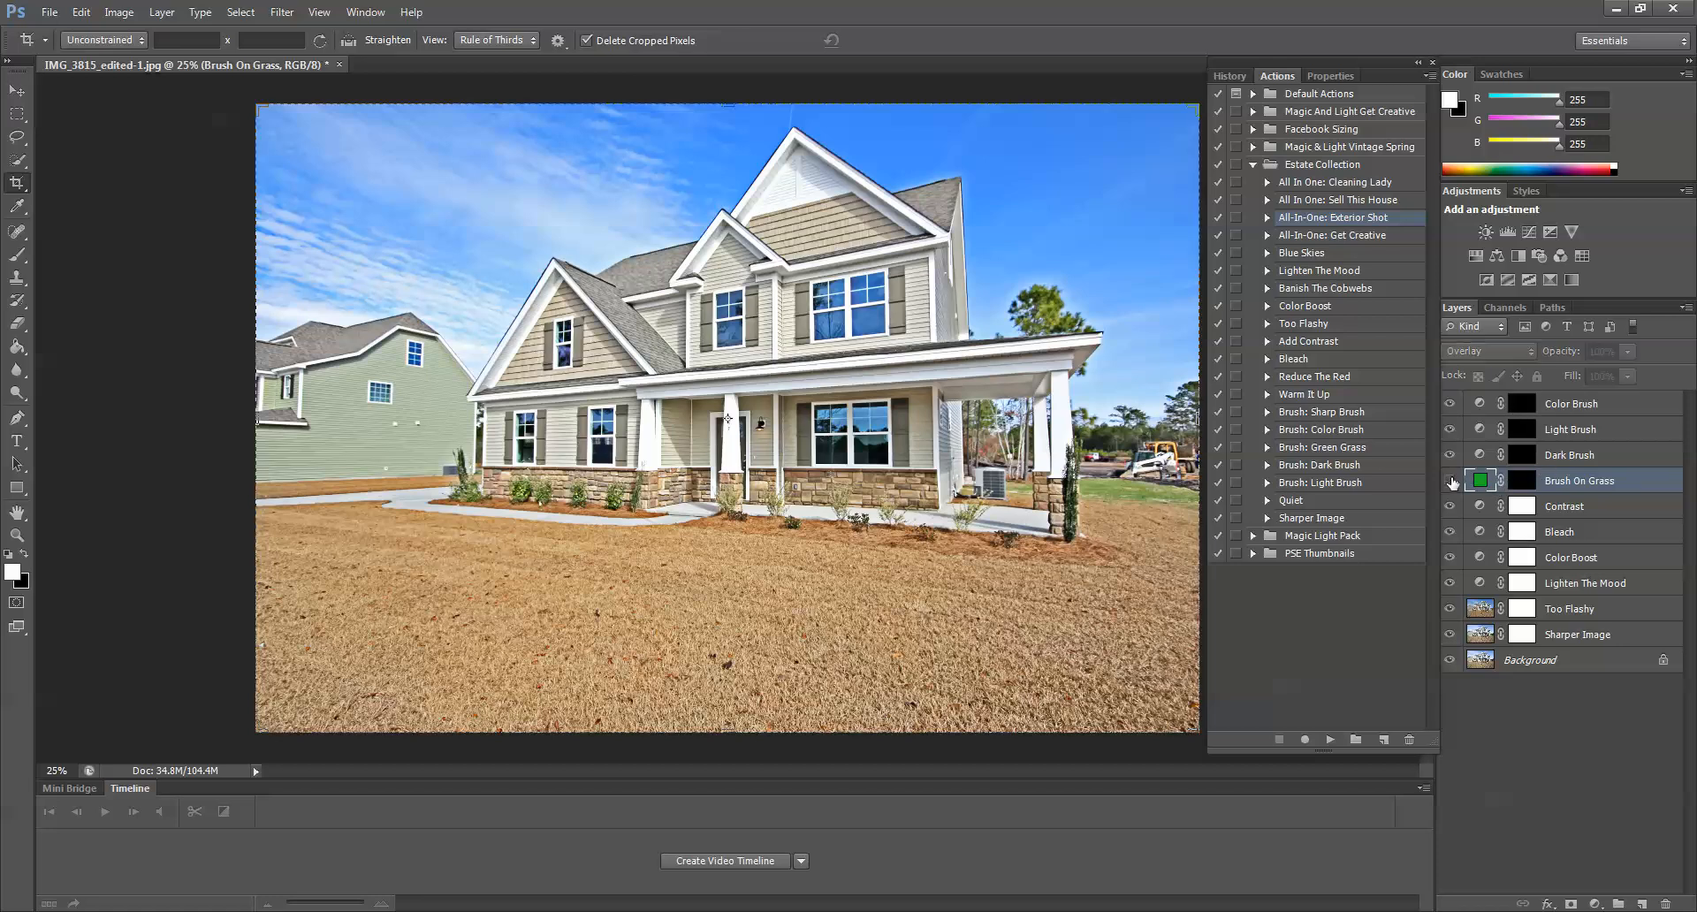
mouse_move(1450, 480)
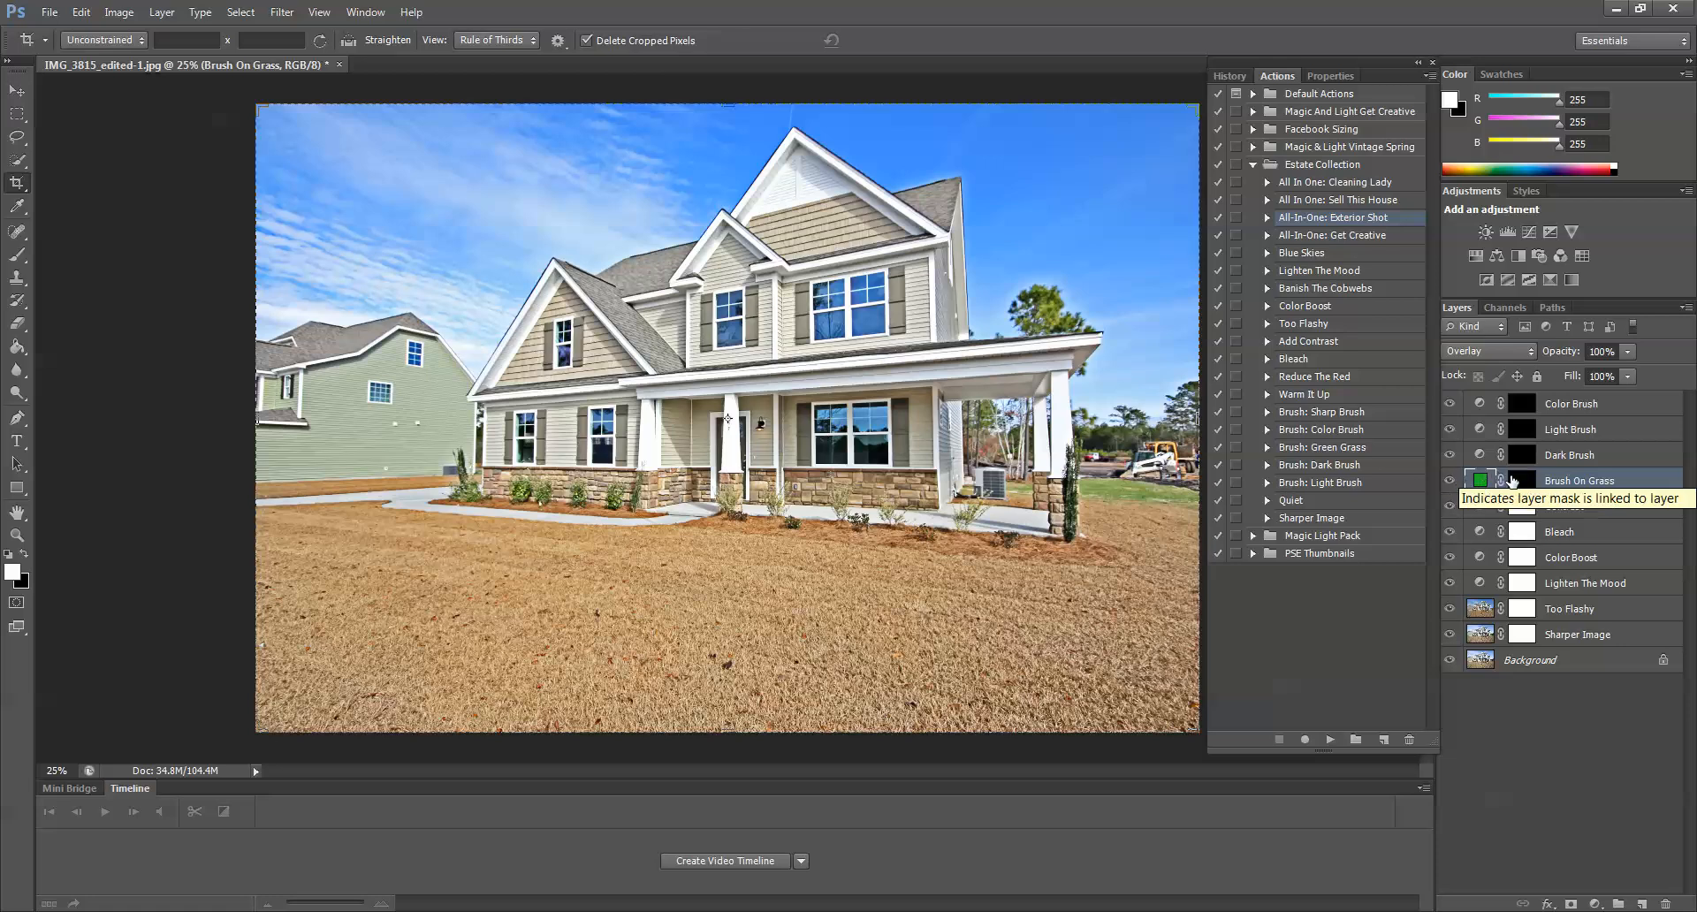
click(1522, 480)
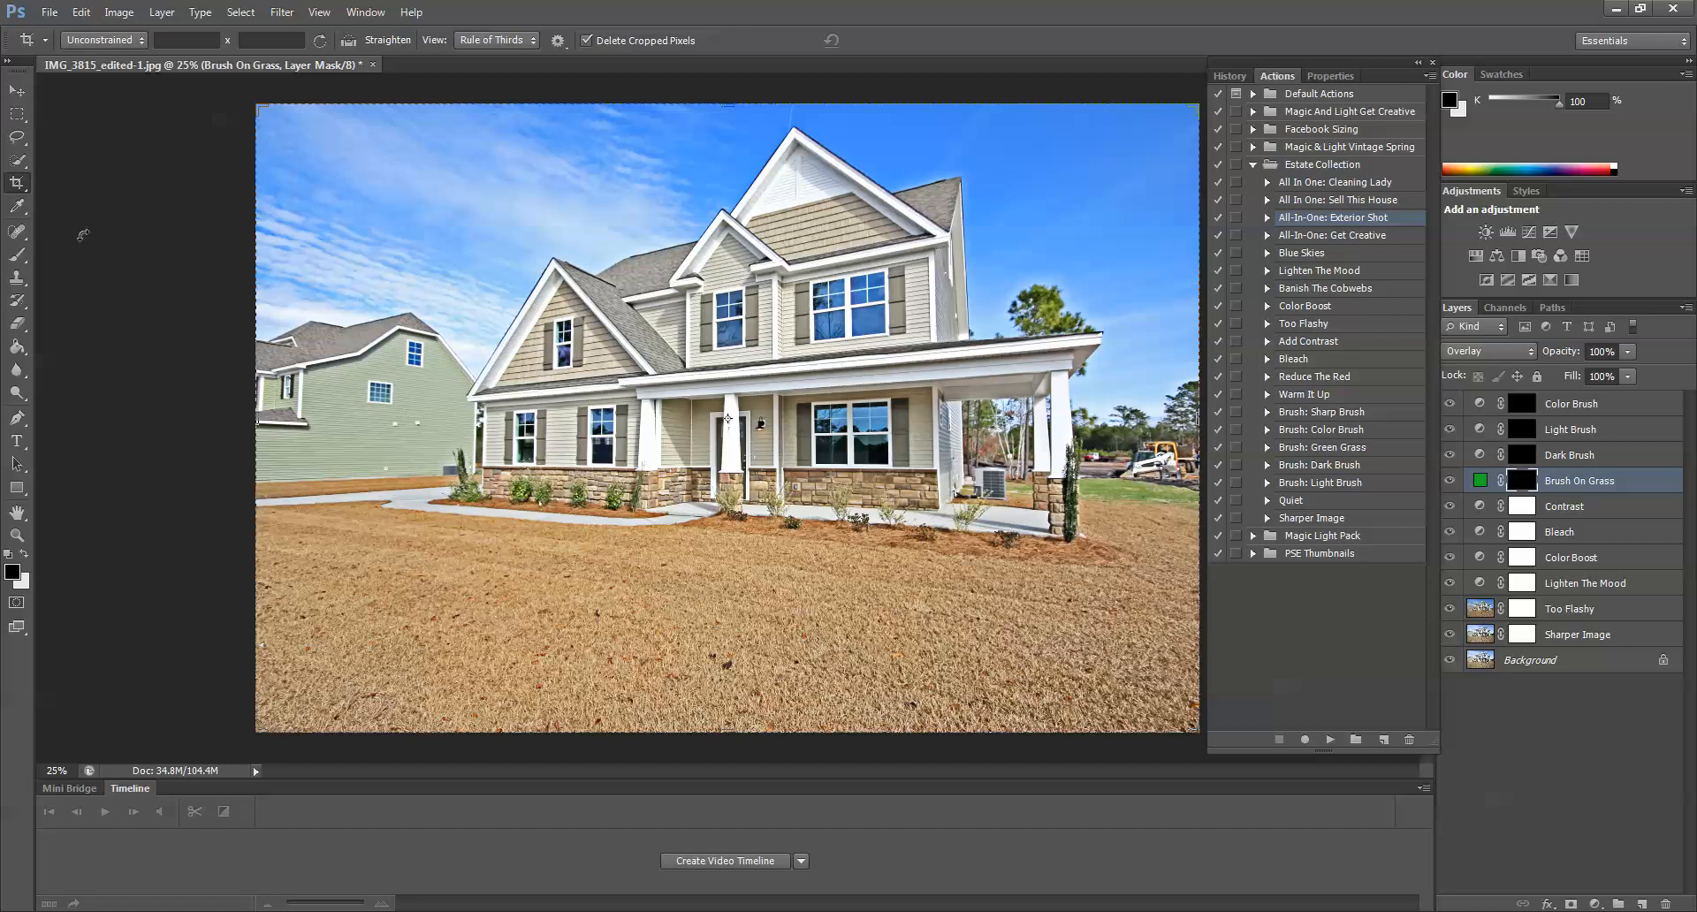
click(18, 232)
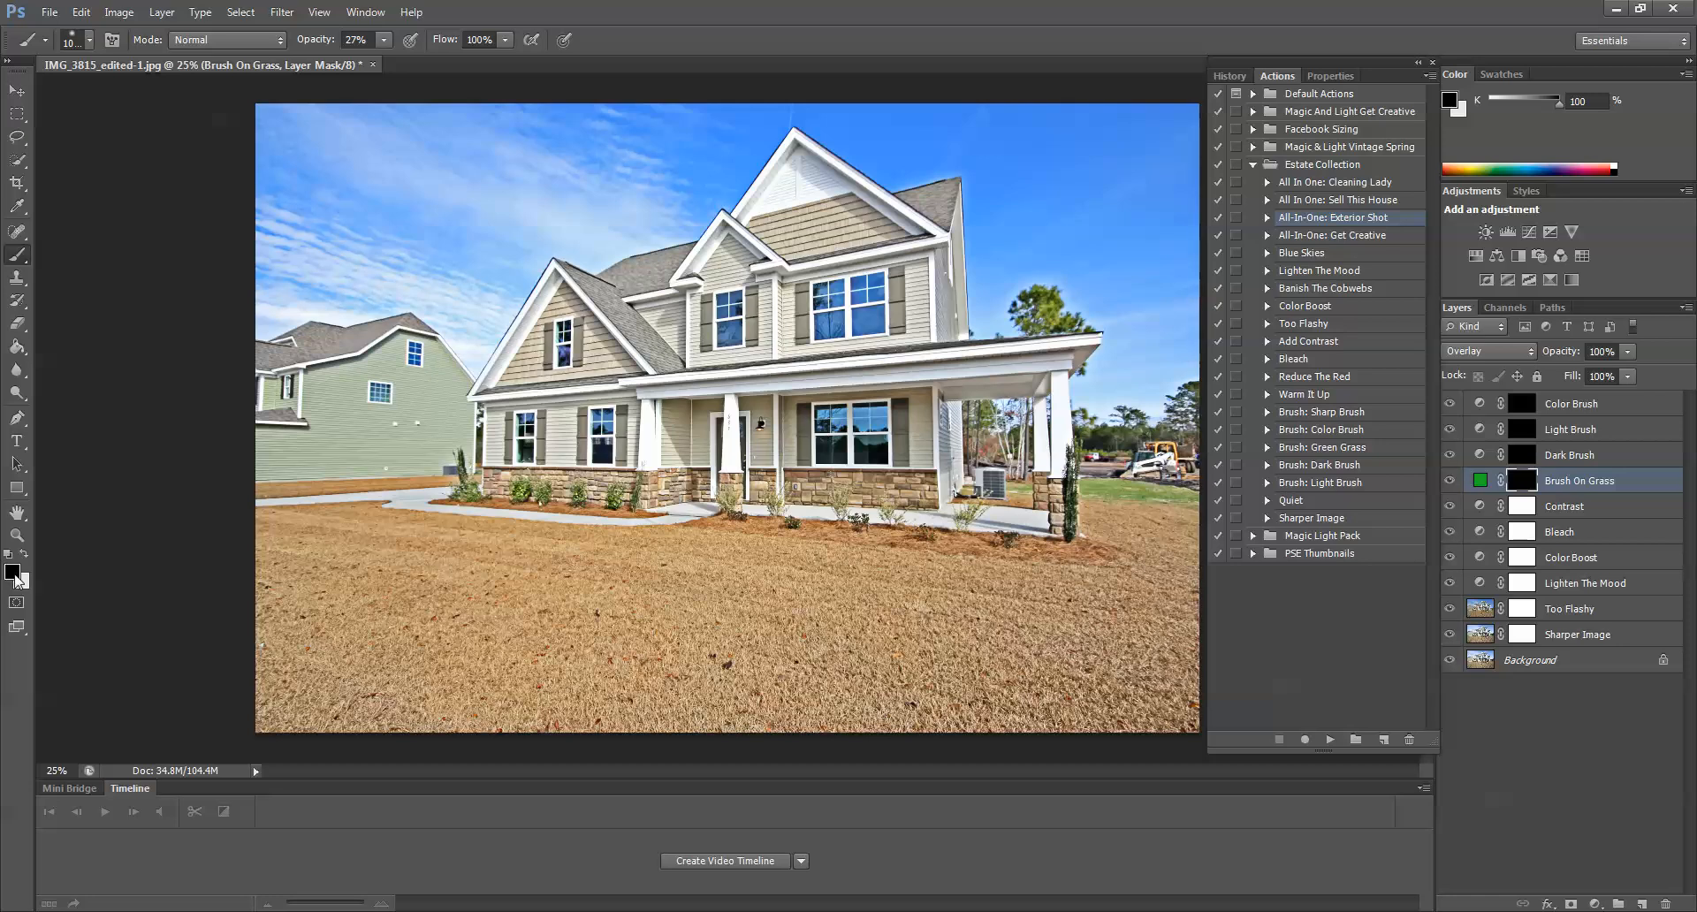
mouse_move(36, 557)
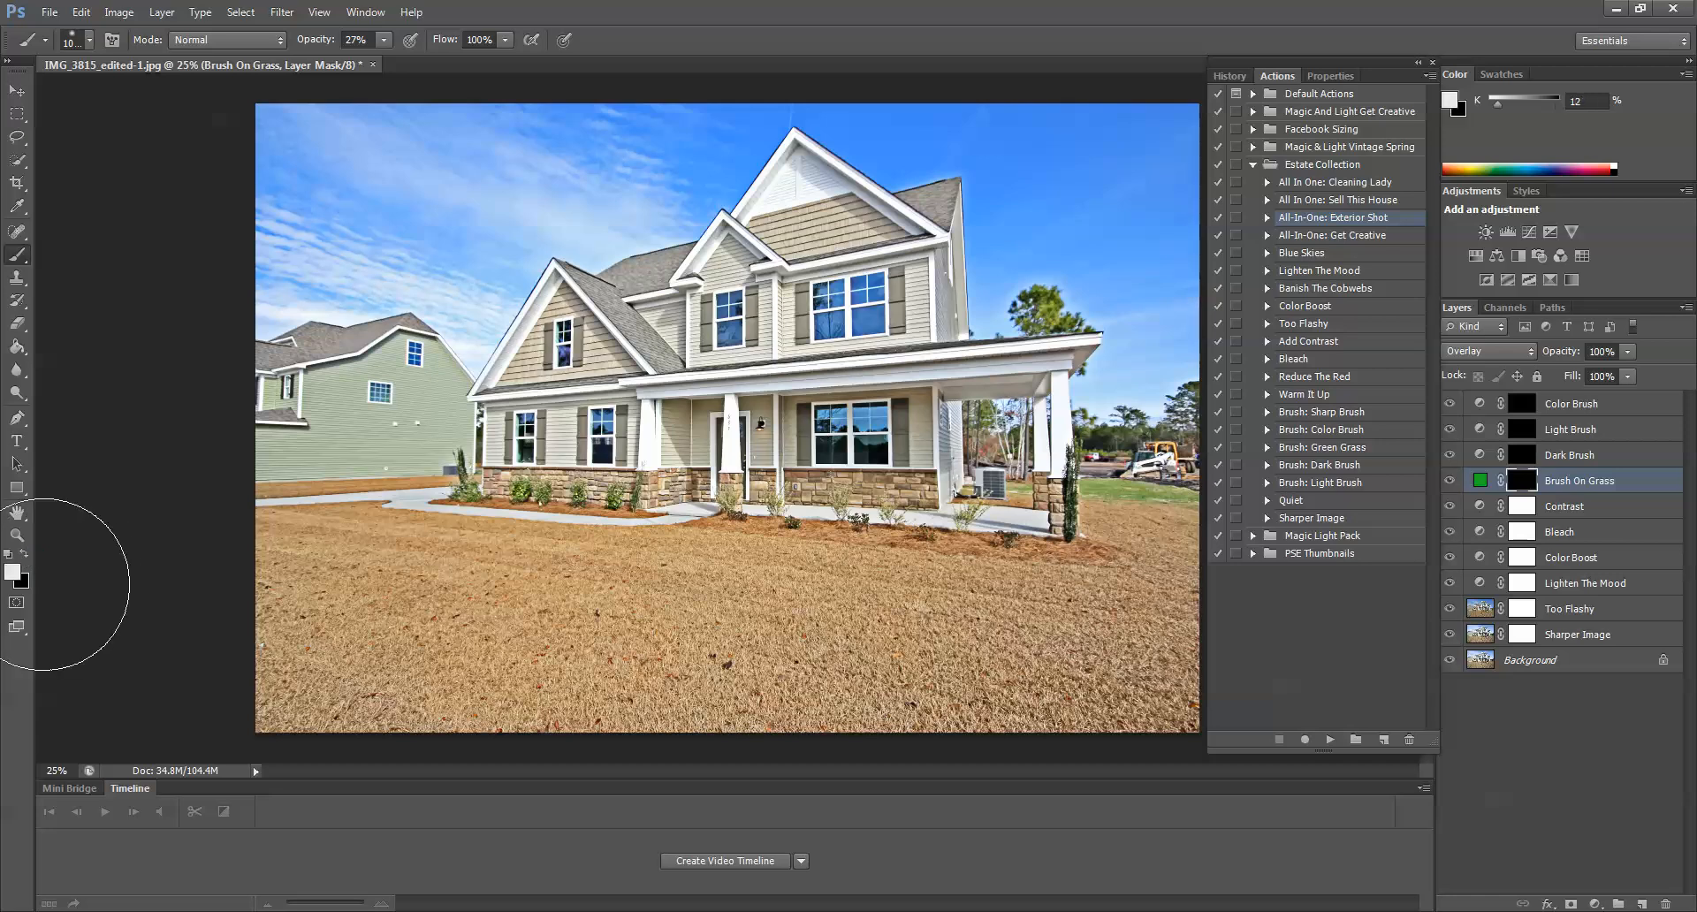
mouse_move(601, 249)
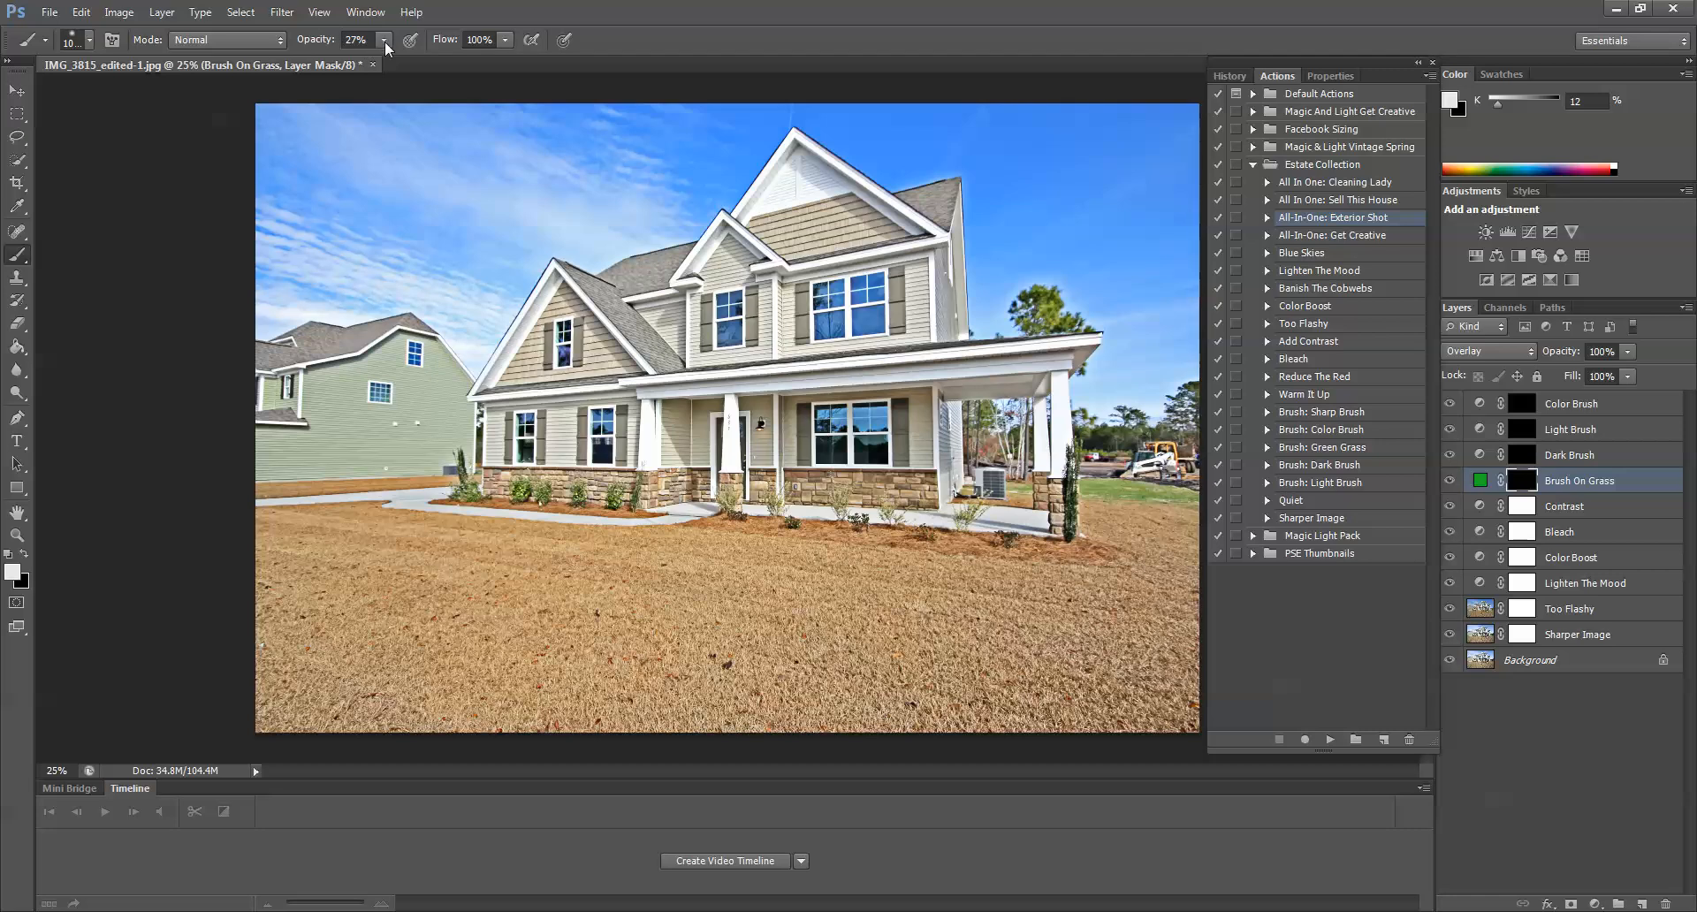
mouse_move(385, 43)
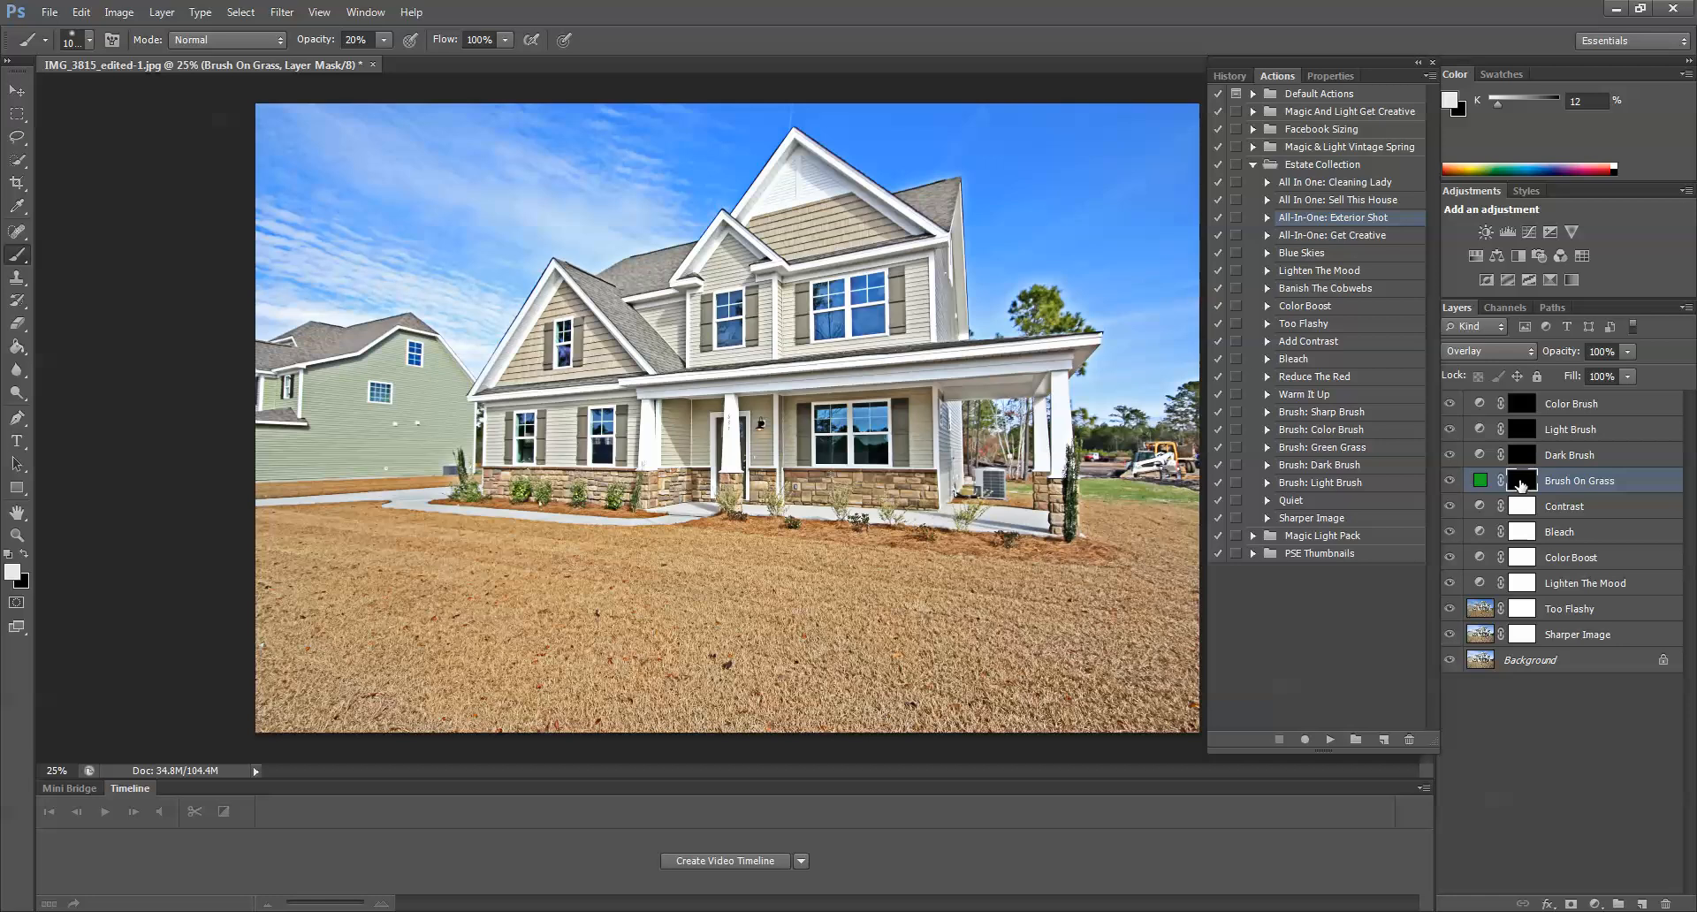
mouse_move(785, 633)
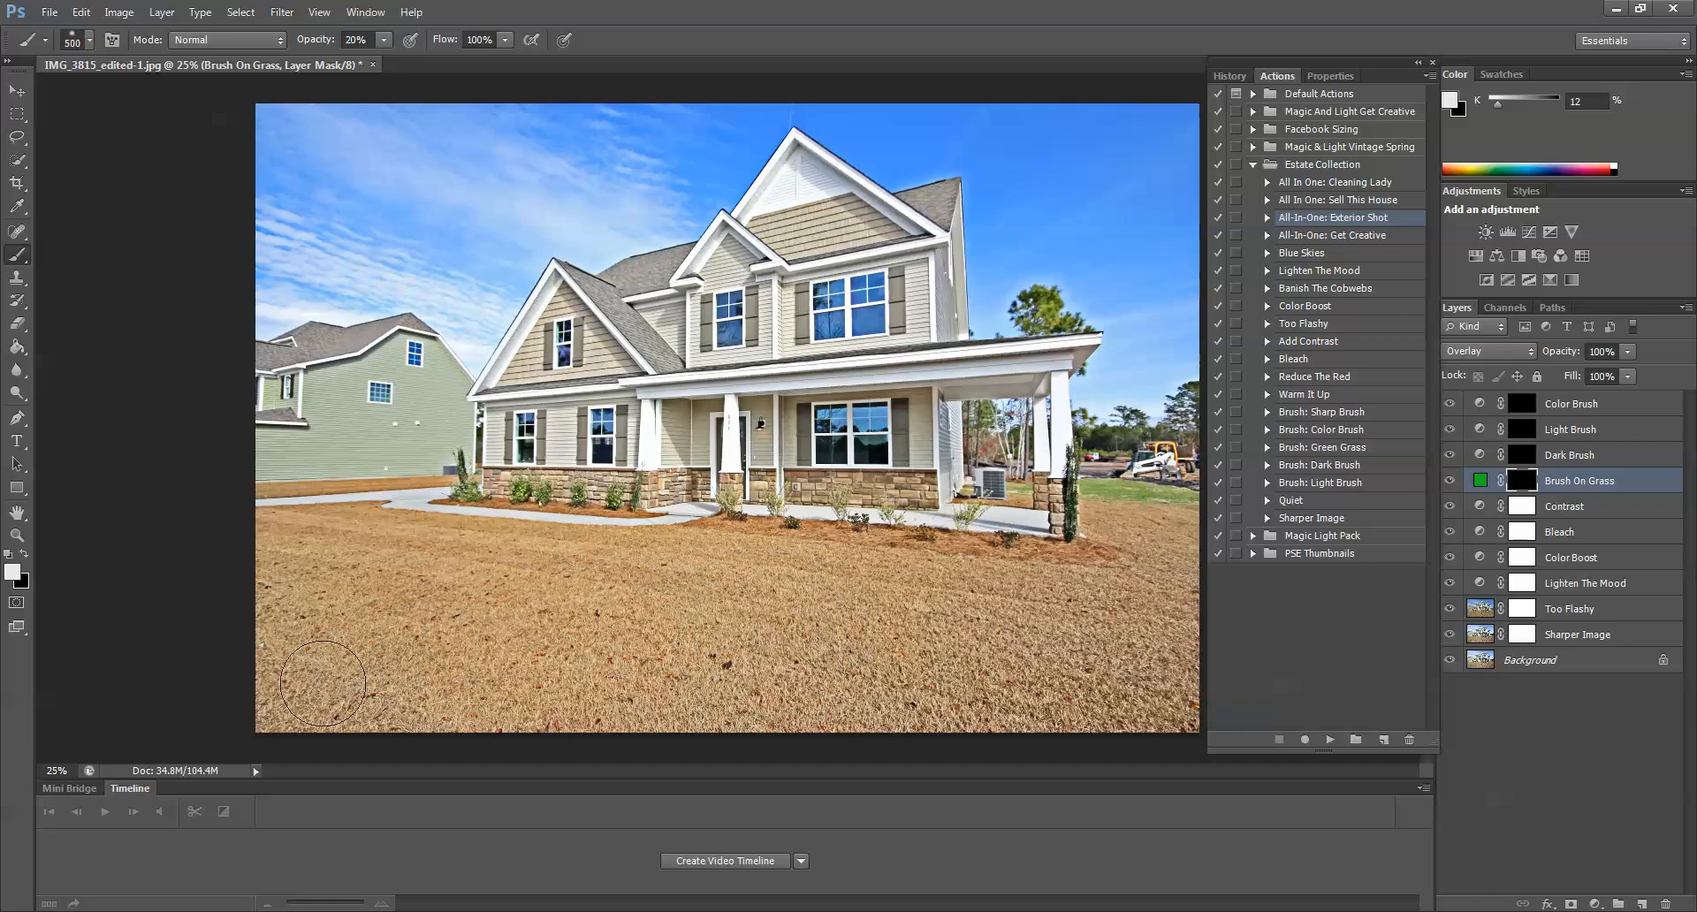
Paint white on the Brush On Grass mask to green the lower and left lawn
drag(322, 684, 260, 647)
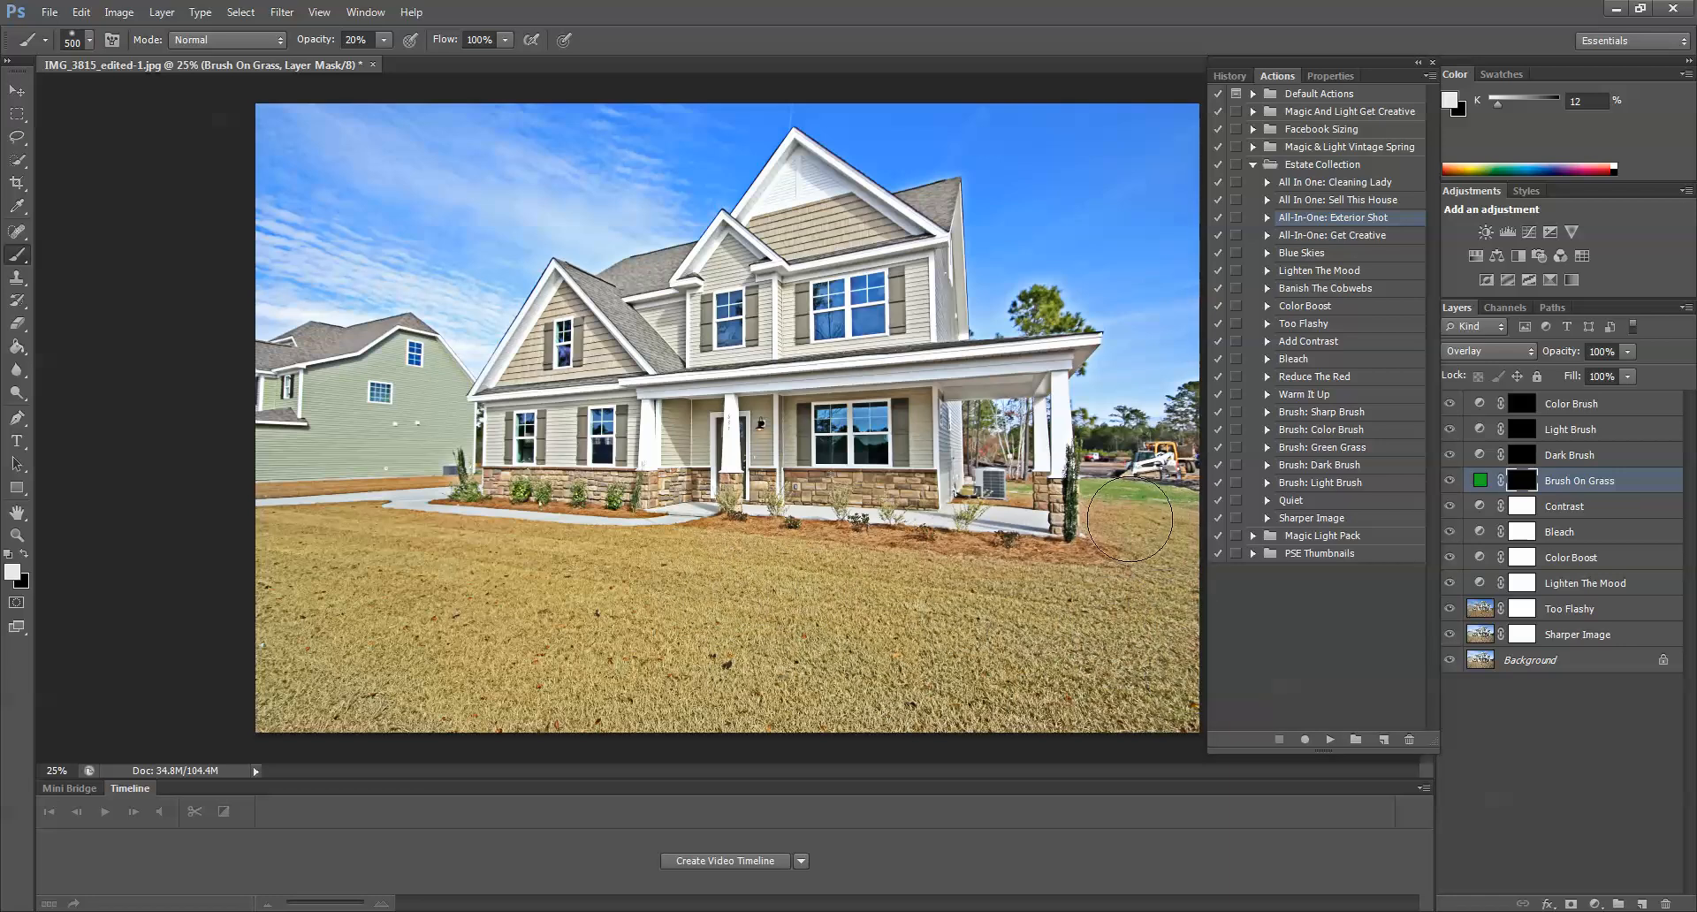
mouse_move(1126, 530)
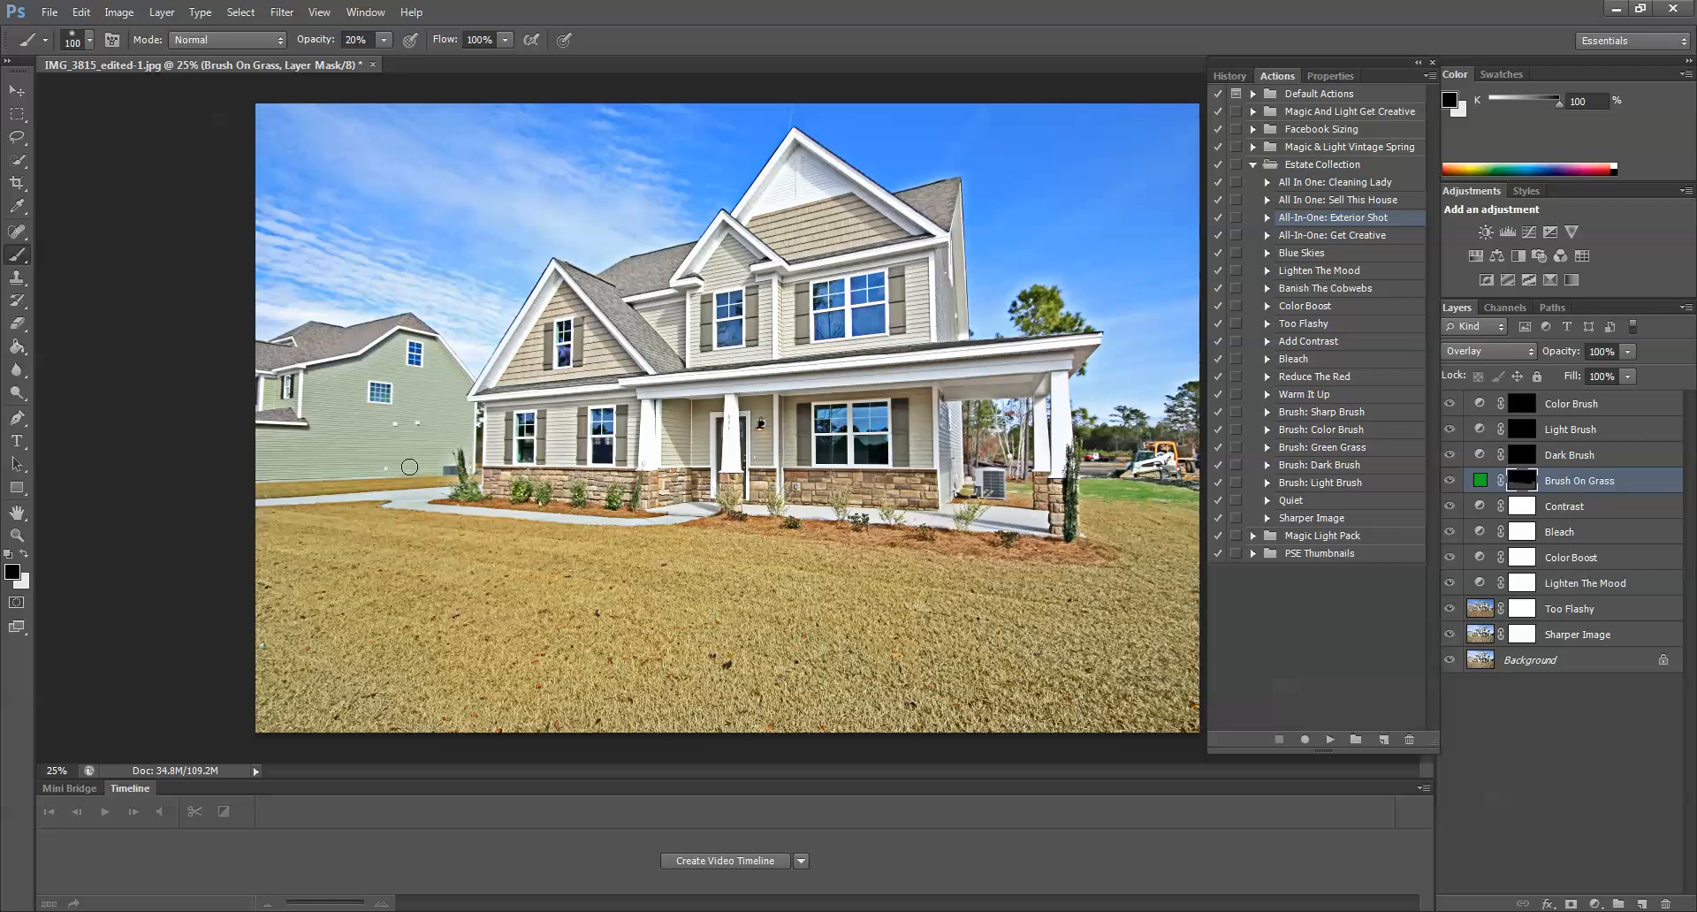
mouse_move(362, 446)
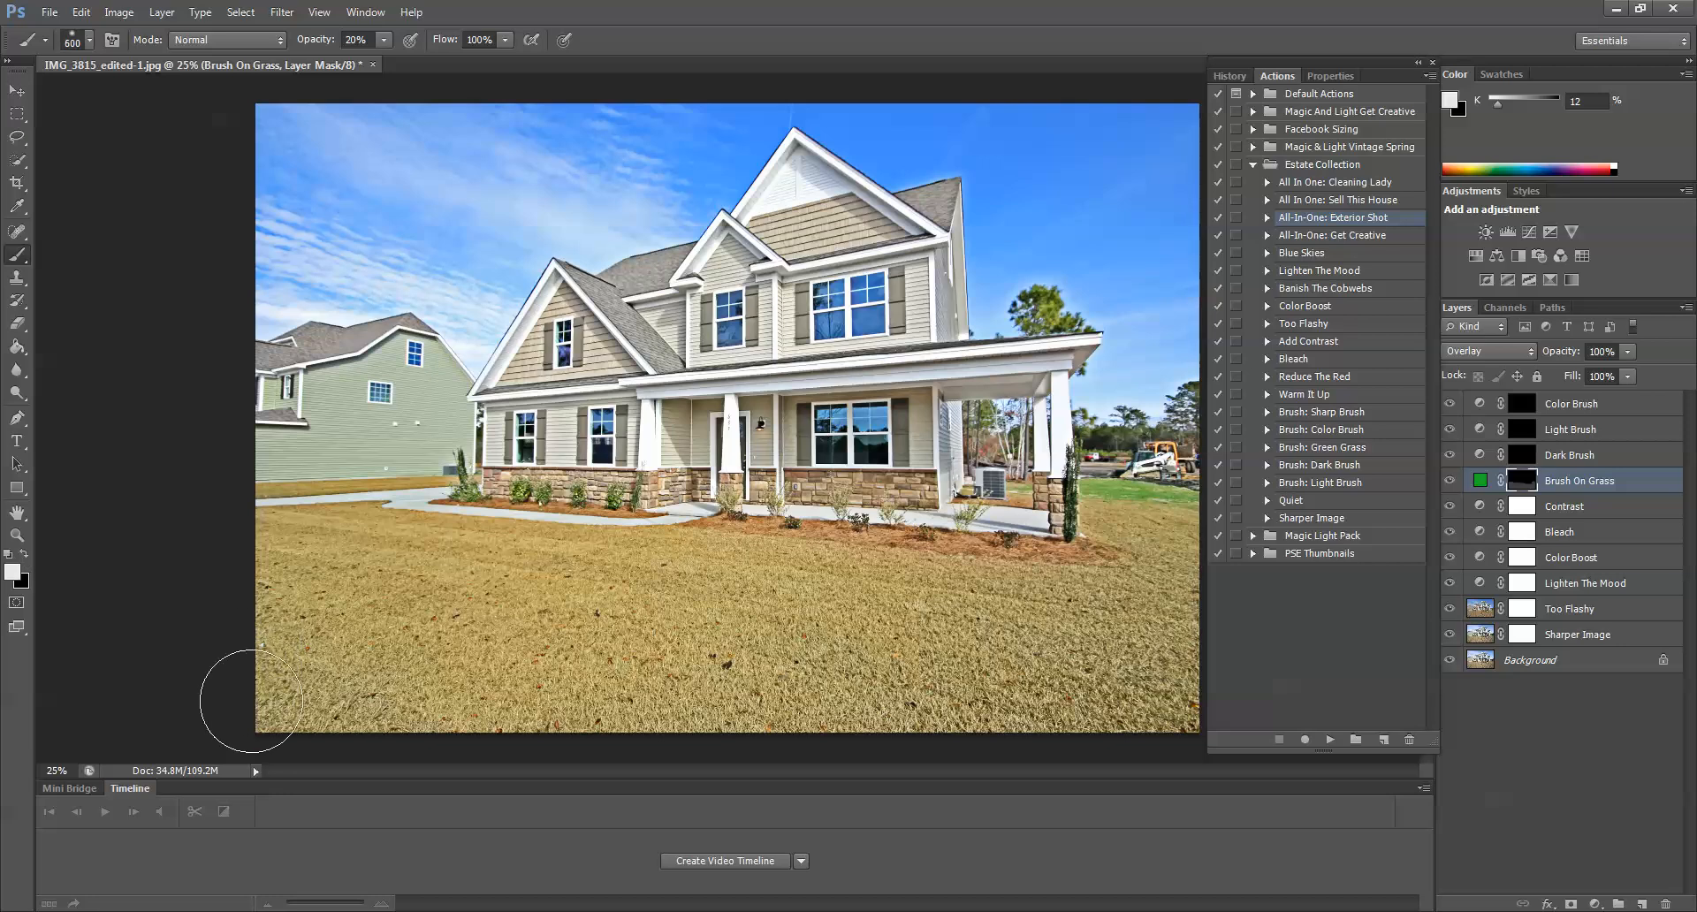
drag(251, 700, 334, 622)
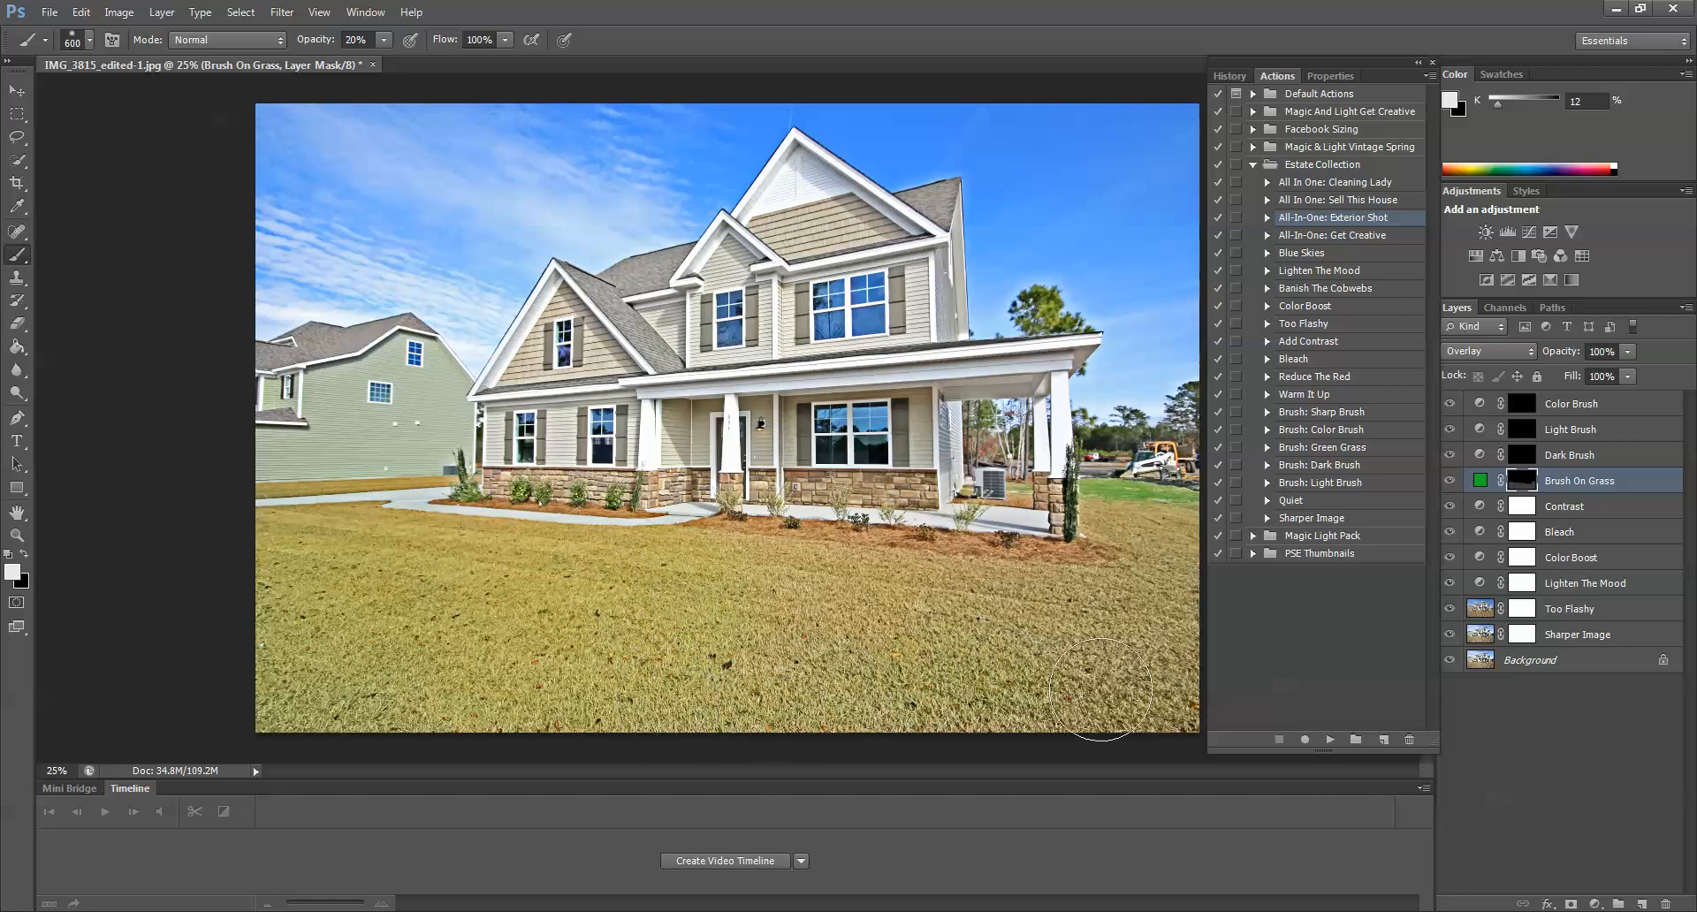
mouse_move(833, 602)
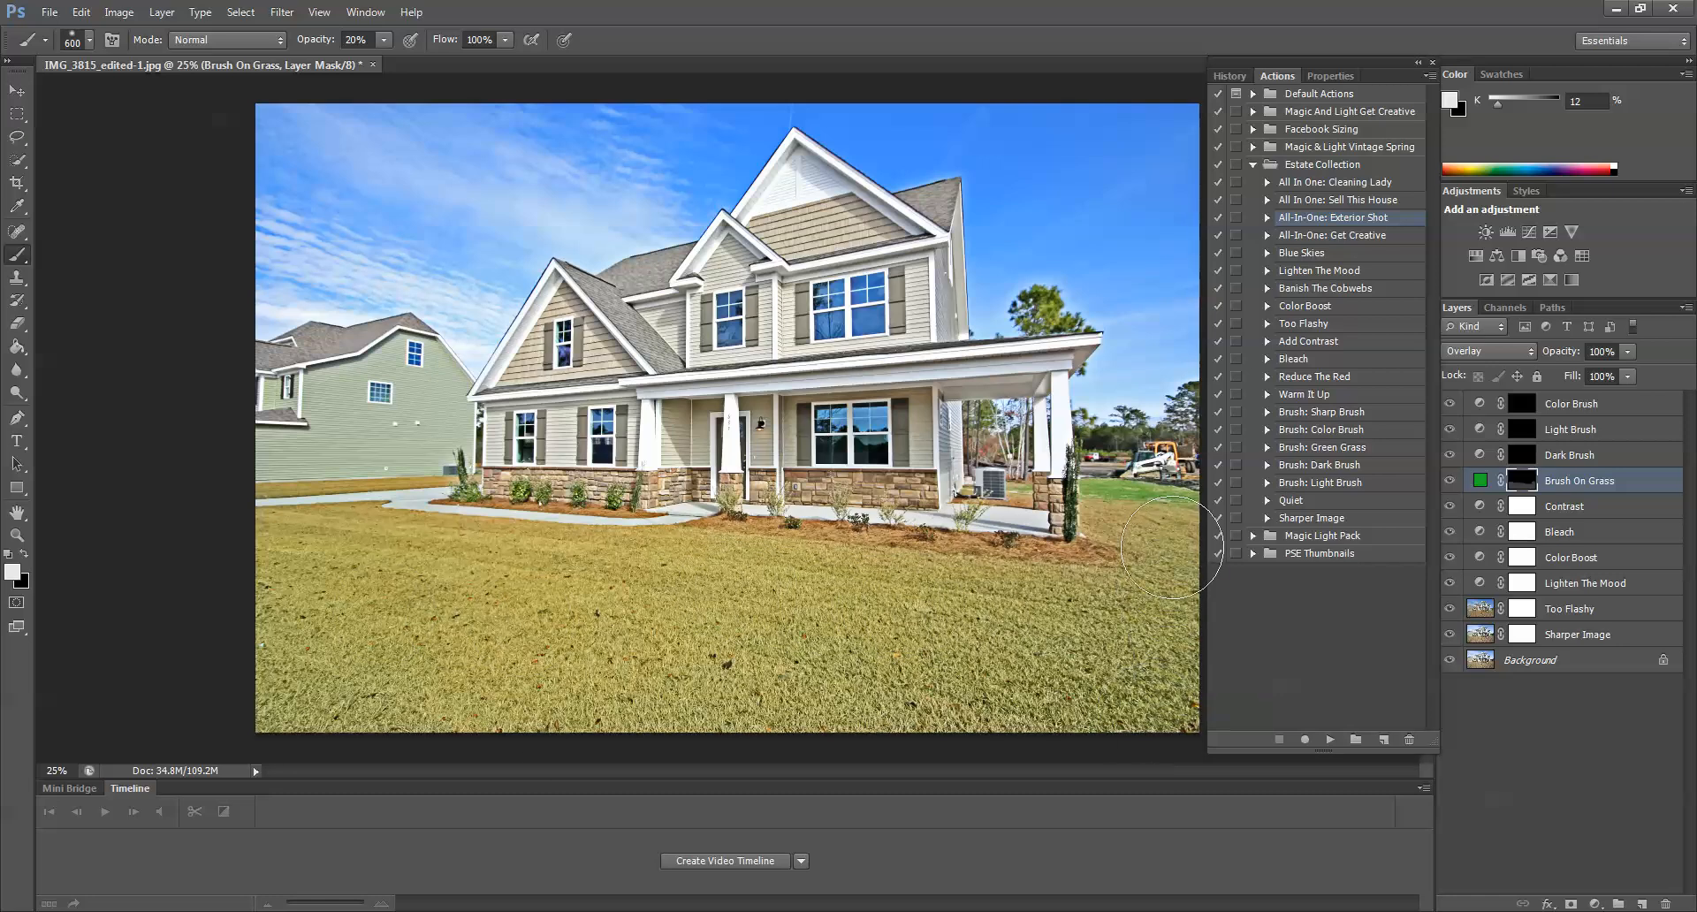
mouse_move(1172, 538)
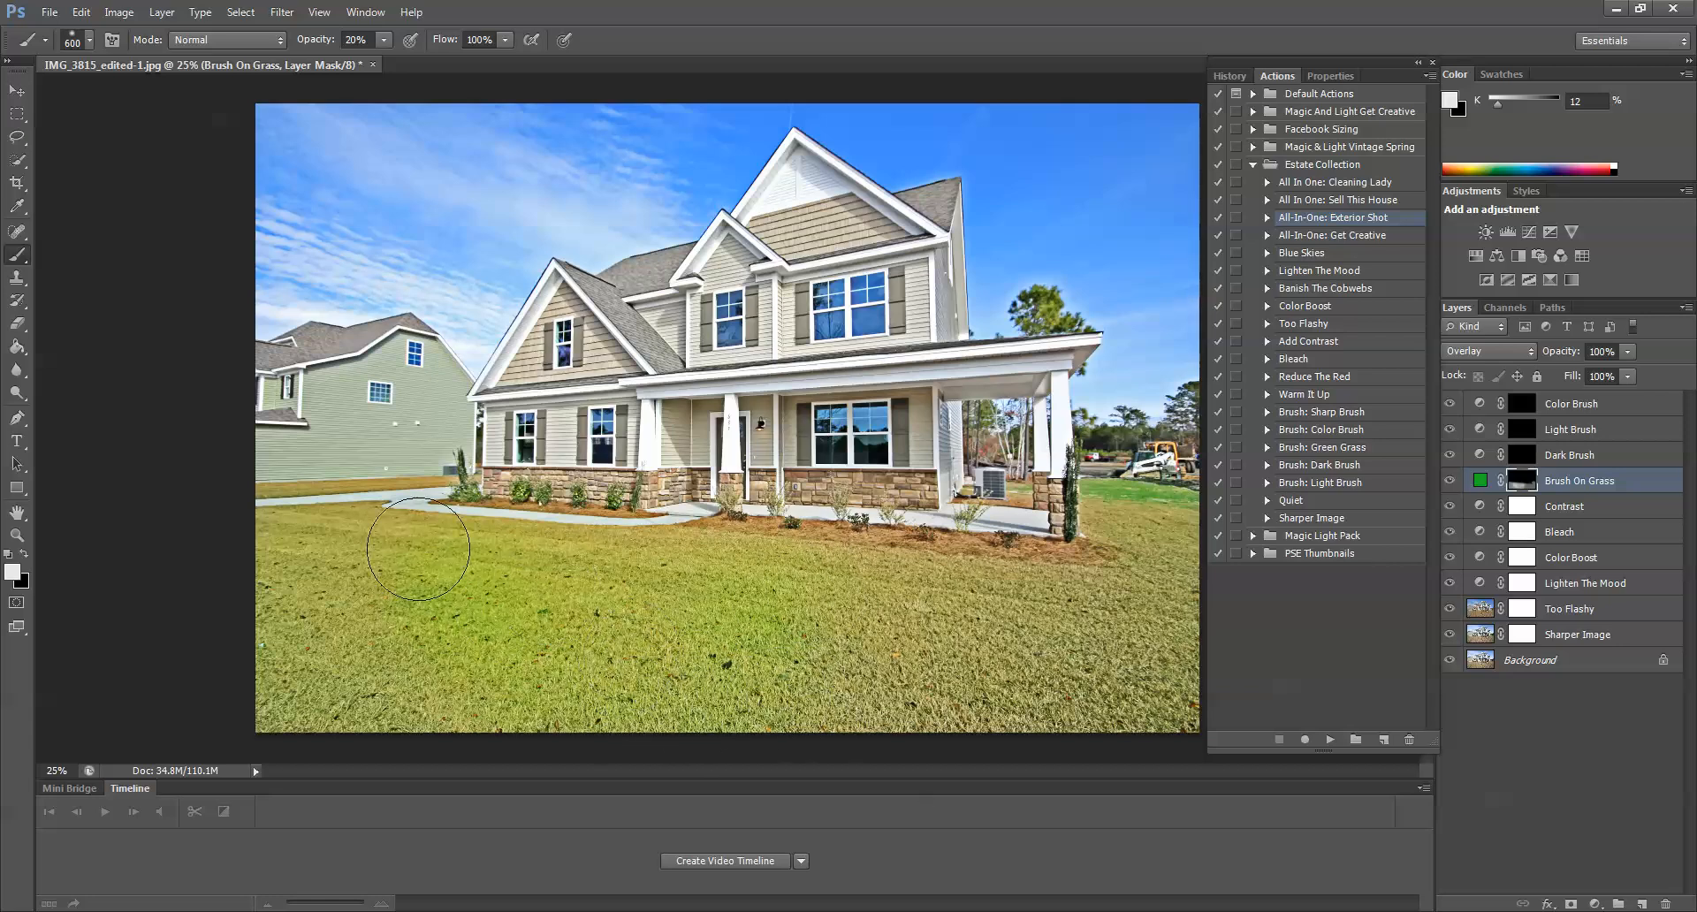
drag(418, 546, 302, 719)
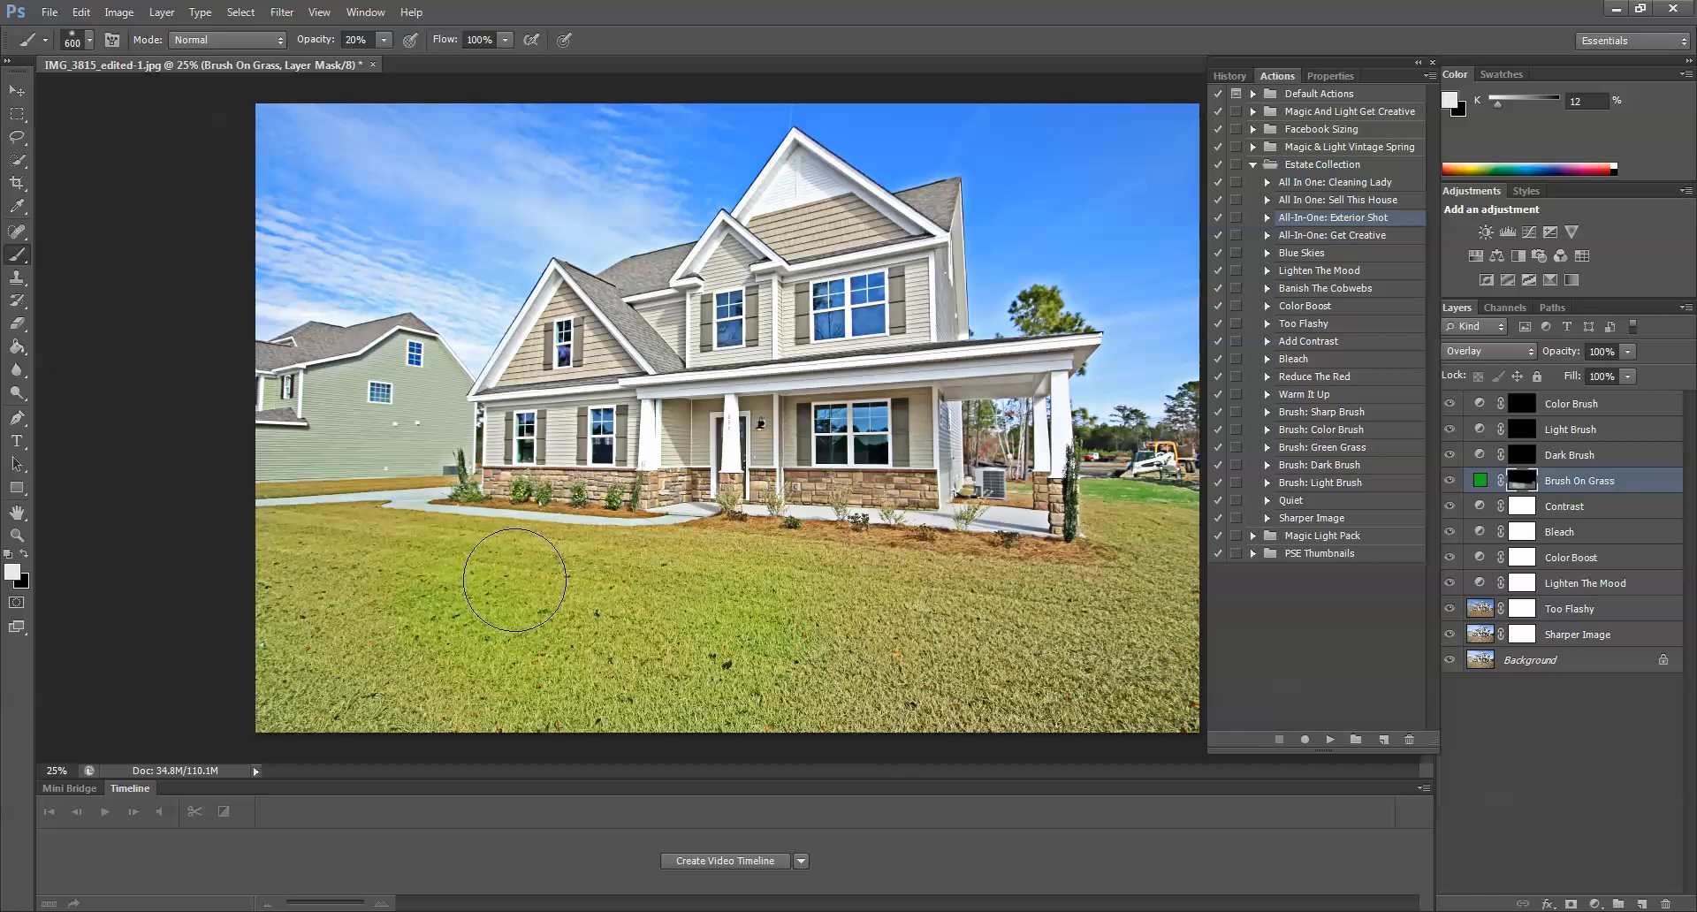
Check Undo Brush Tool in the Edit menu, then swap the painting colour to black
click(82, 12)
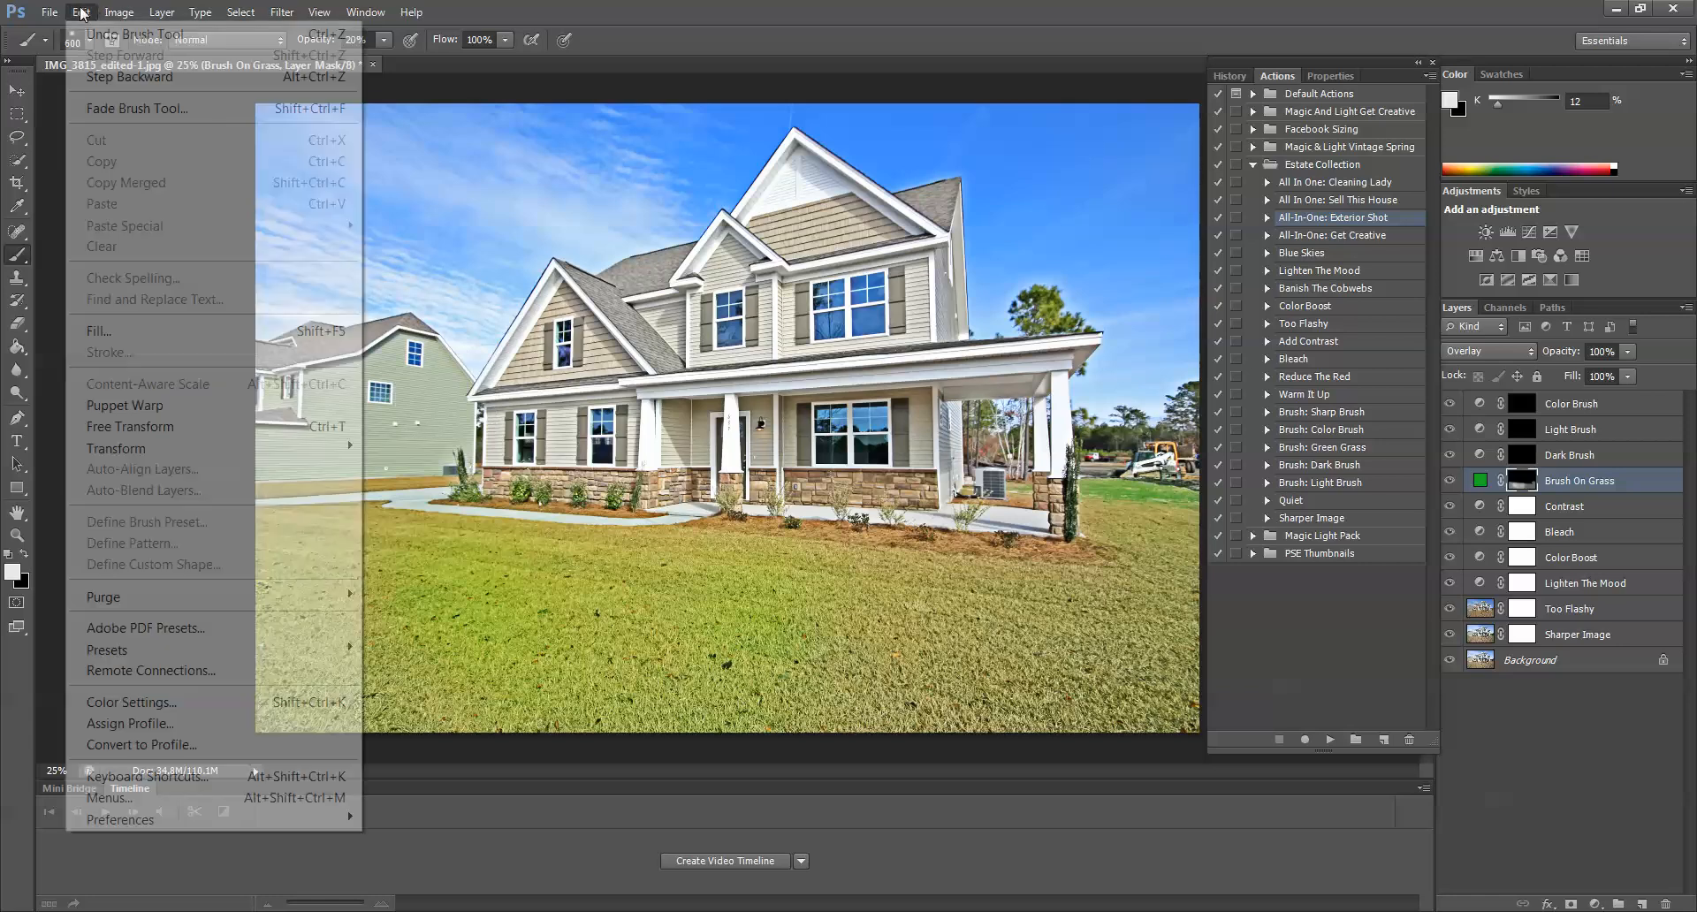
click(80, 12)
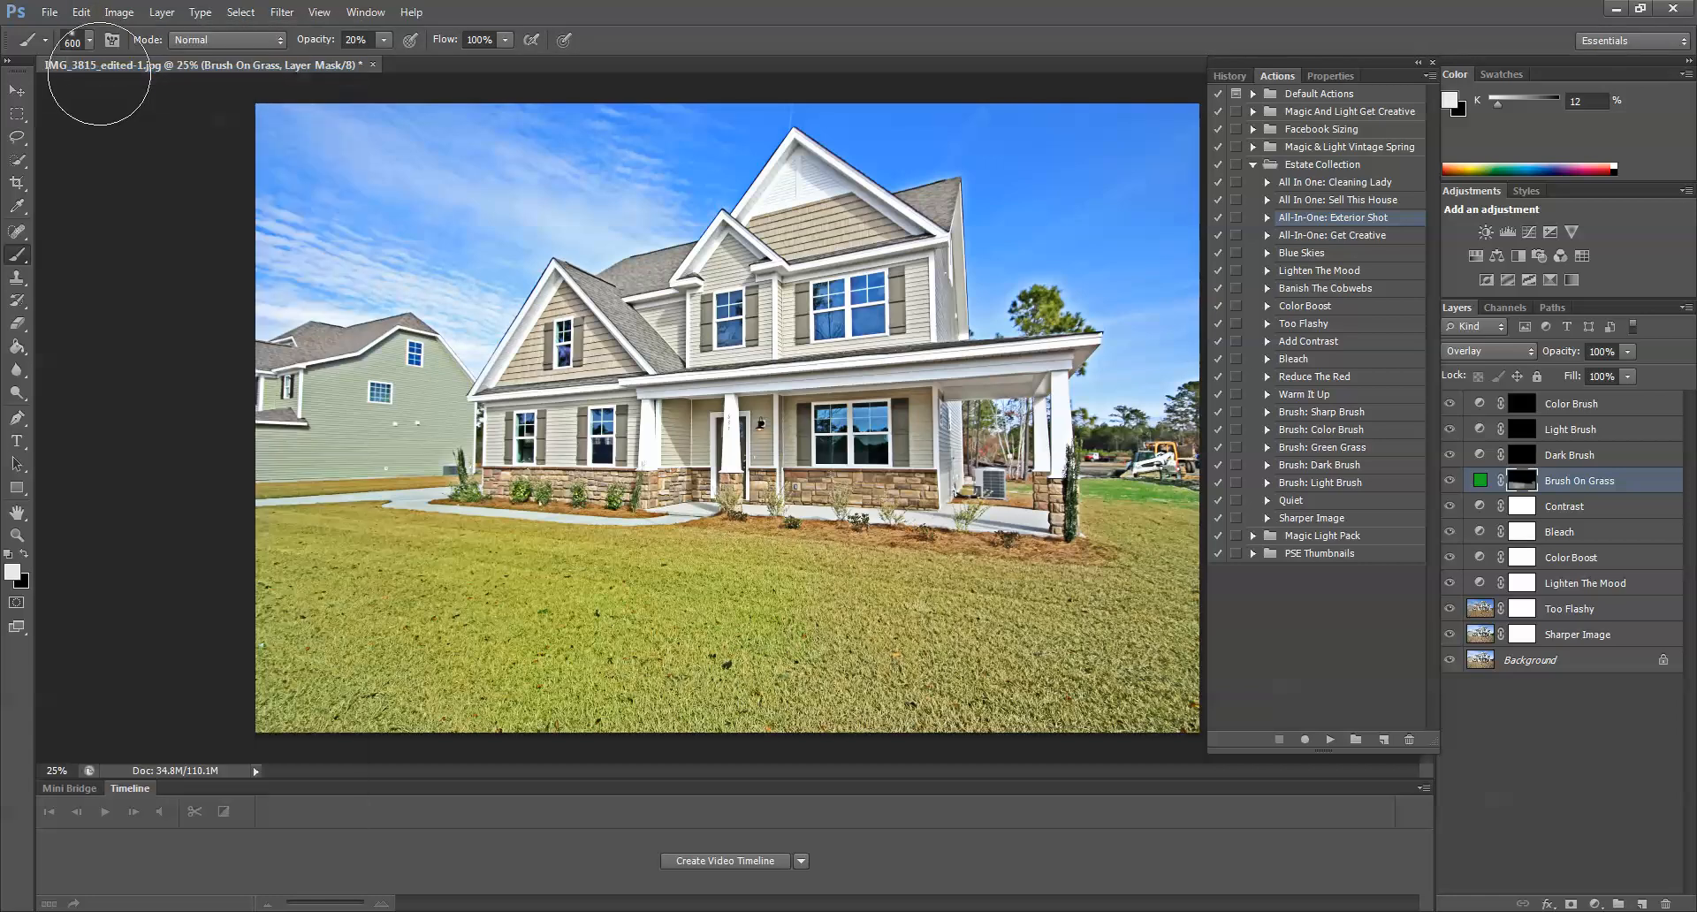
click(80, 12)
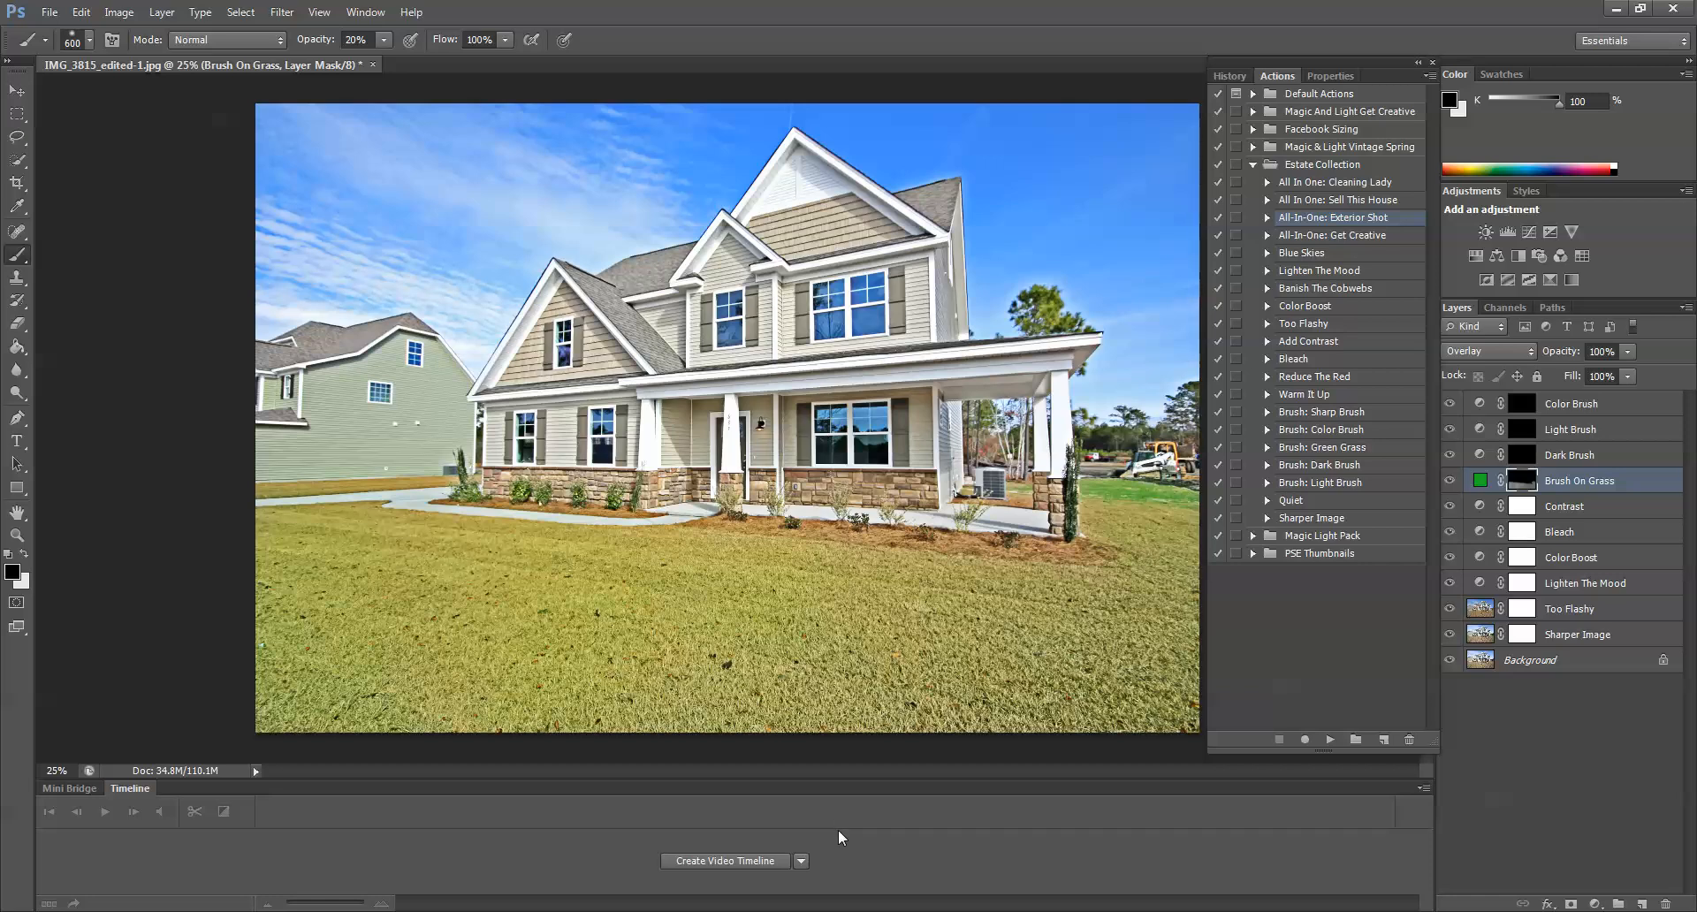
mouse_move(827, 829)
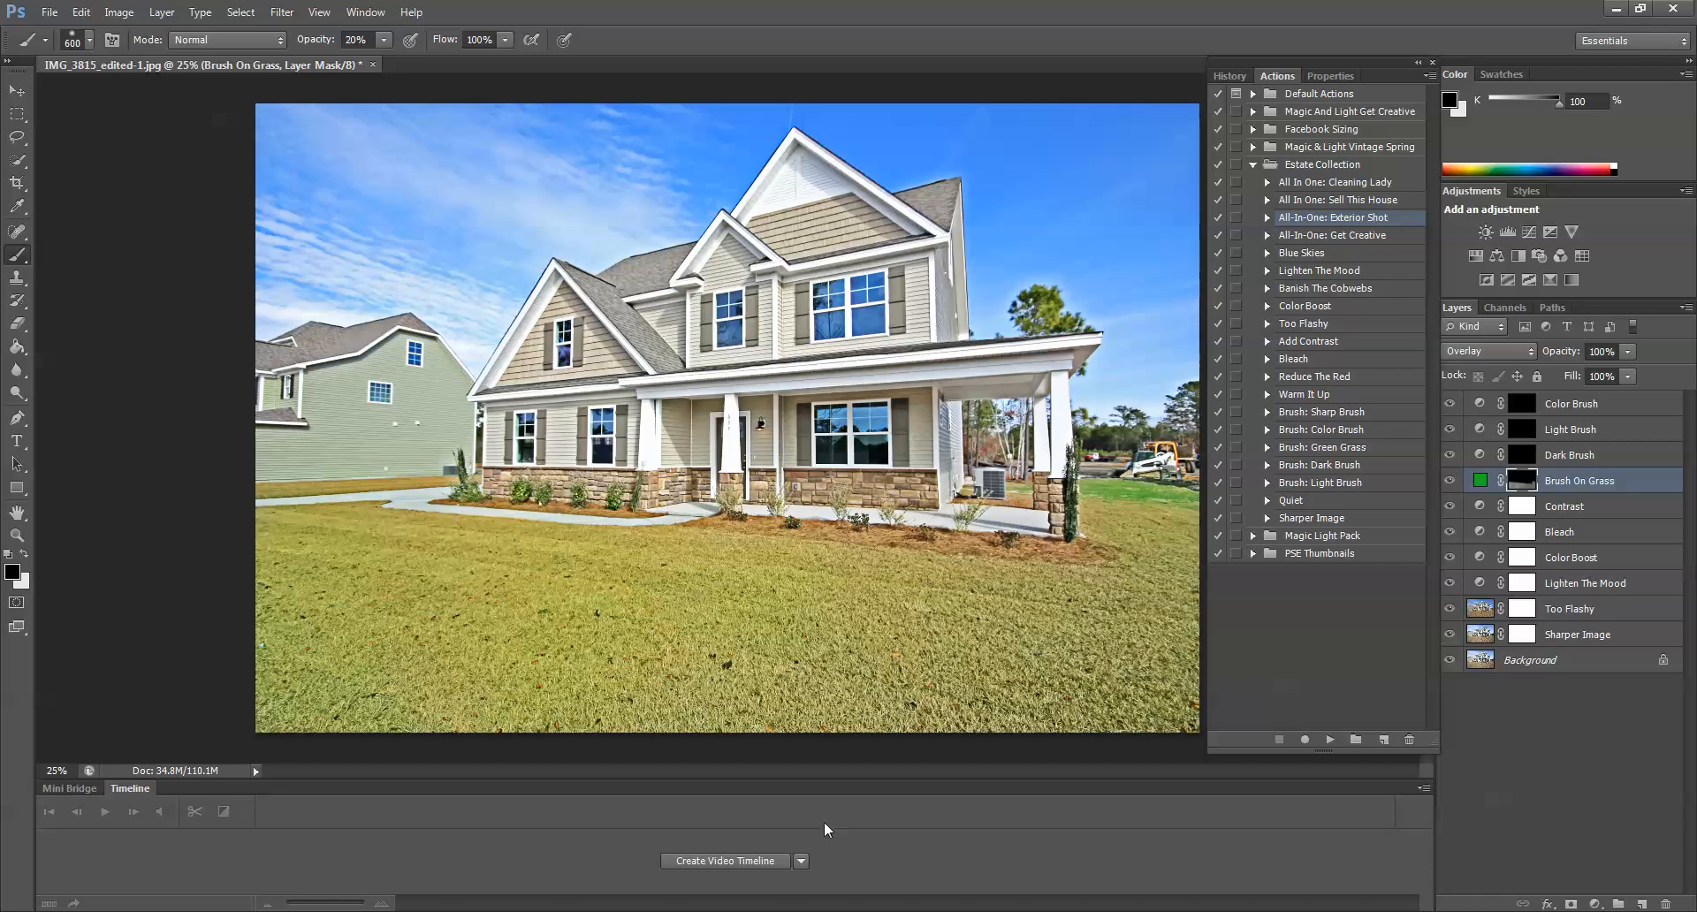
mouse_move(1533, 401)
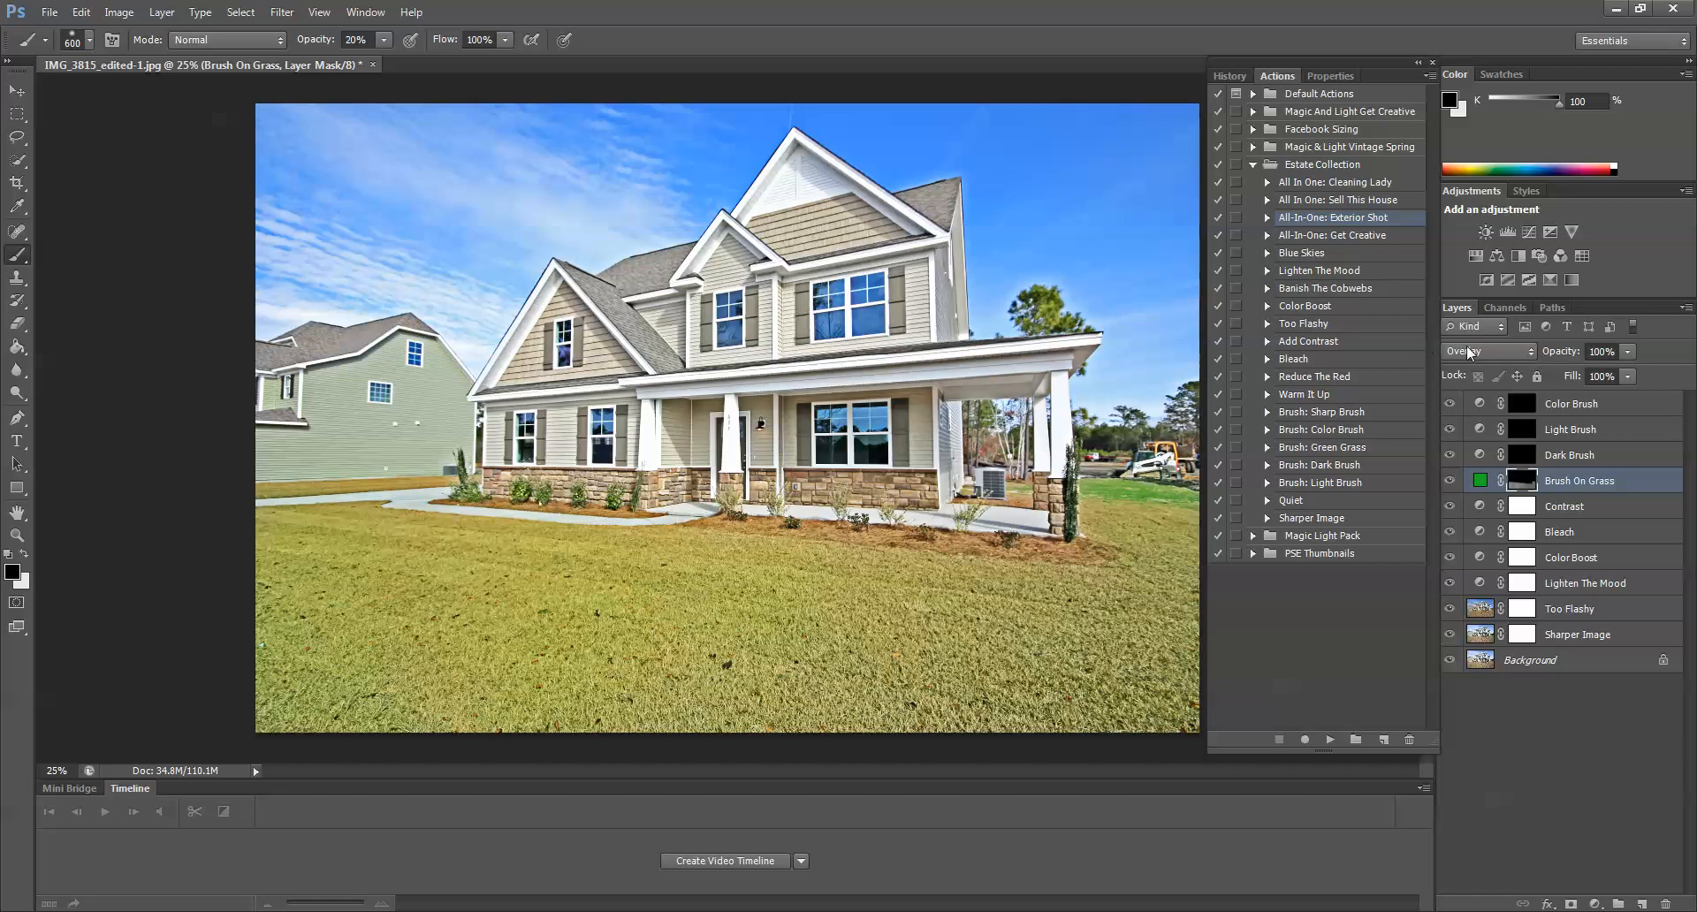
mouse_move(1590, 490)
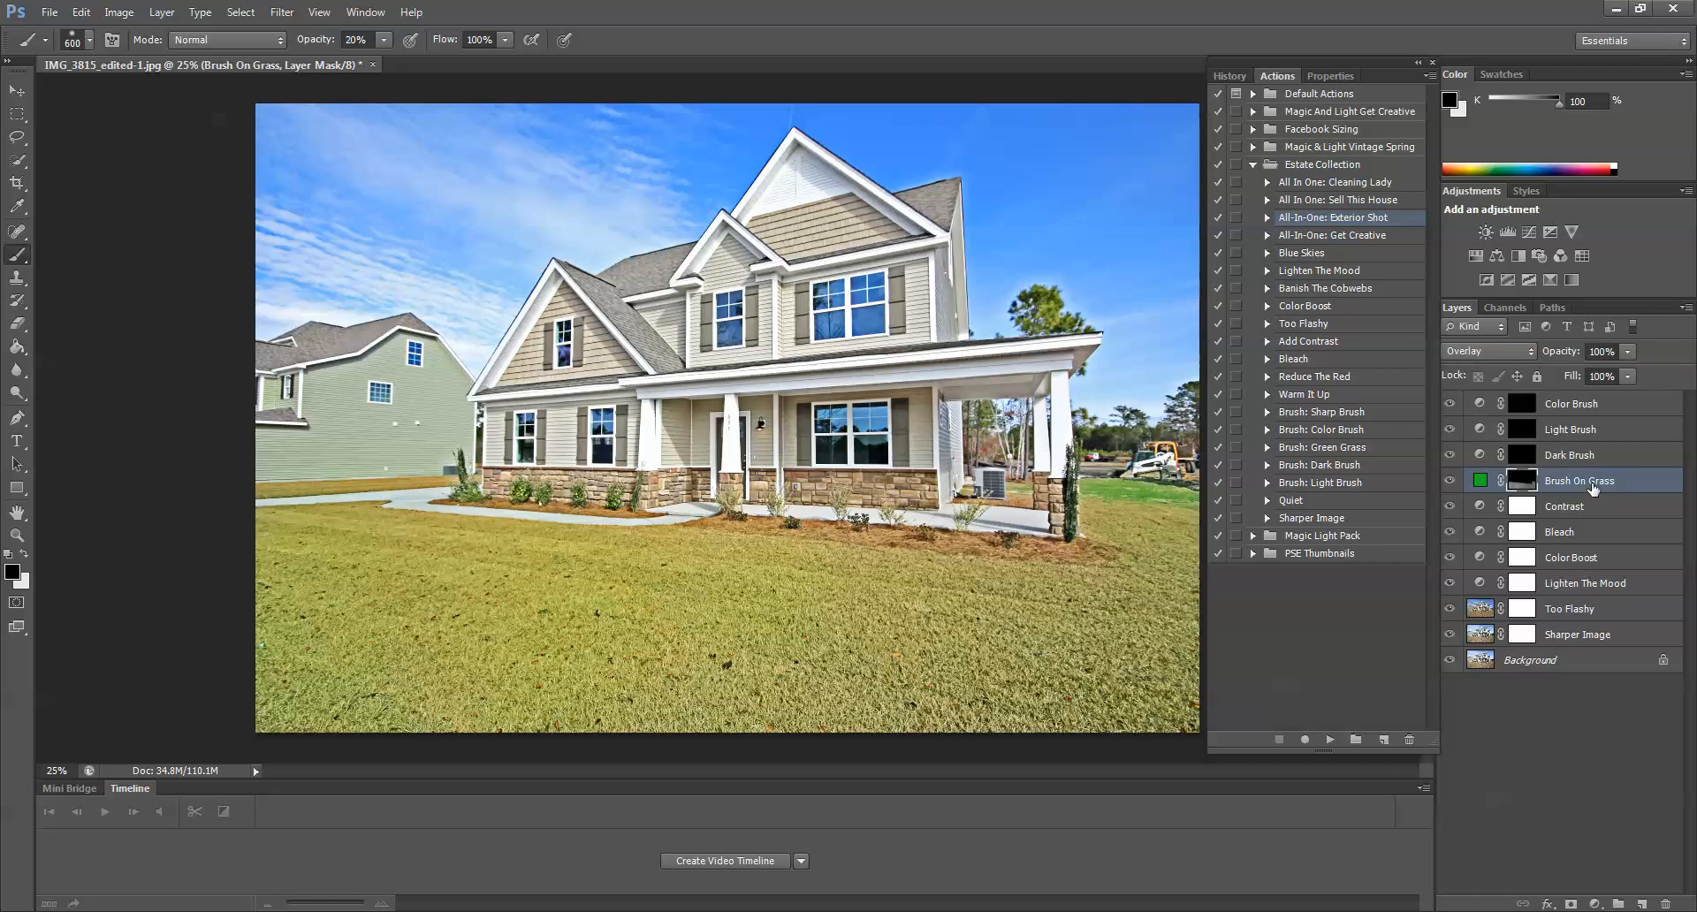
click(1487, 350)
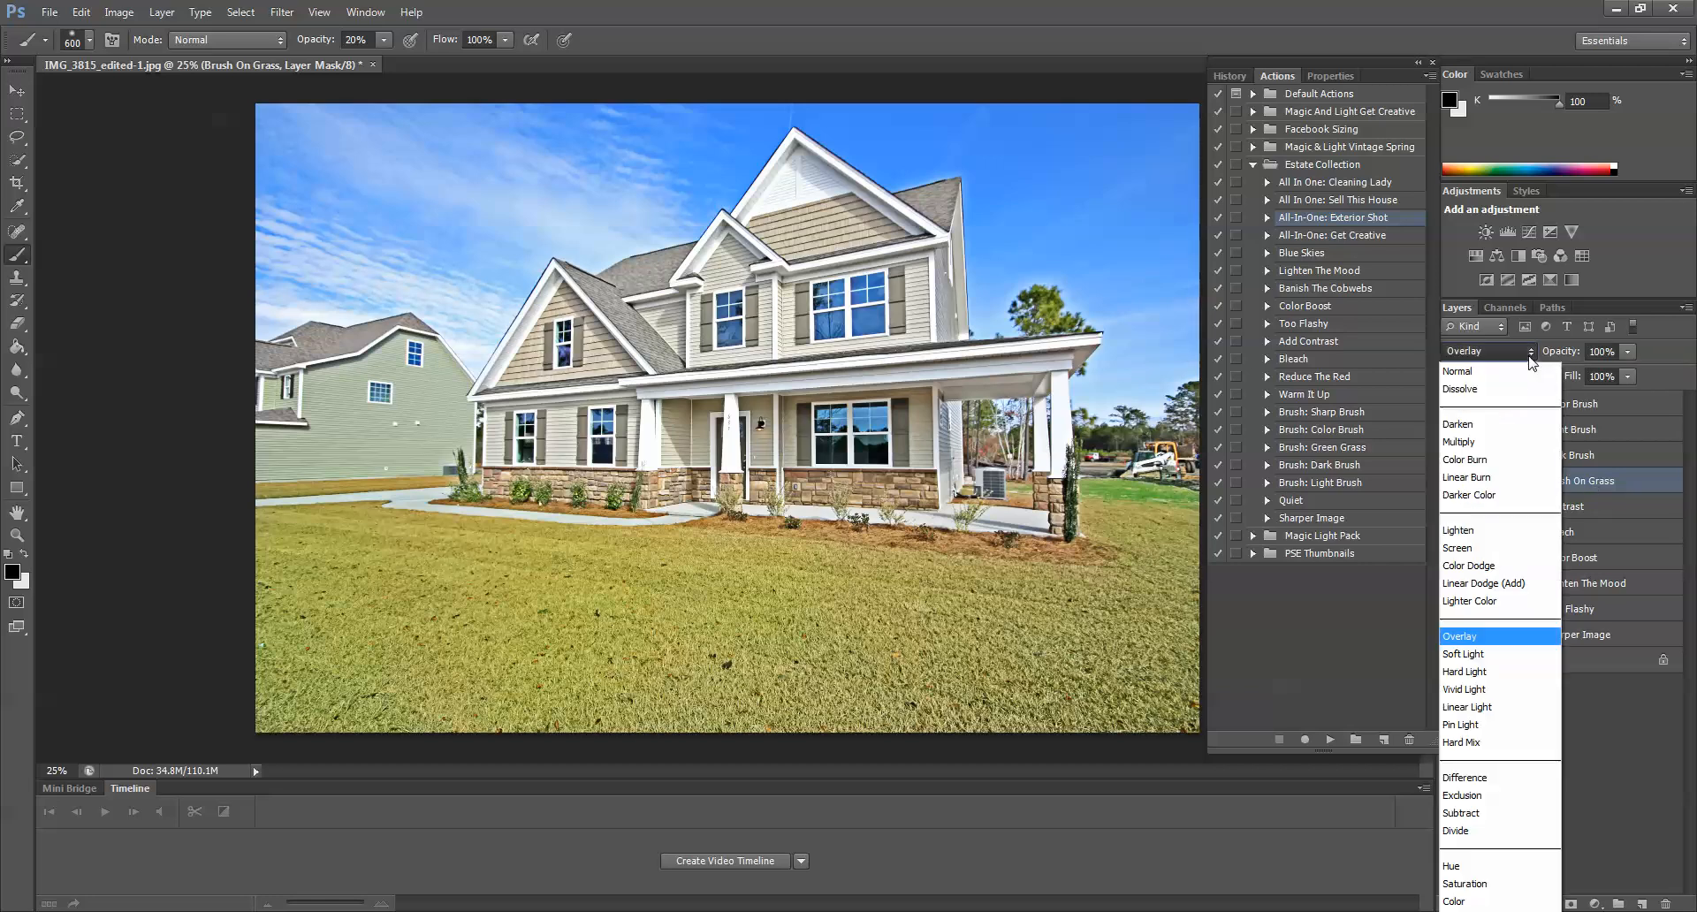
click(1462, 654)
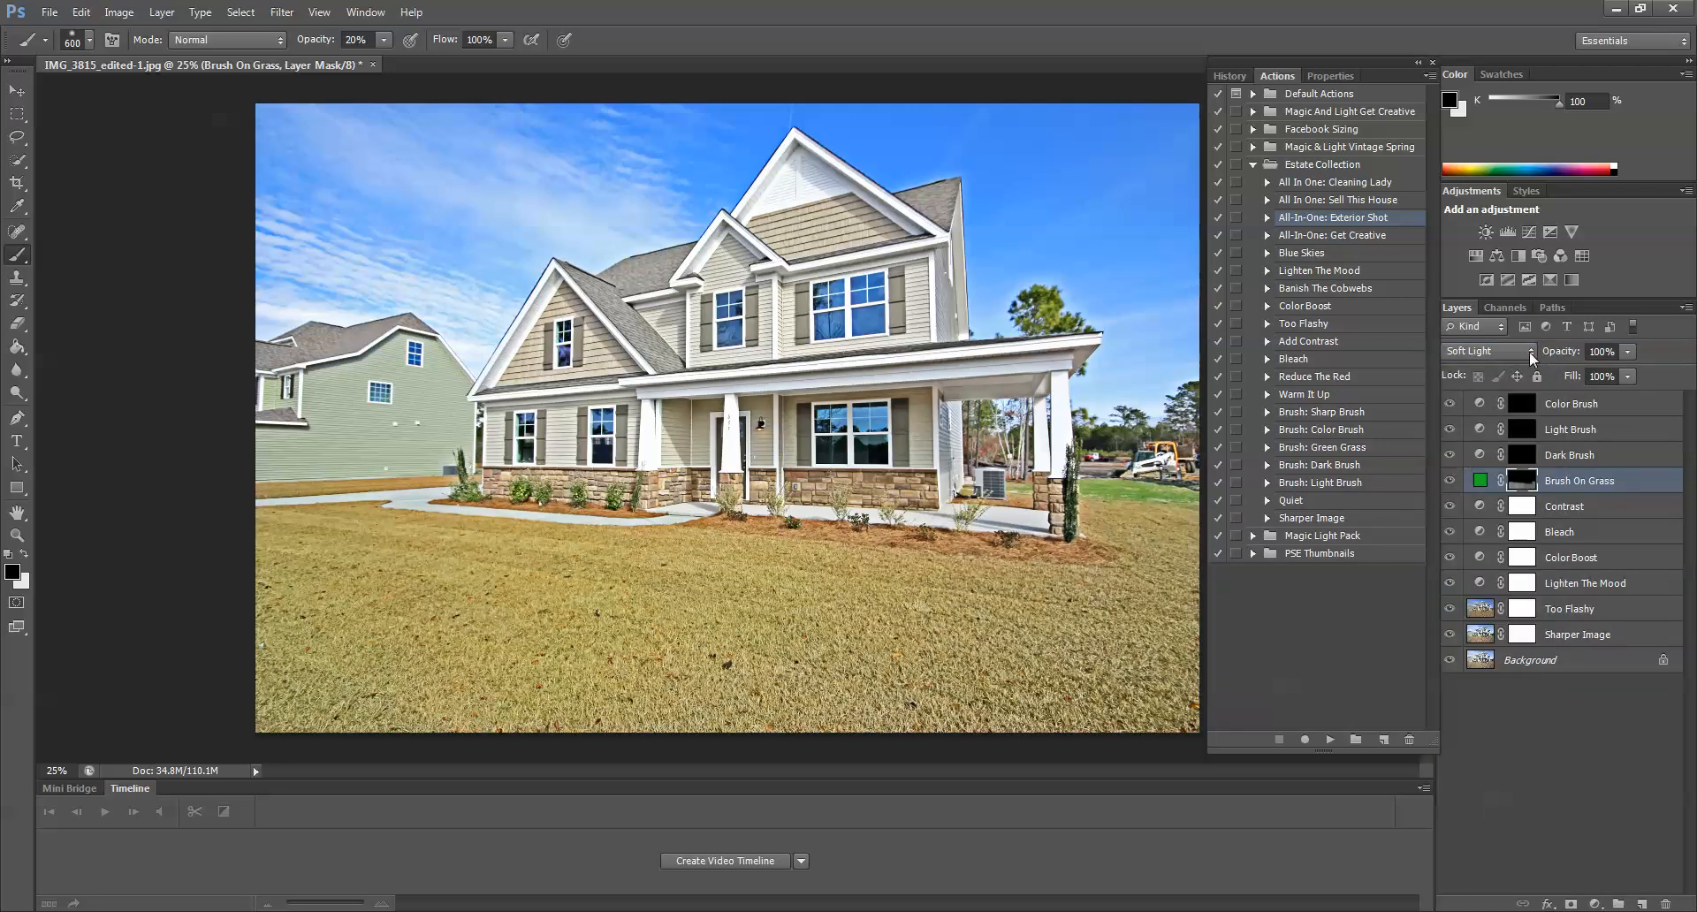
click(1487, 350)
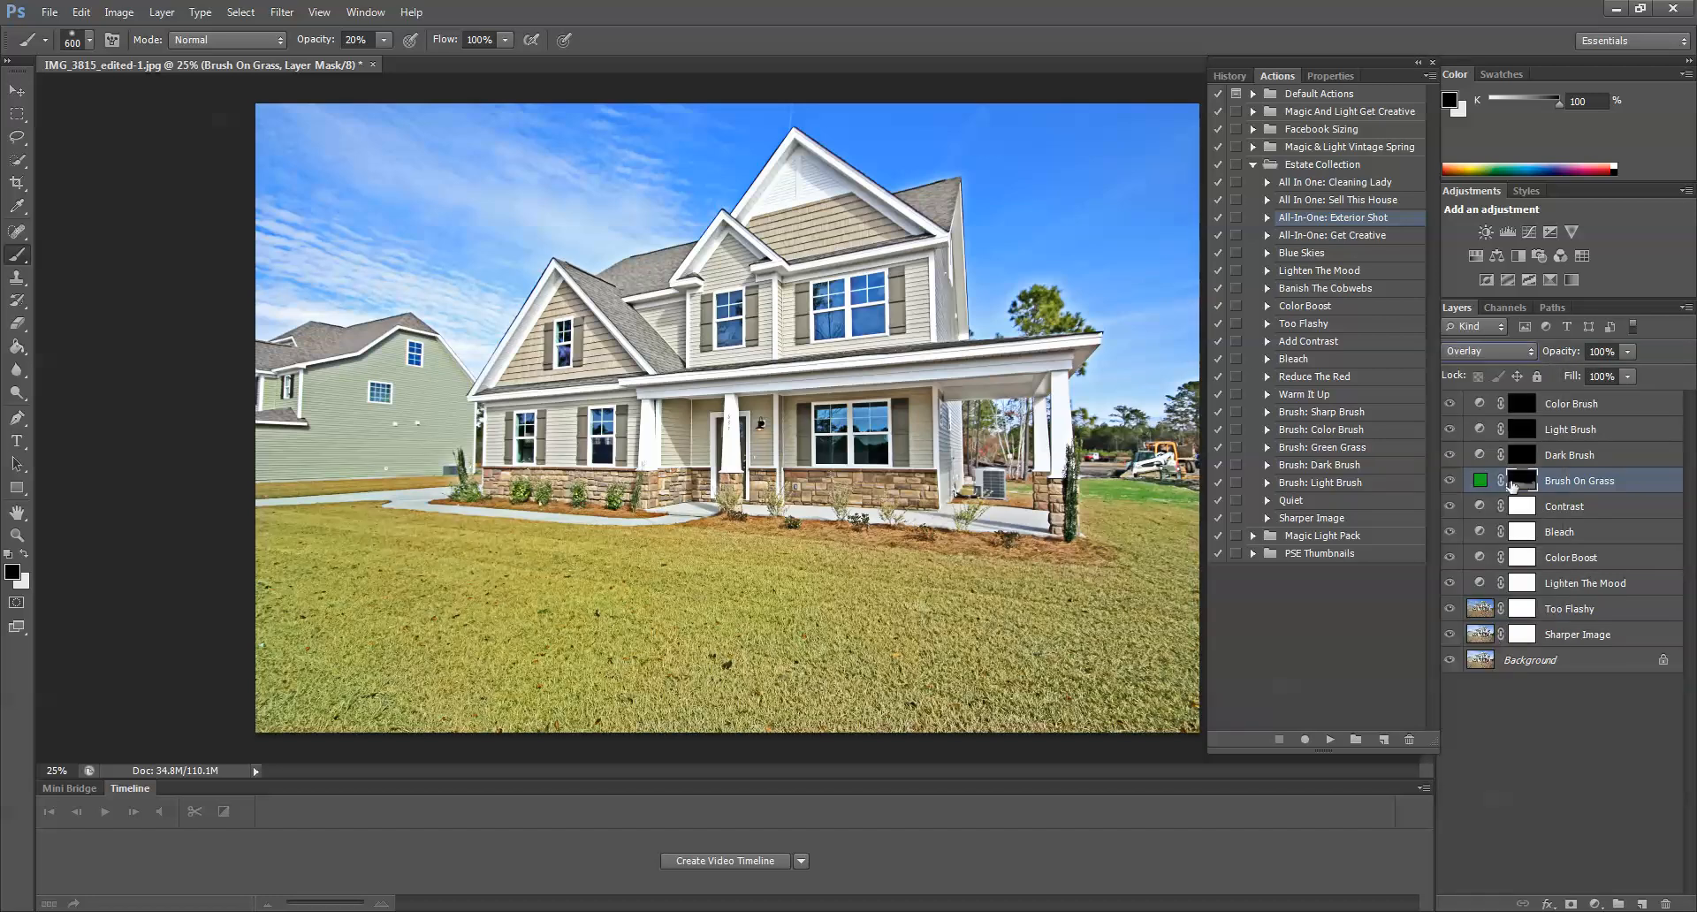
Paint the Dark Brush mask to darken the lawn across the foreground and bottom edges
click(1568, 454)
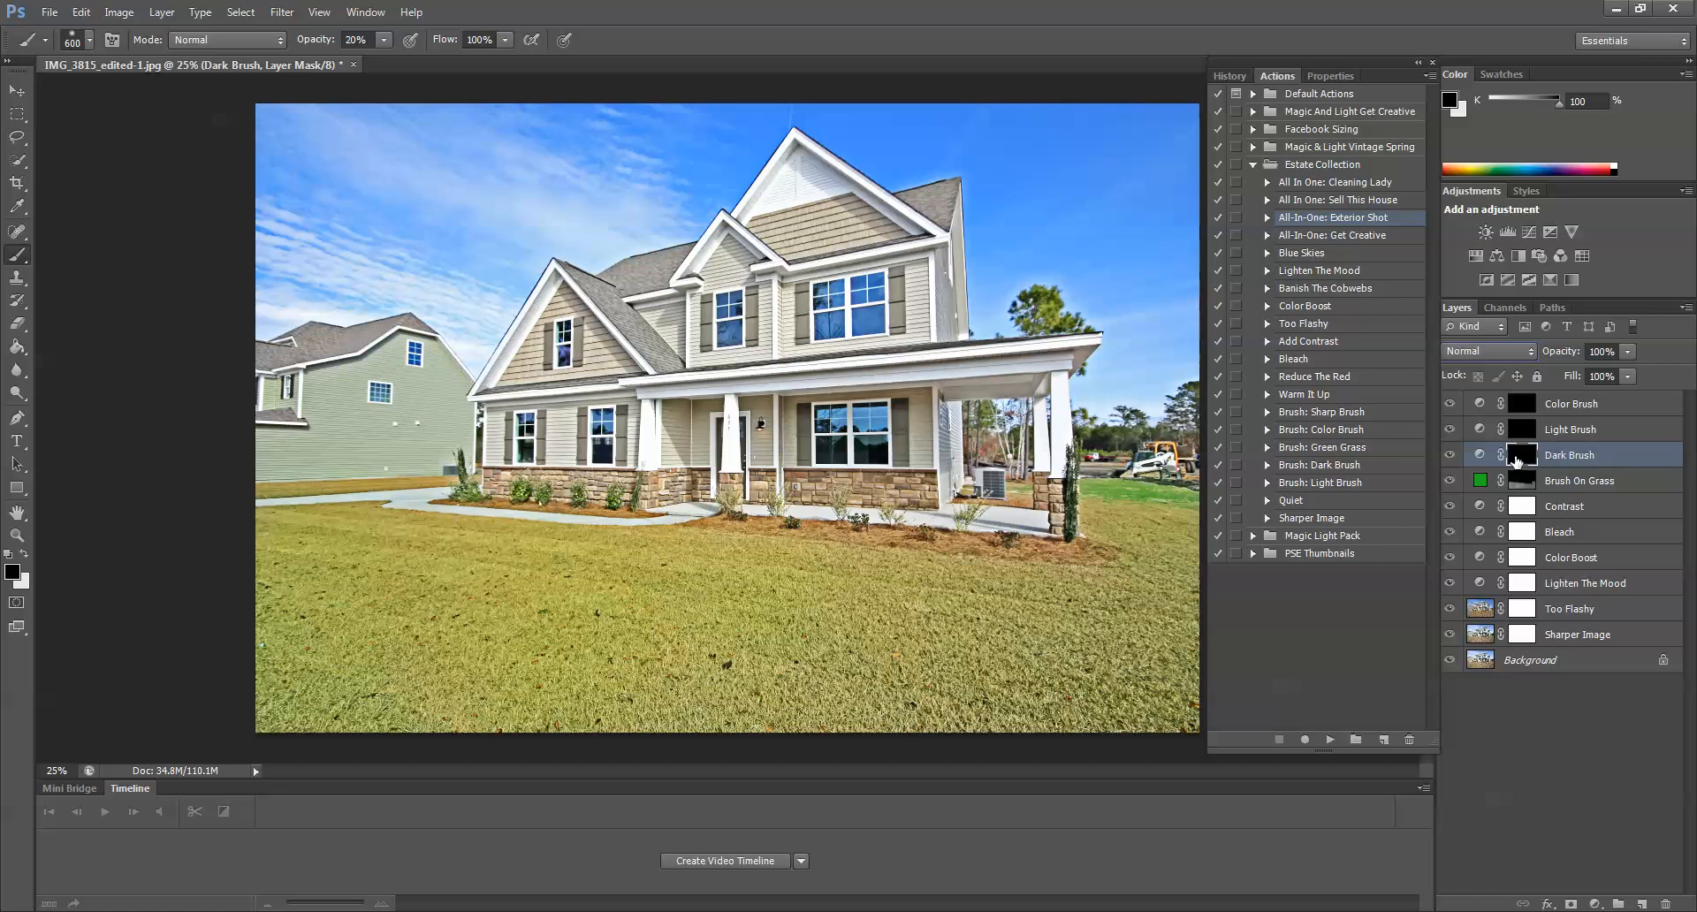
mouse_move(1522, 459)
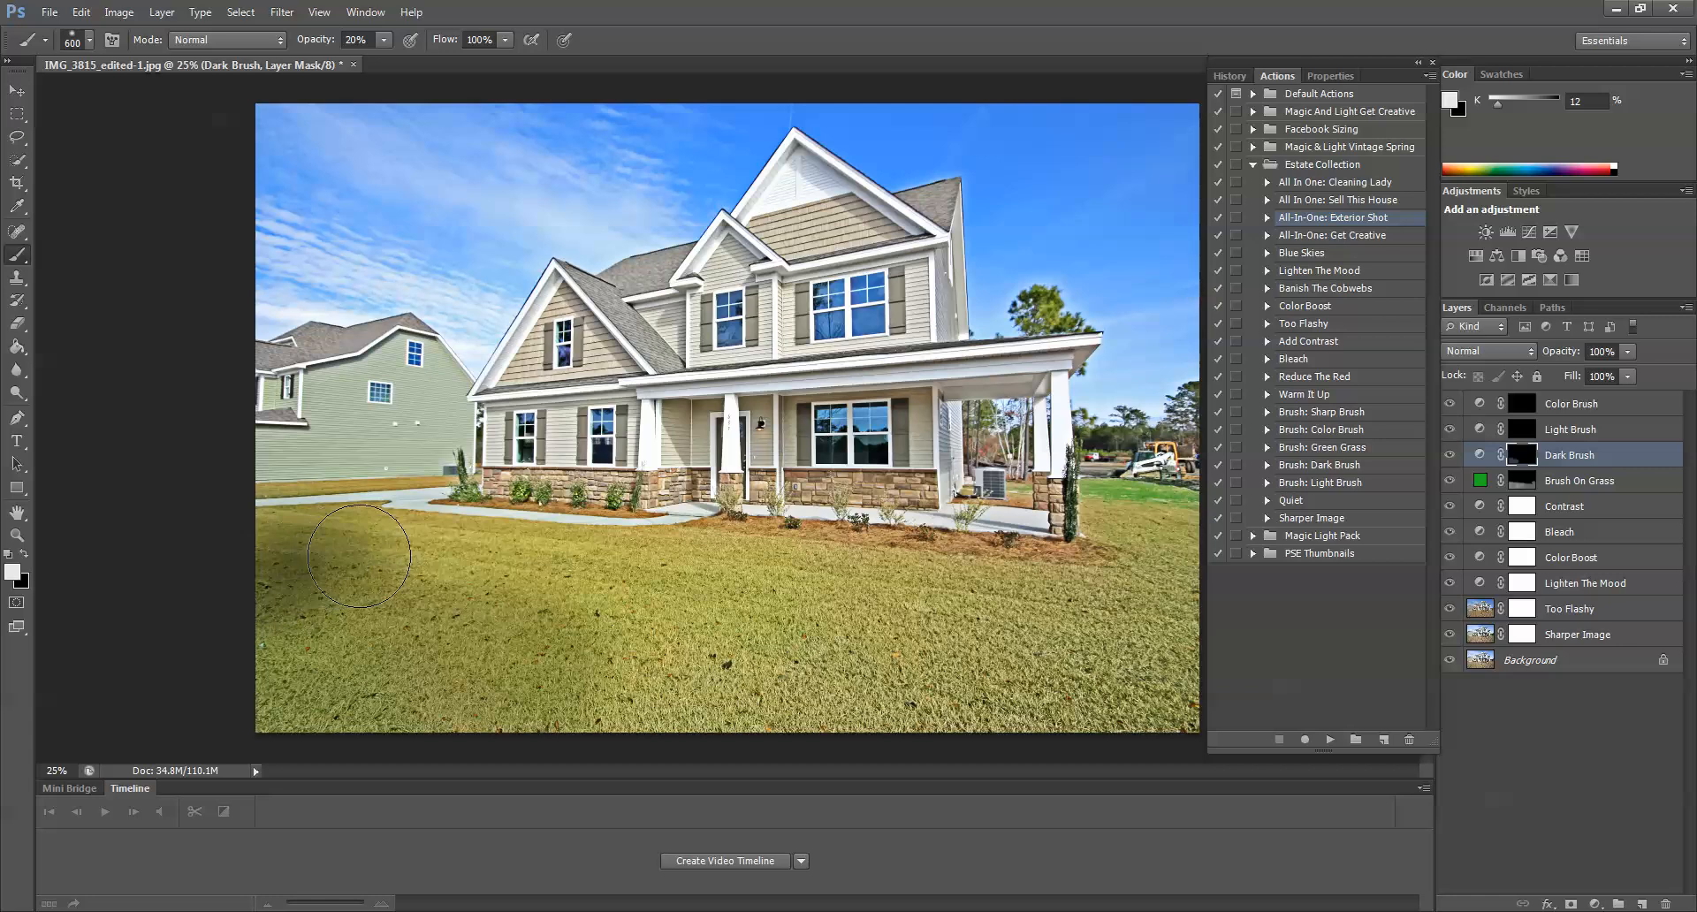
drag(357, 556, 276, 627)
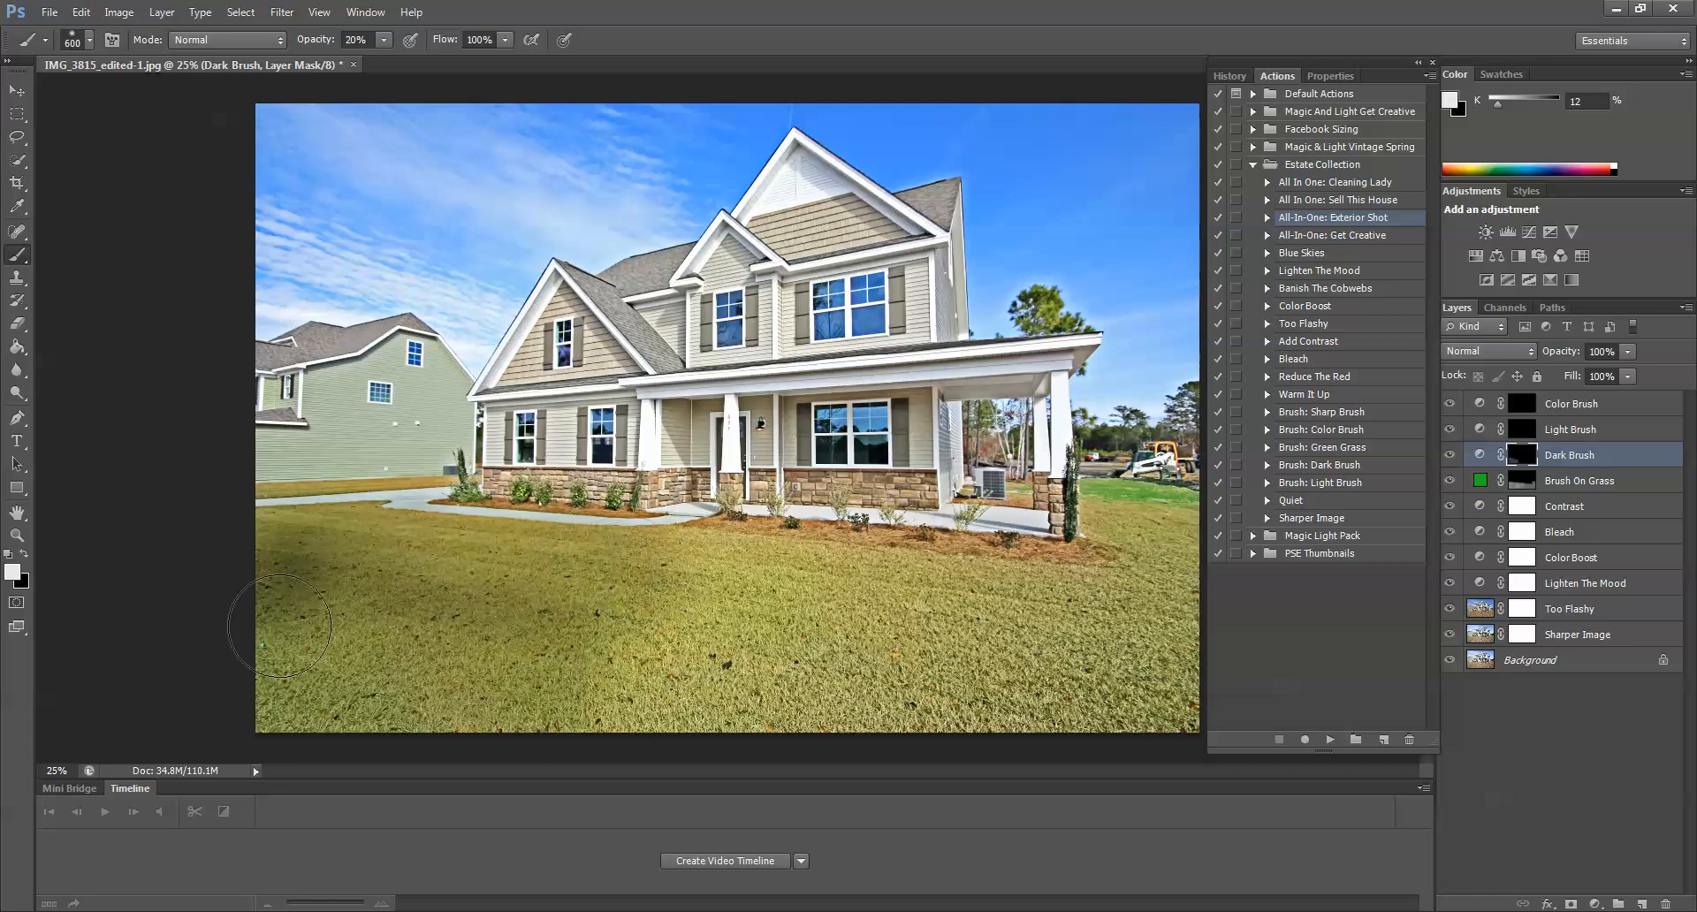
drag(279, 626, 766, 592)
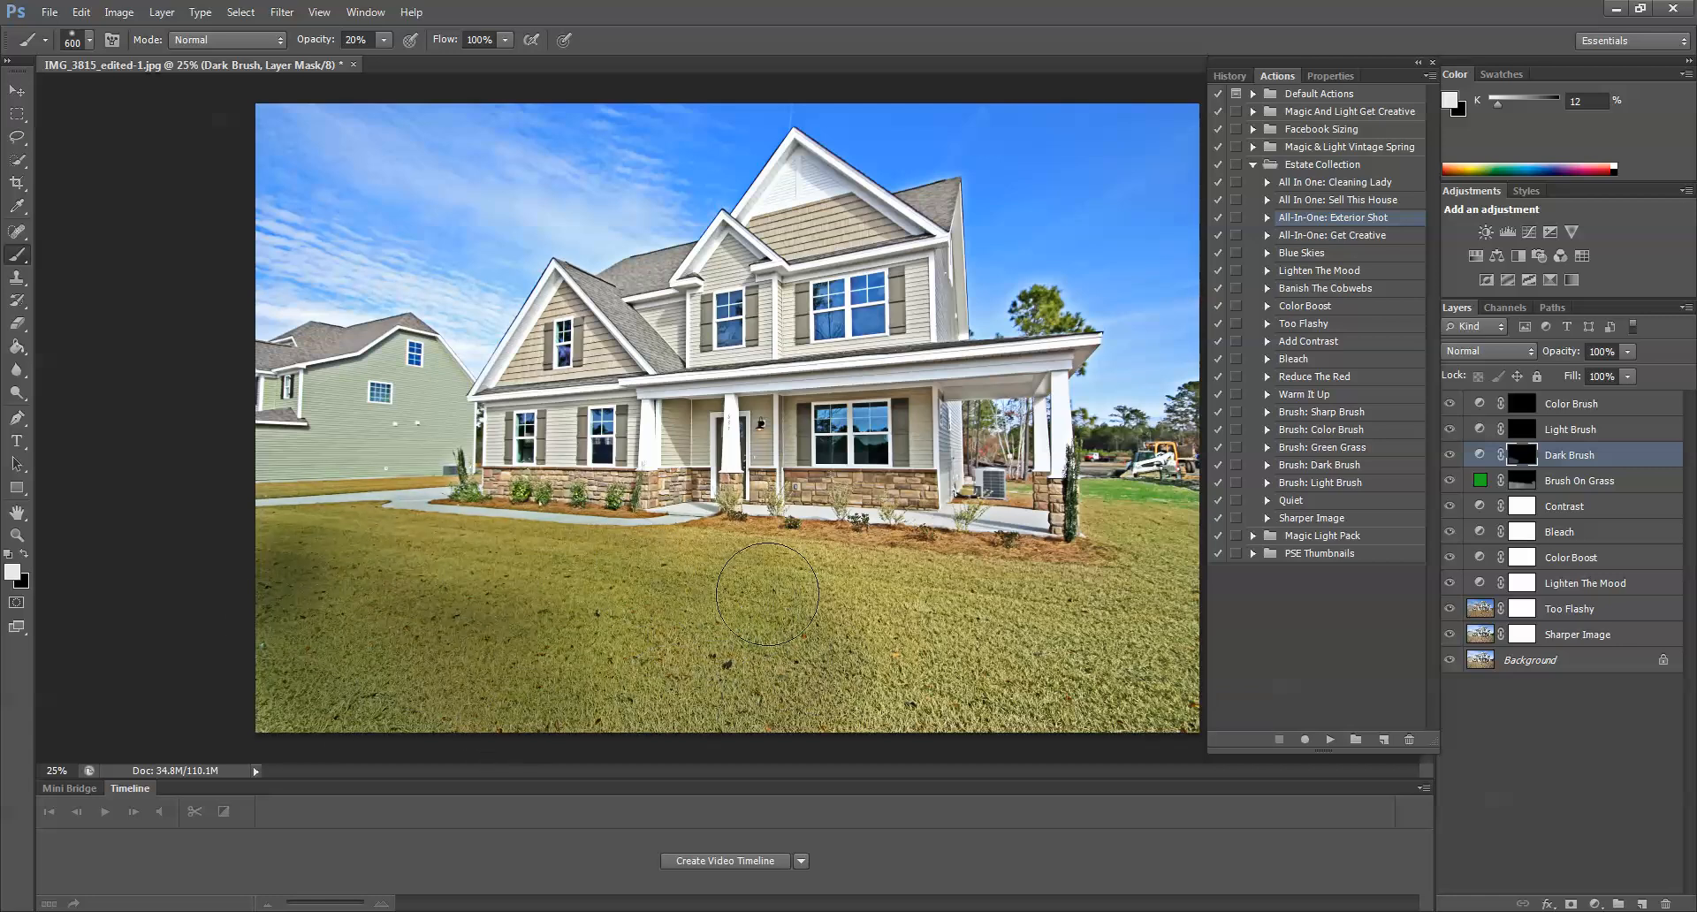
drag(766, 592, 1137, 545)
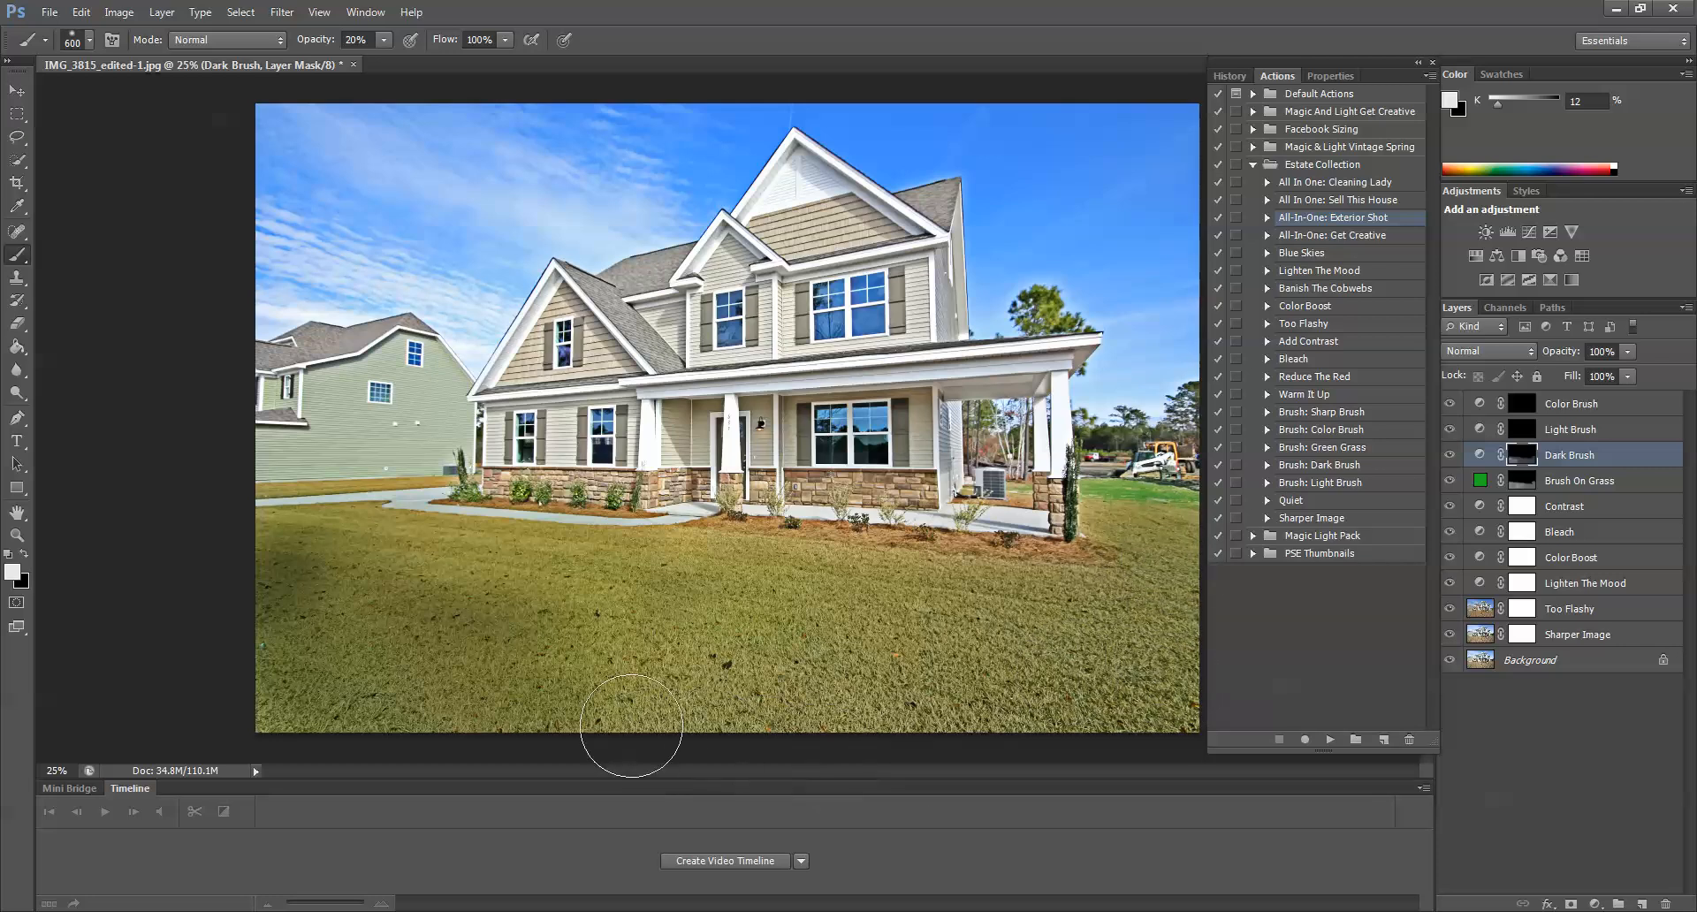
drag(631, 727, 291, 541)
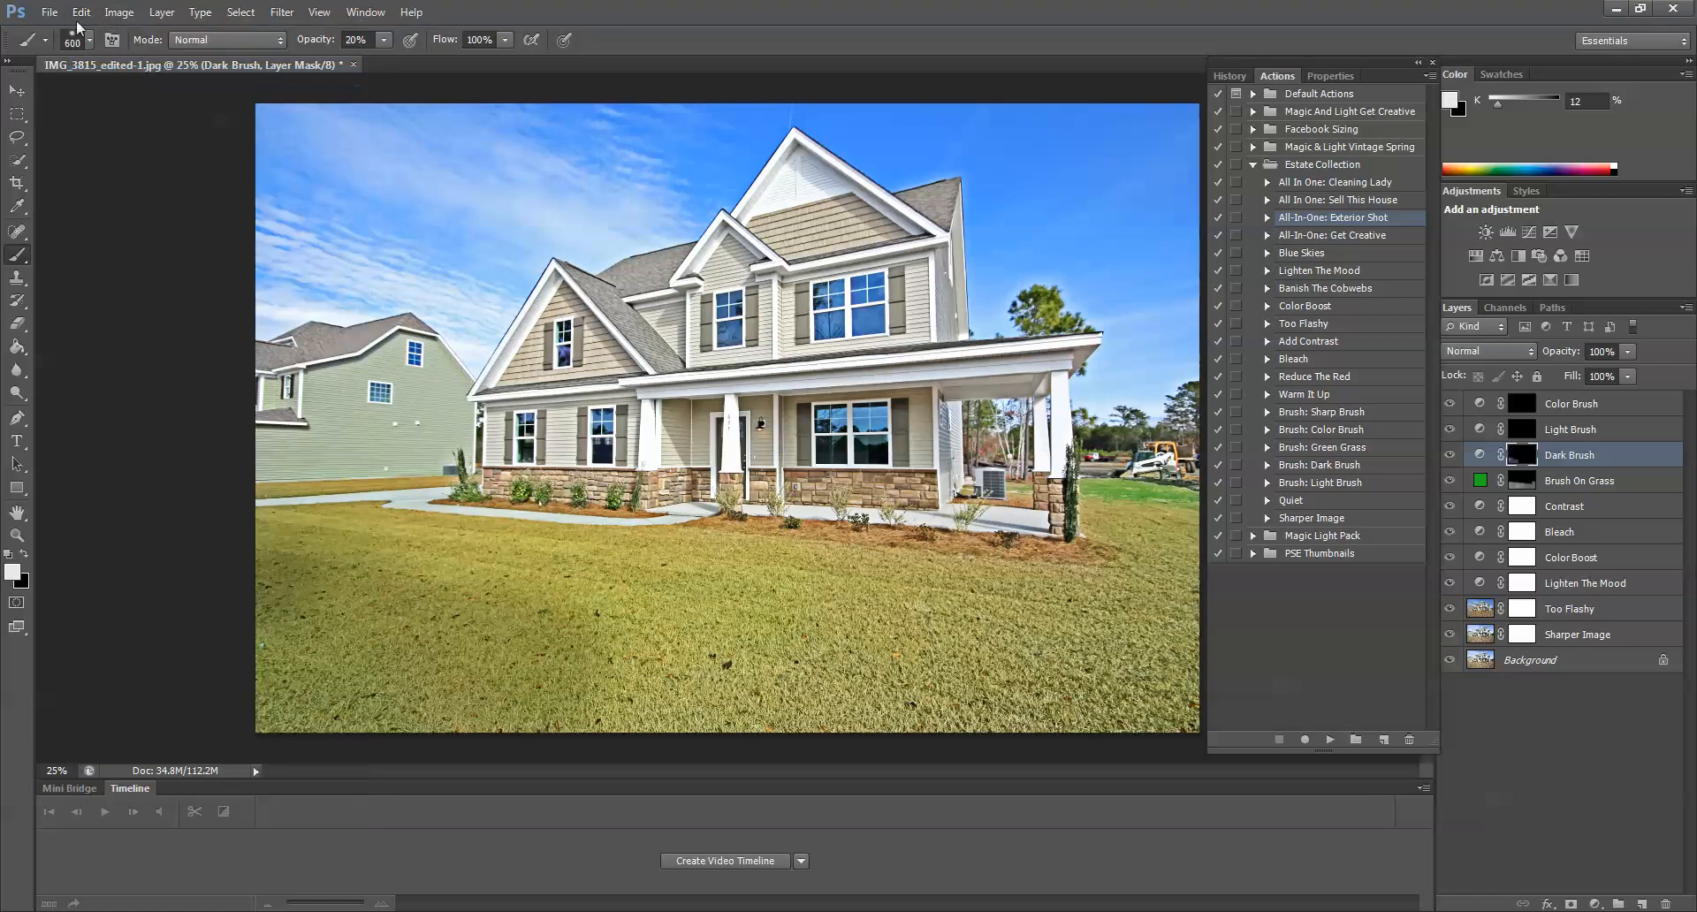
click(79, 12)
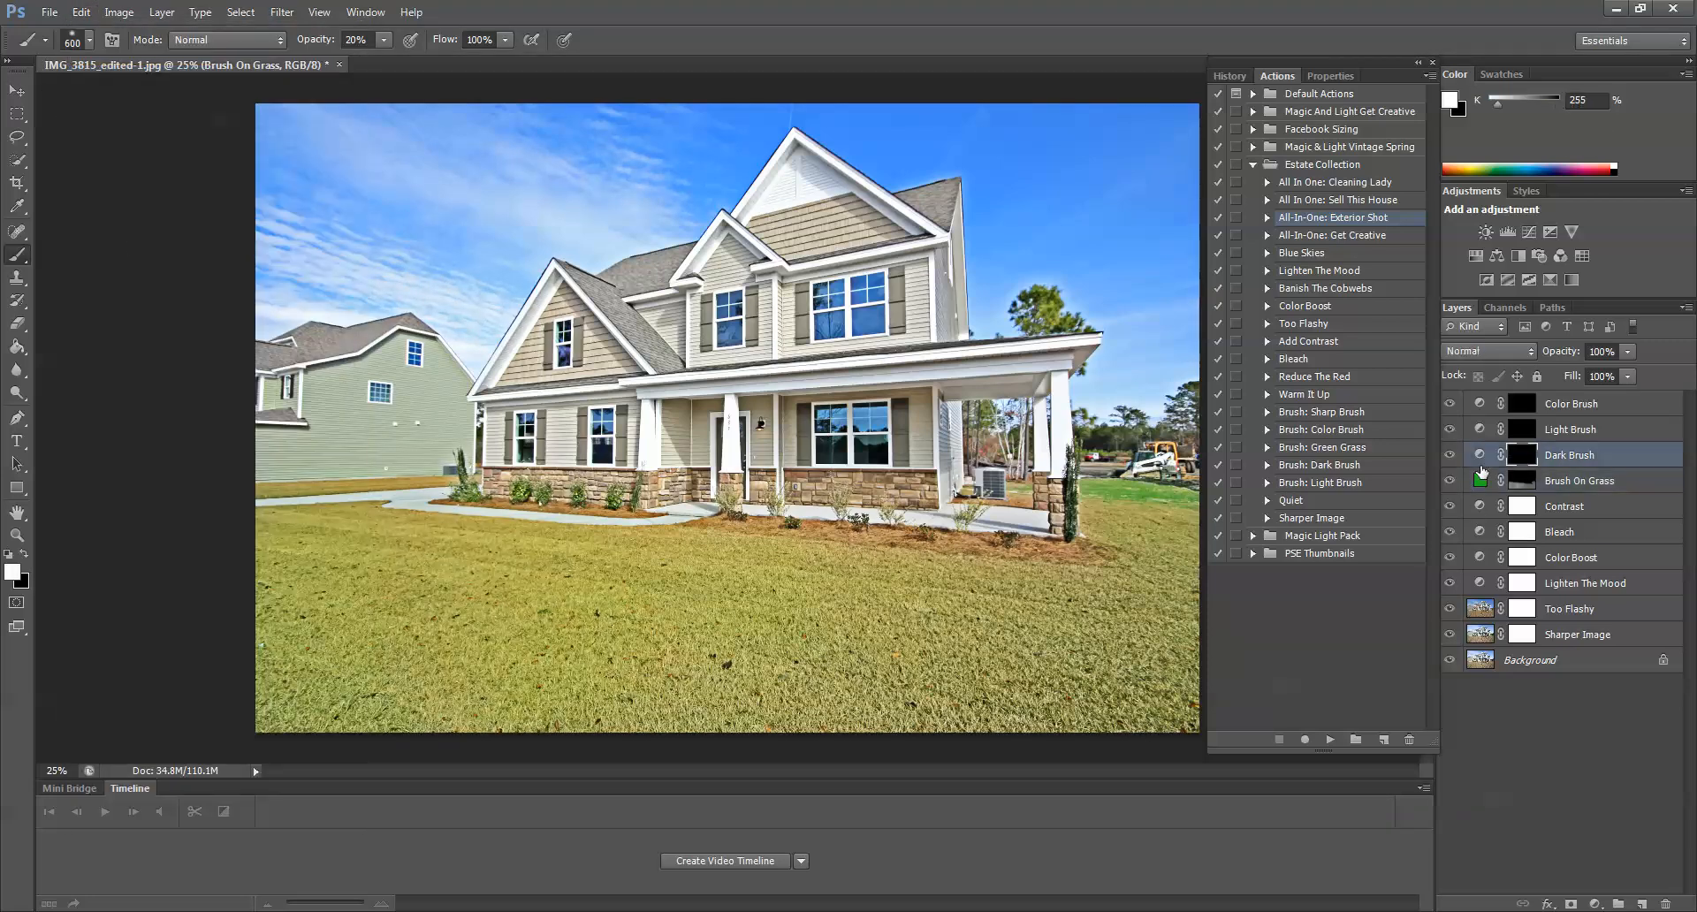
click(1570, 454)
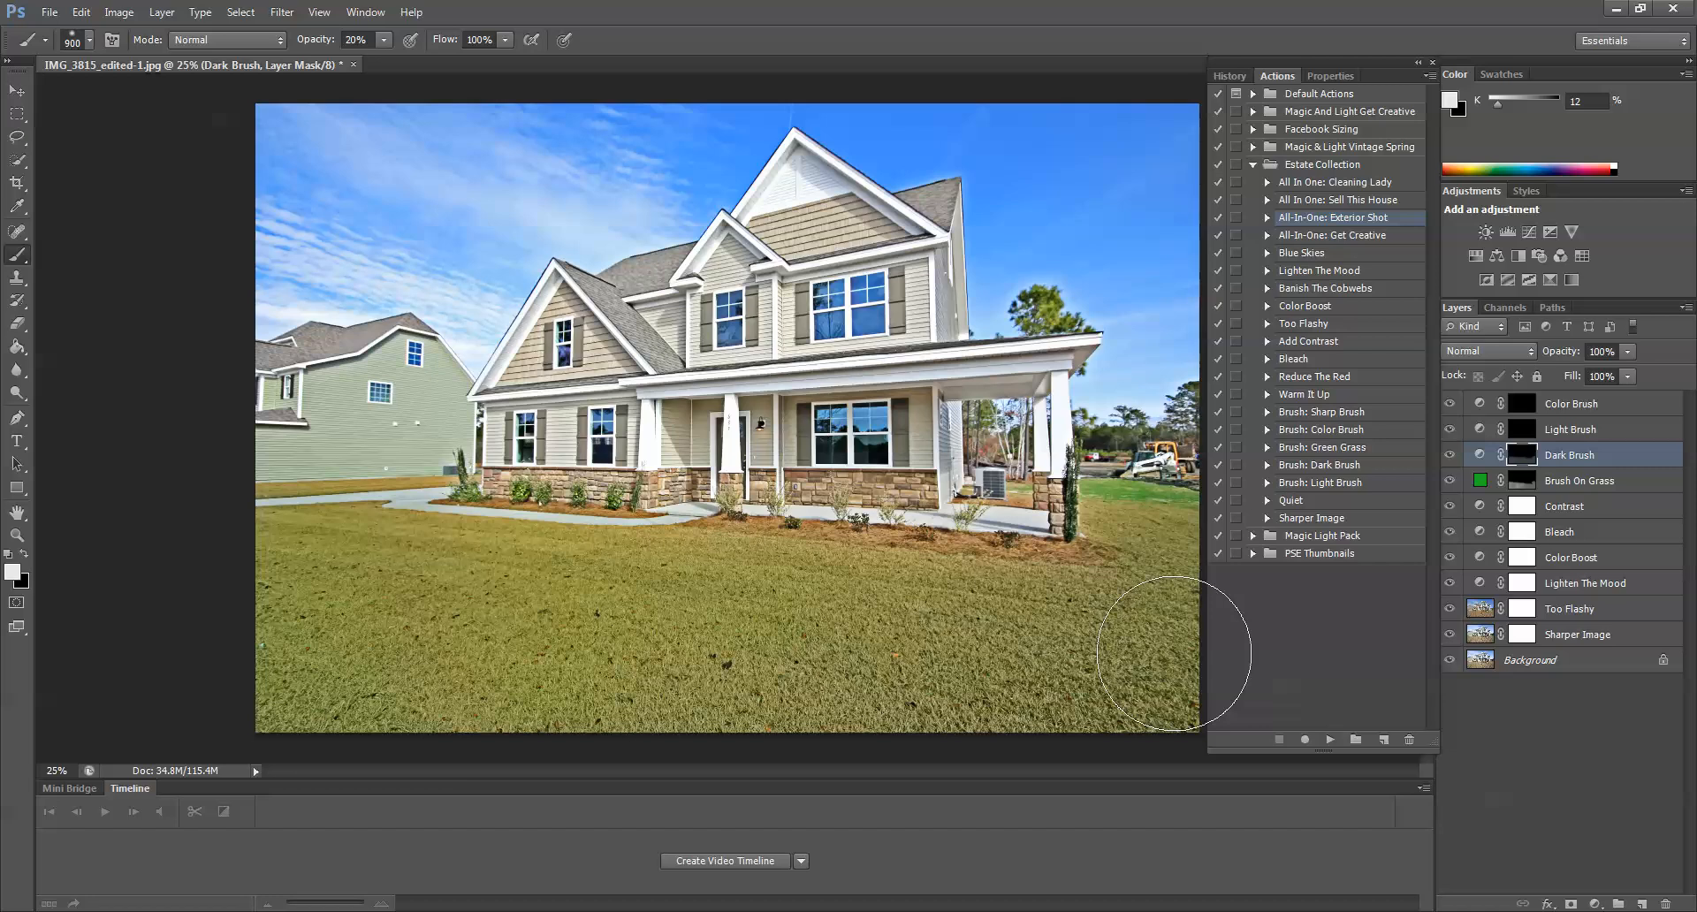
mouse_move(1174, 638)
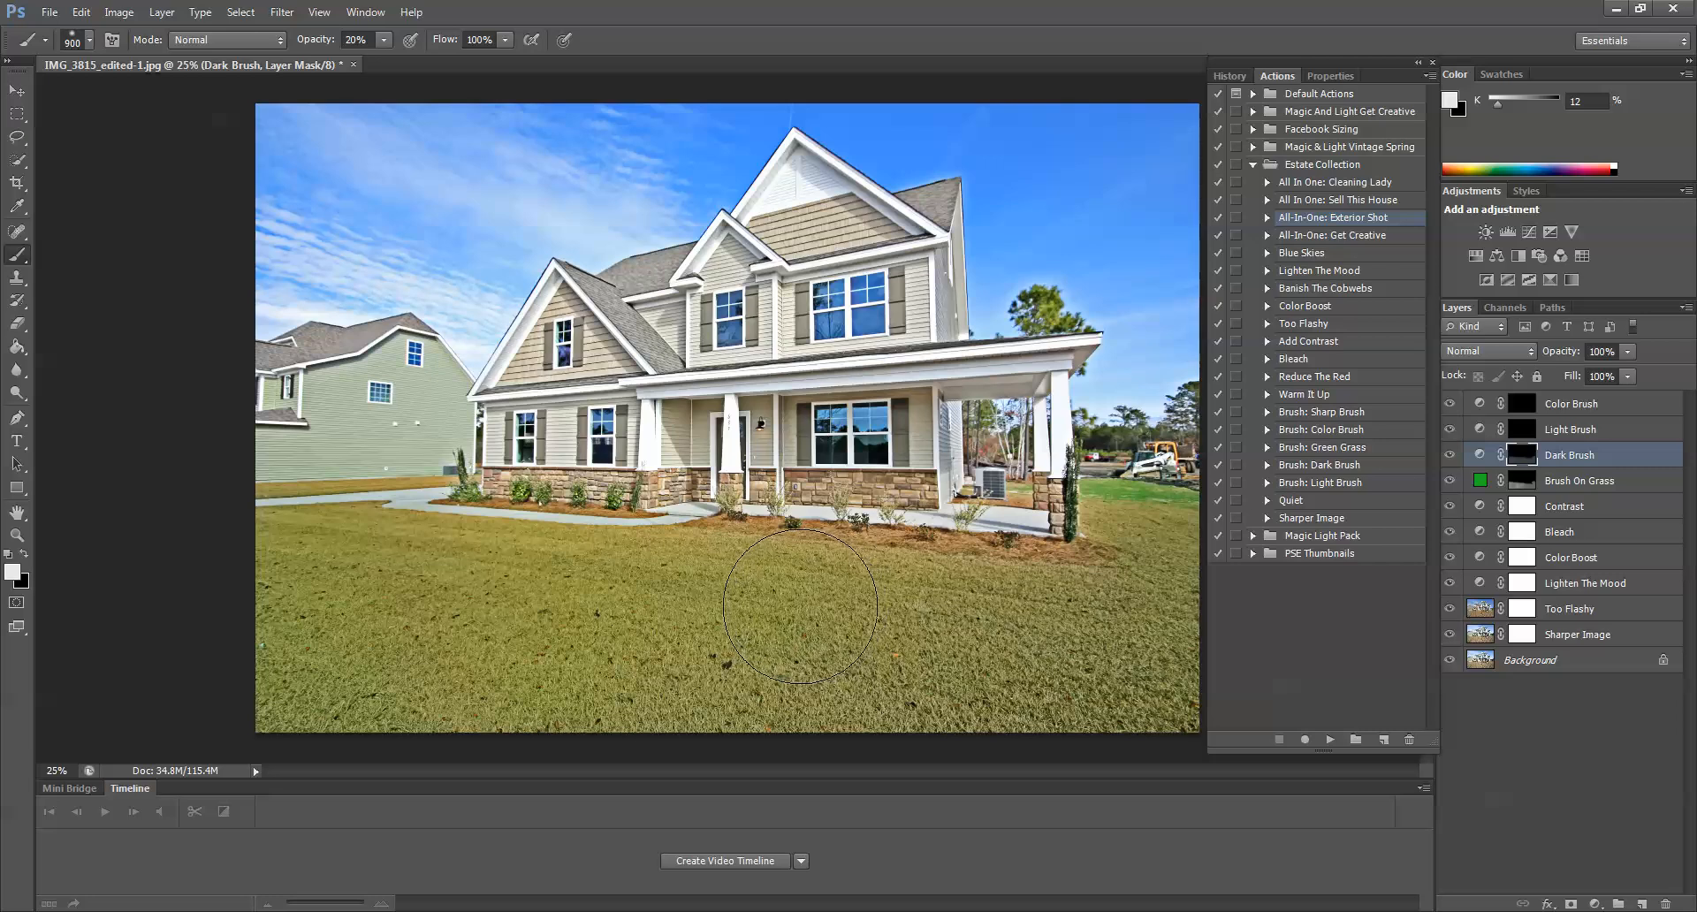
mouse_move(799, 606)
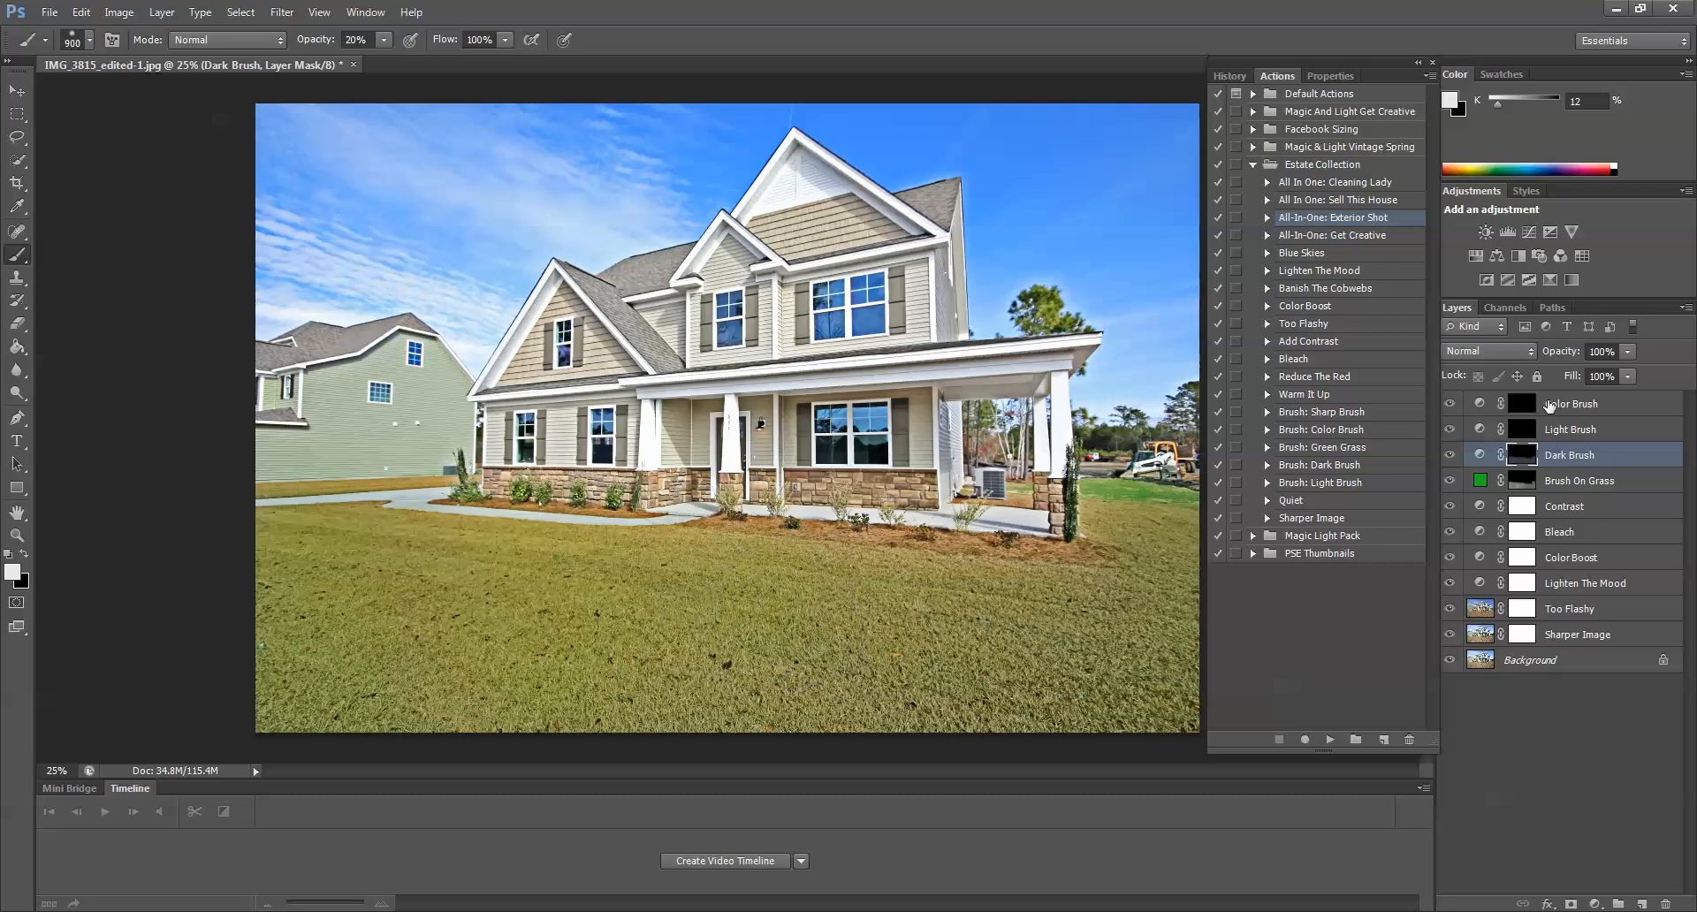
Set the Dark Brush layer to Overlay blend mode and toggle it to compare the richer lawn
click(1488, 350)
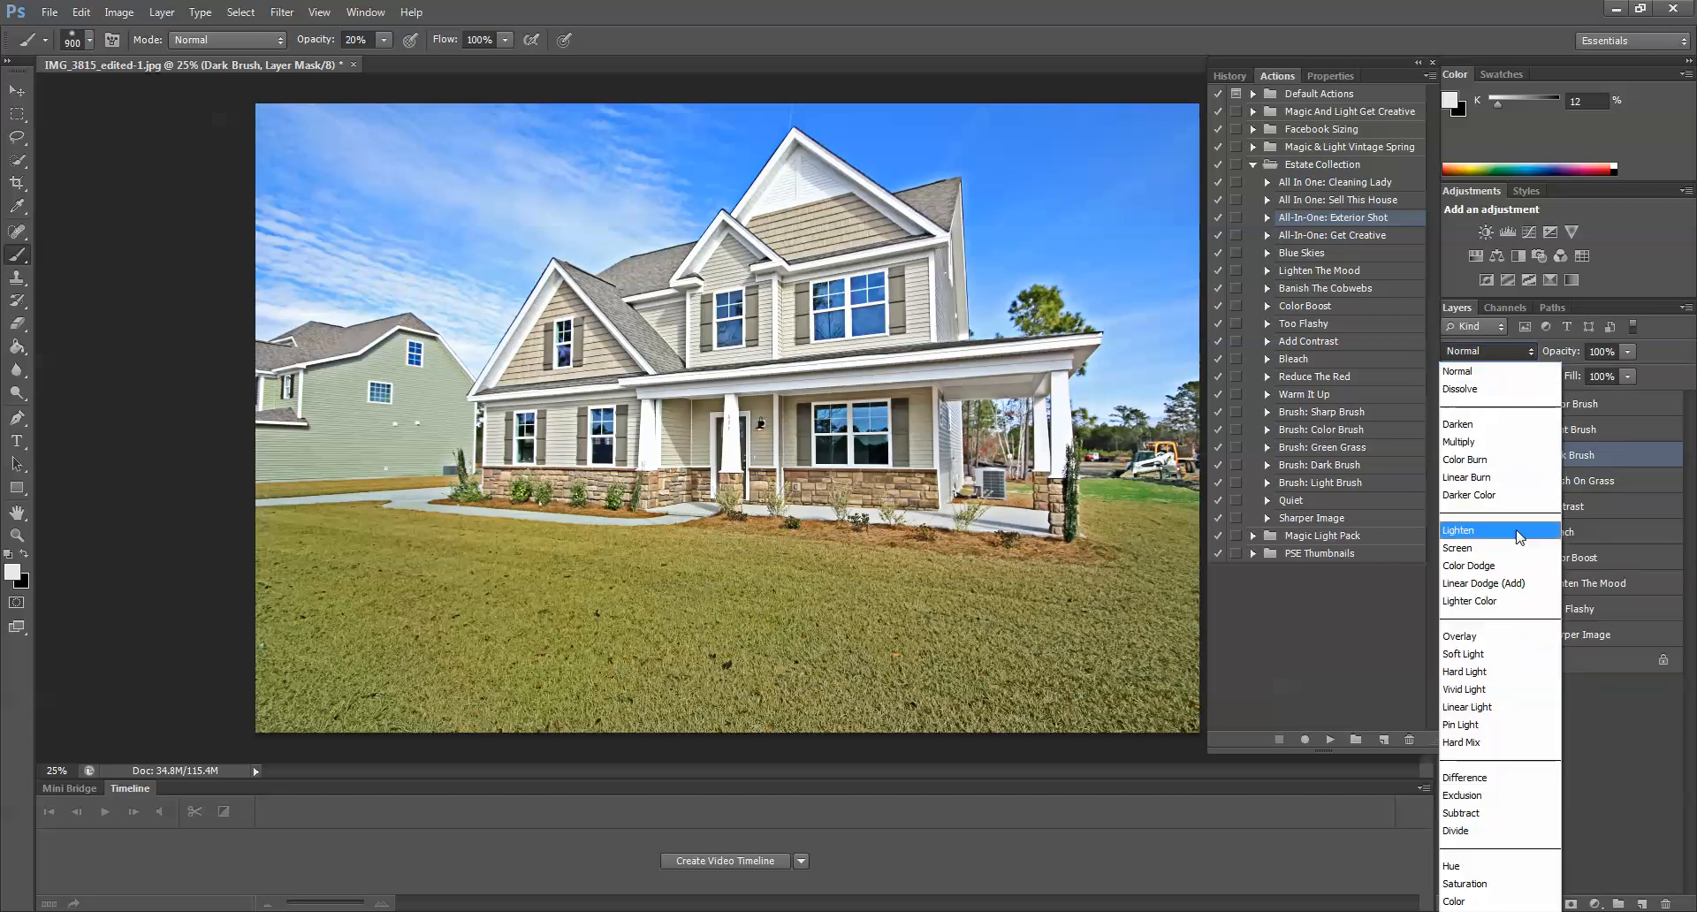
click(1458, 637)
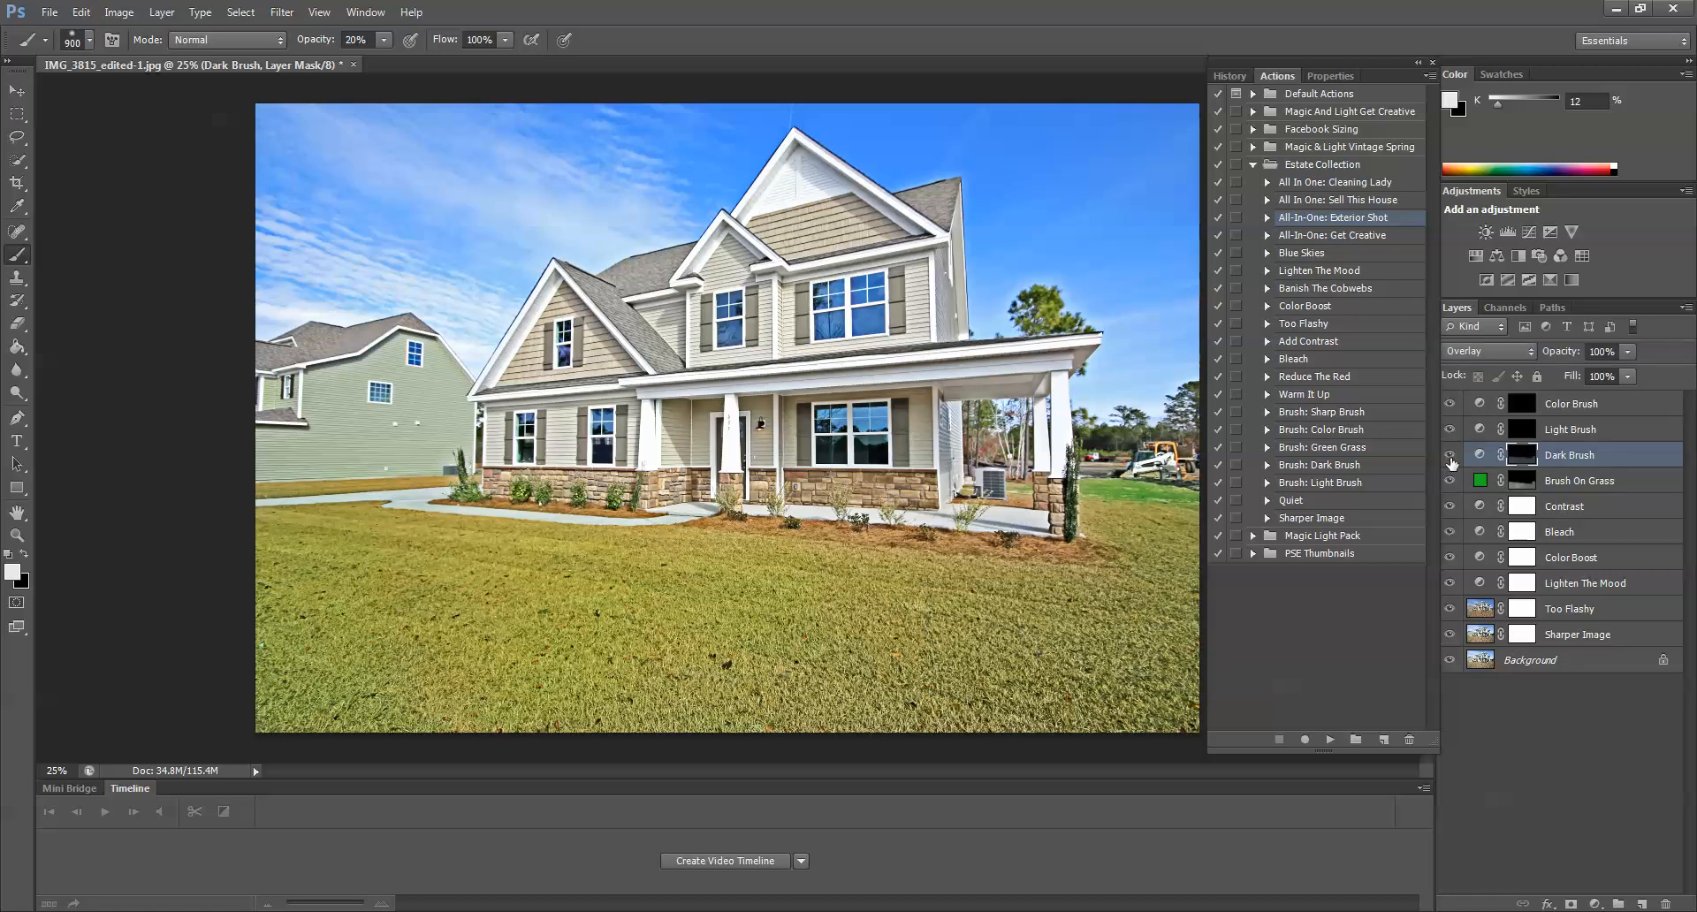
mouse_move(1450, 462)
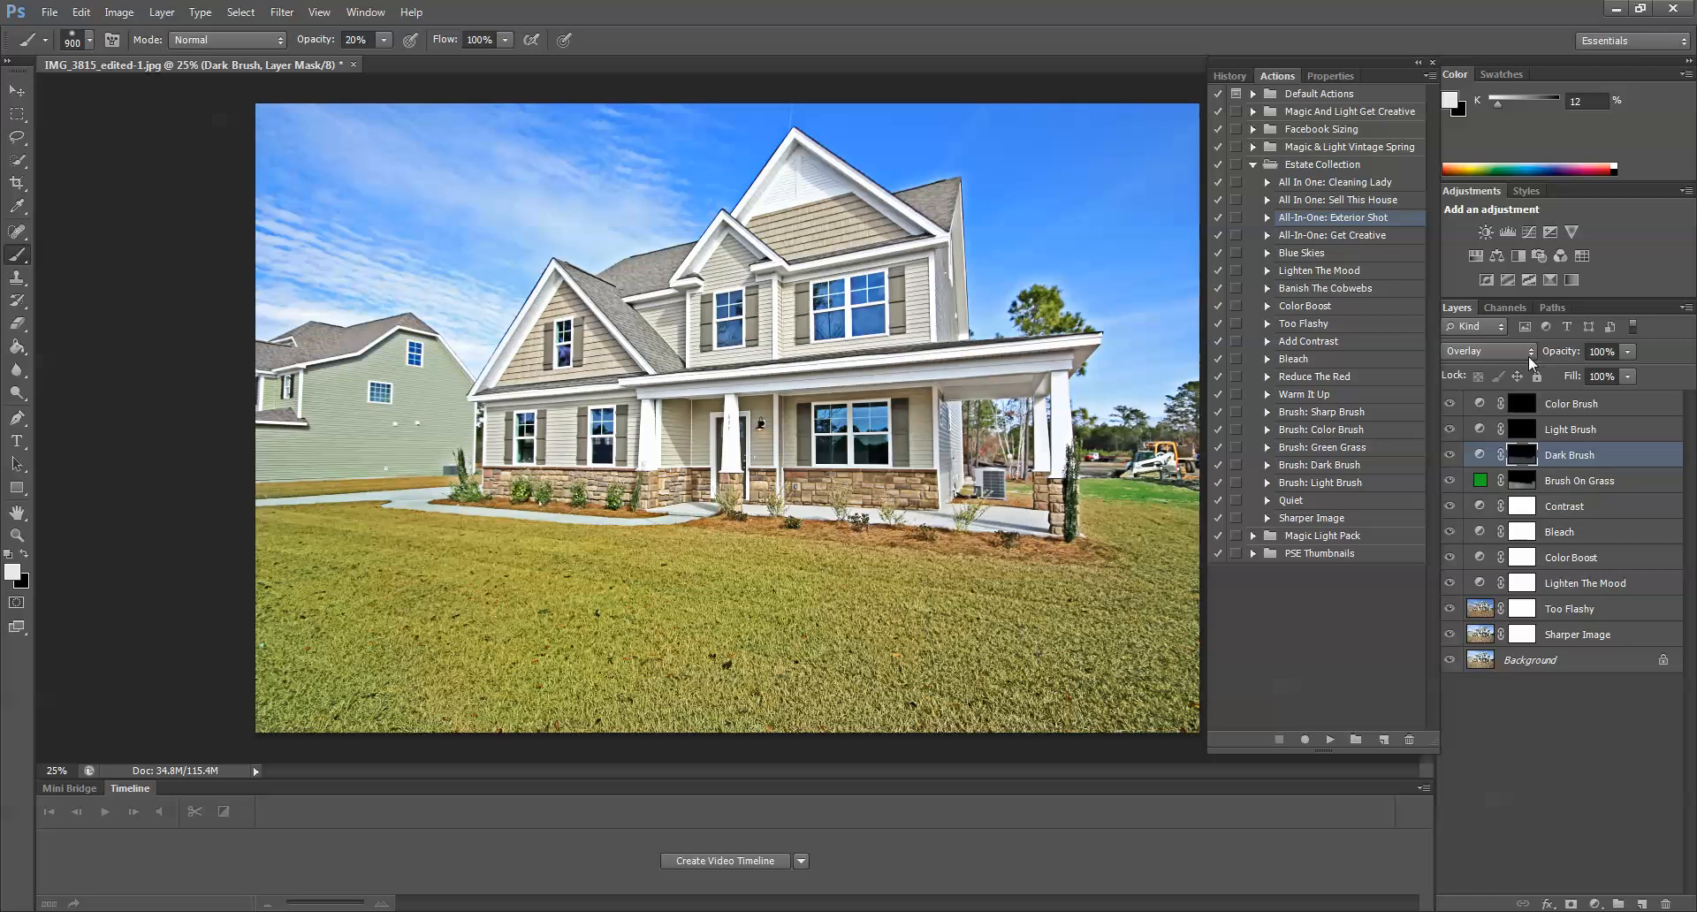
click(1489, 350)
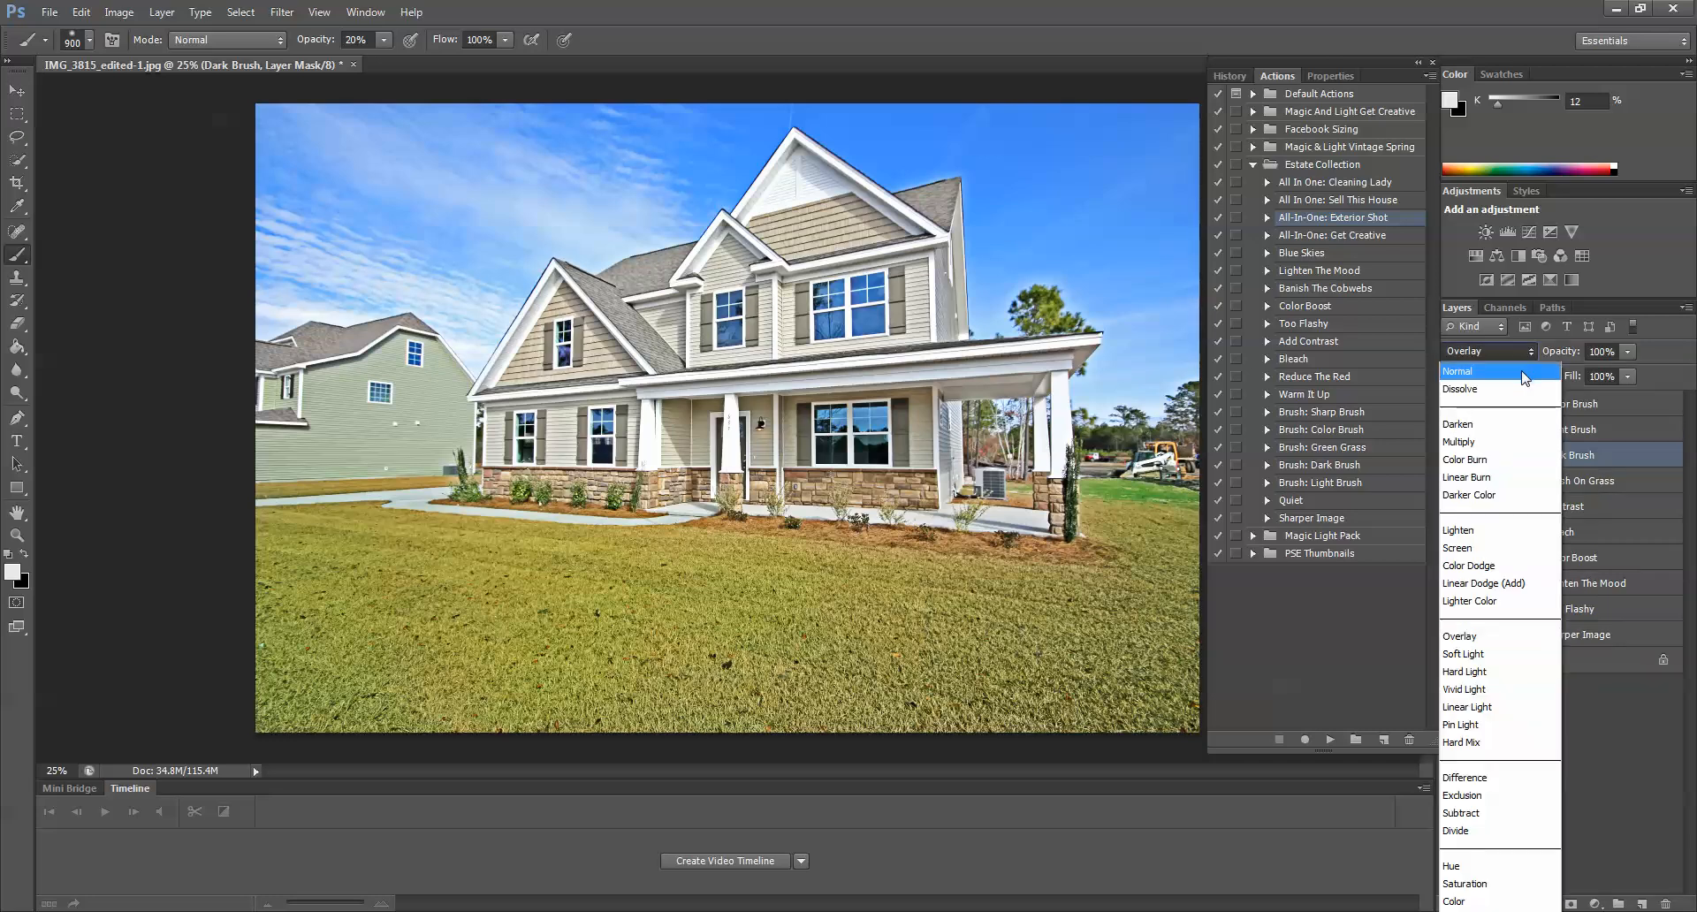
click(1458, 371)
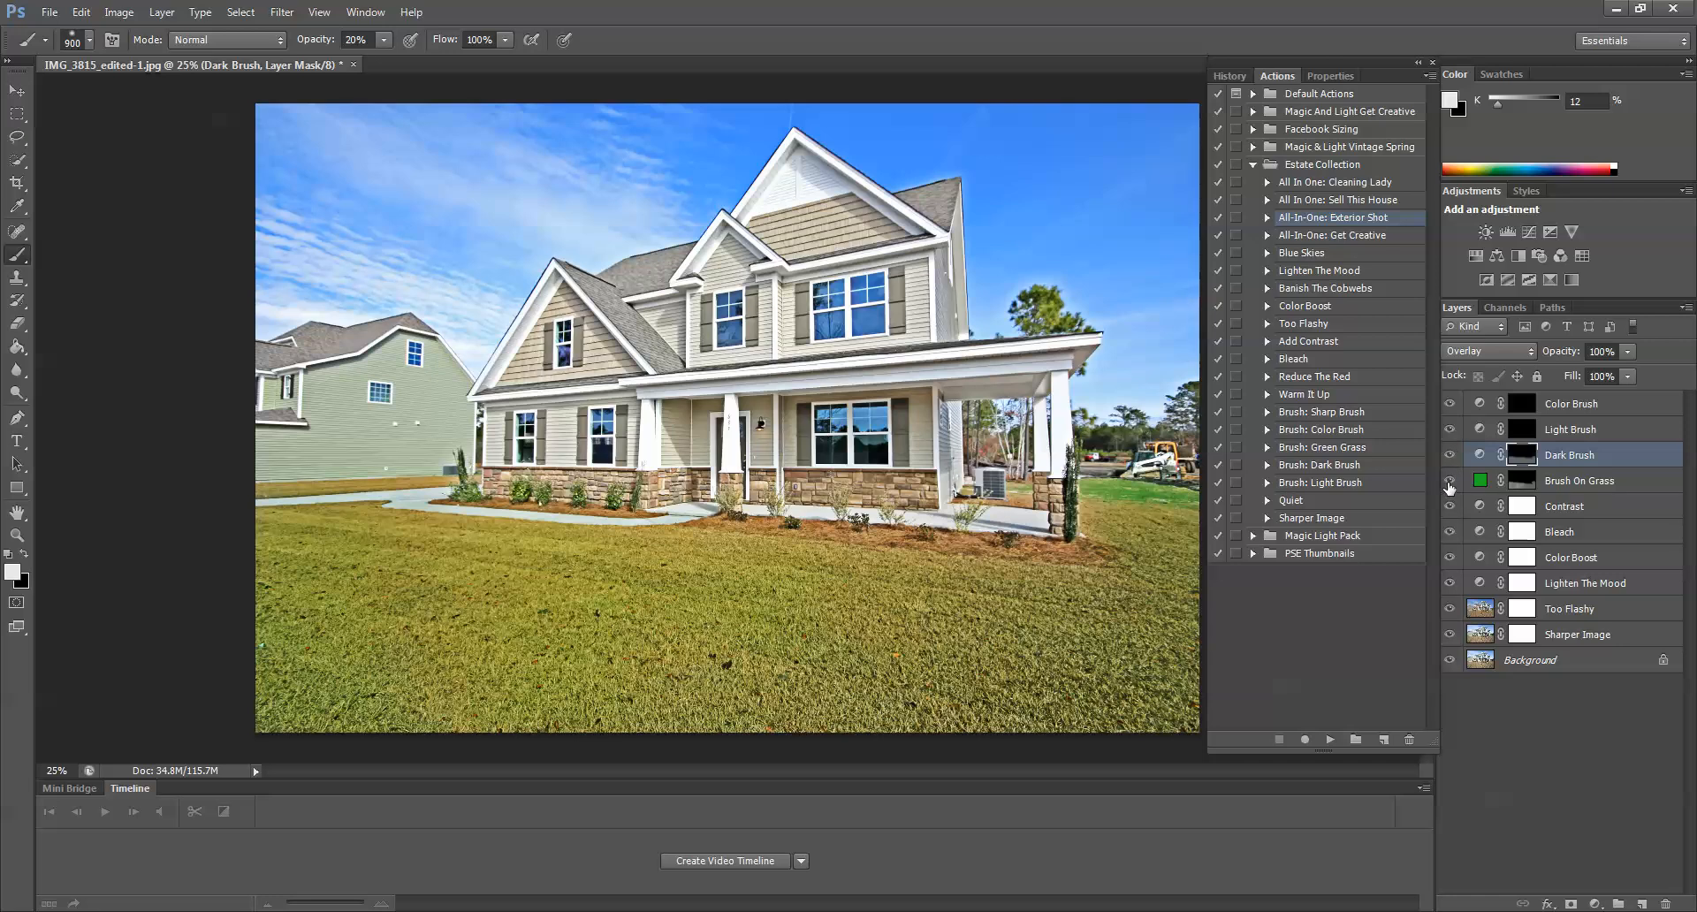
click(1450, 485)
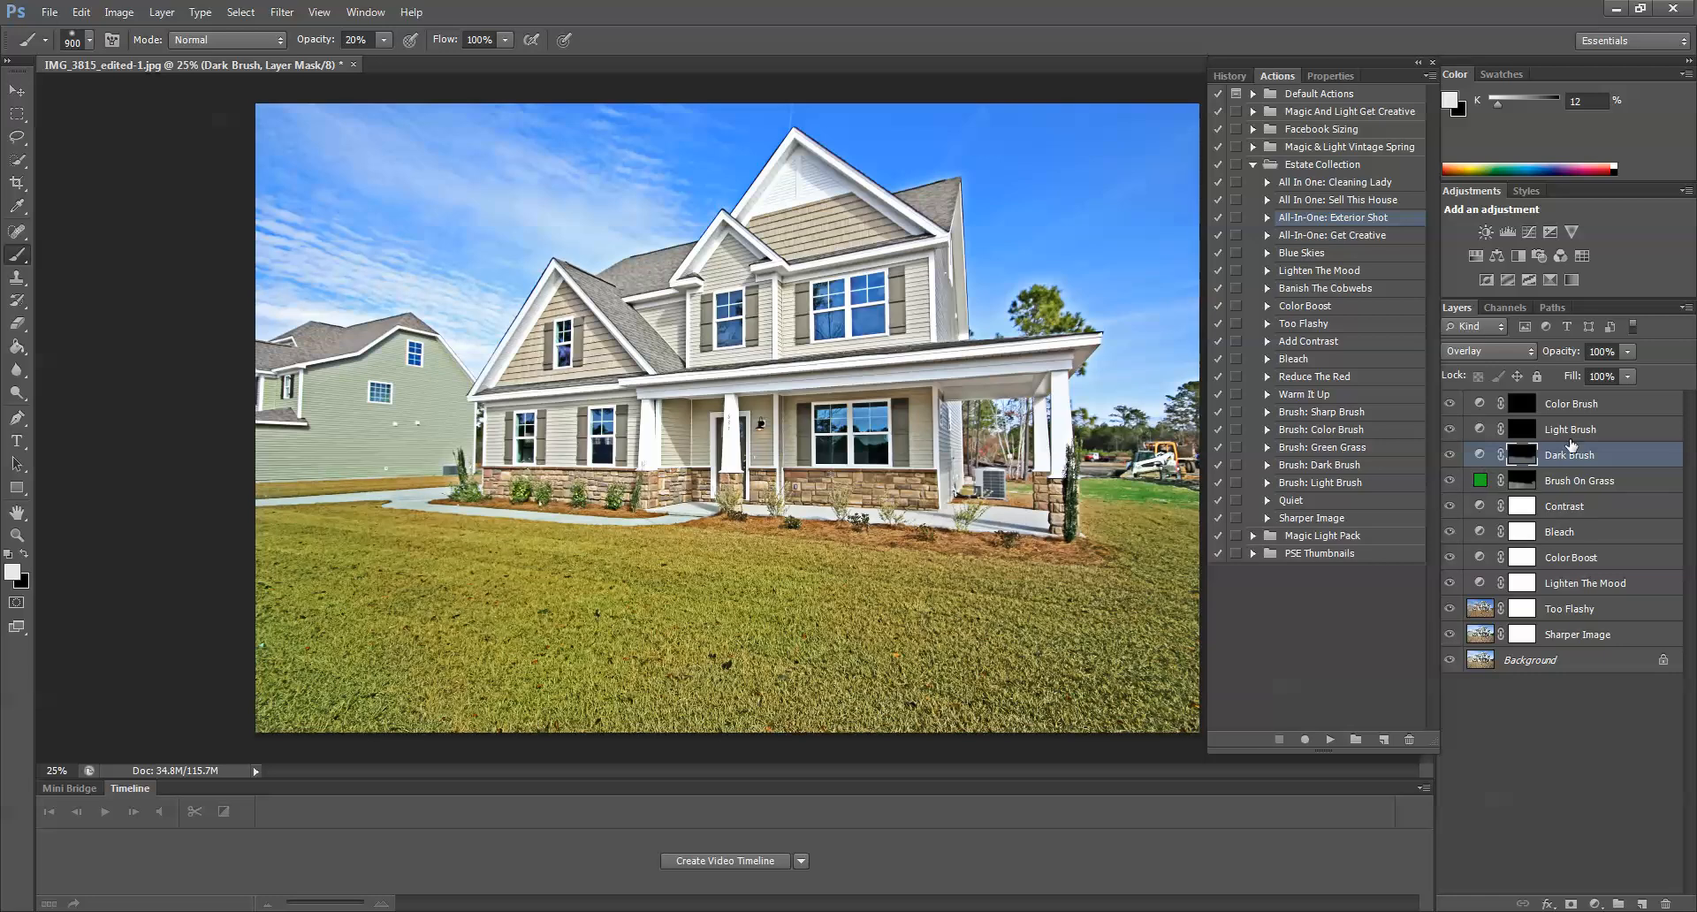
Paint the Light Brush mask over the house-front shadows and toggle it to compare
click(1570, 429)
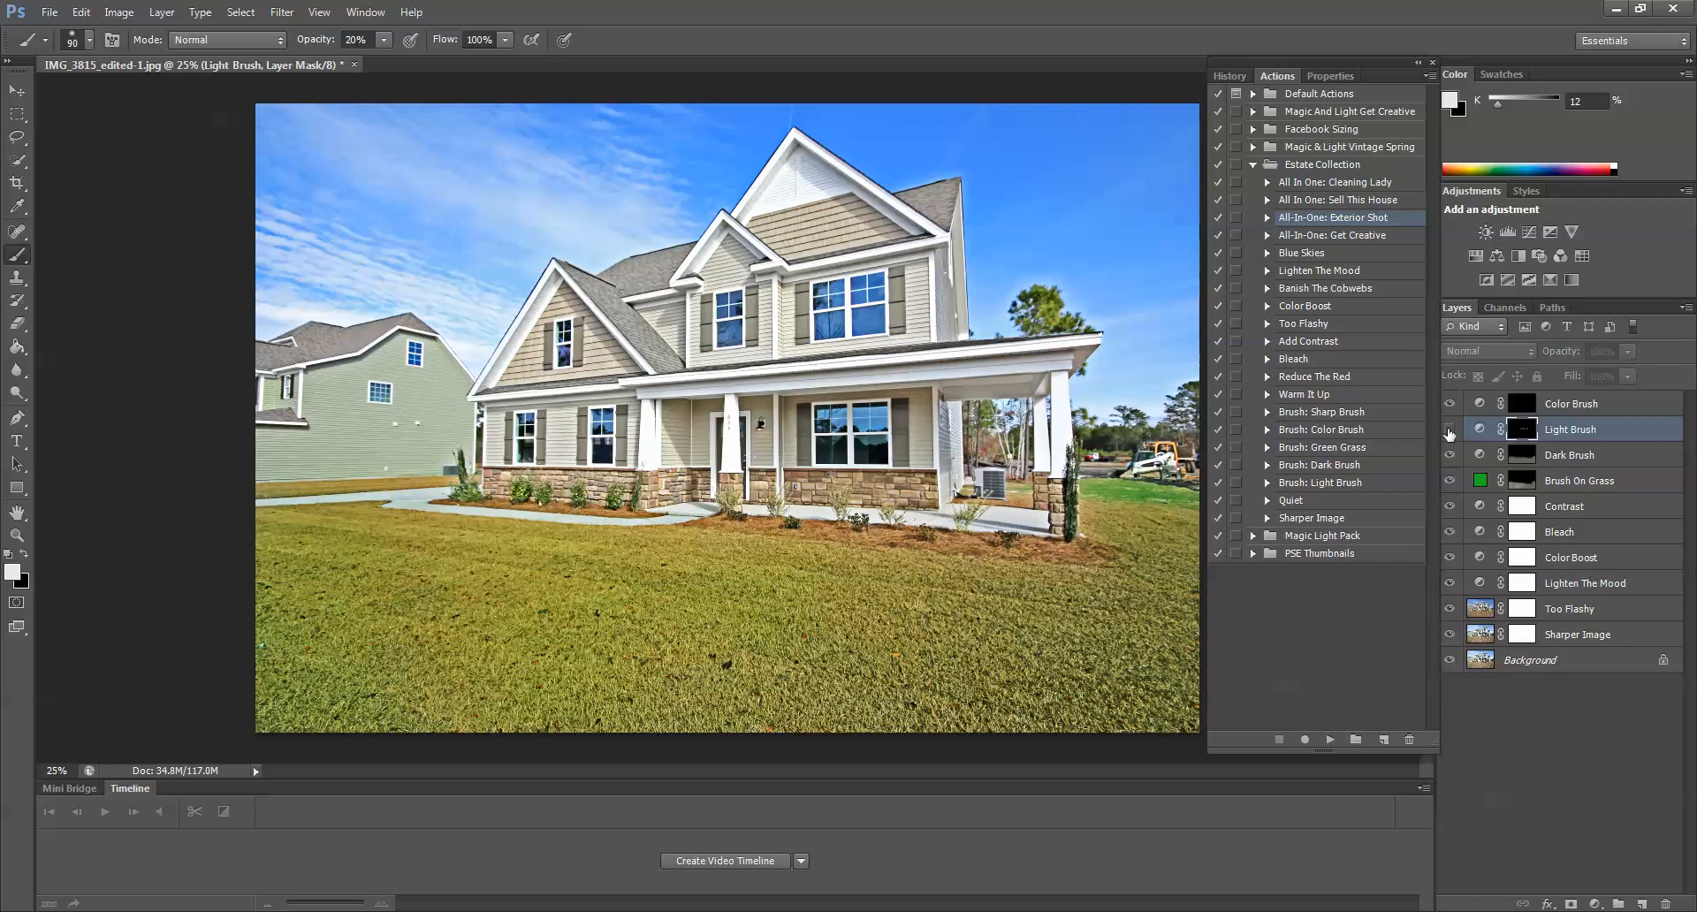
click(1450, 433)
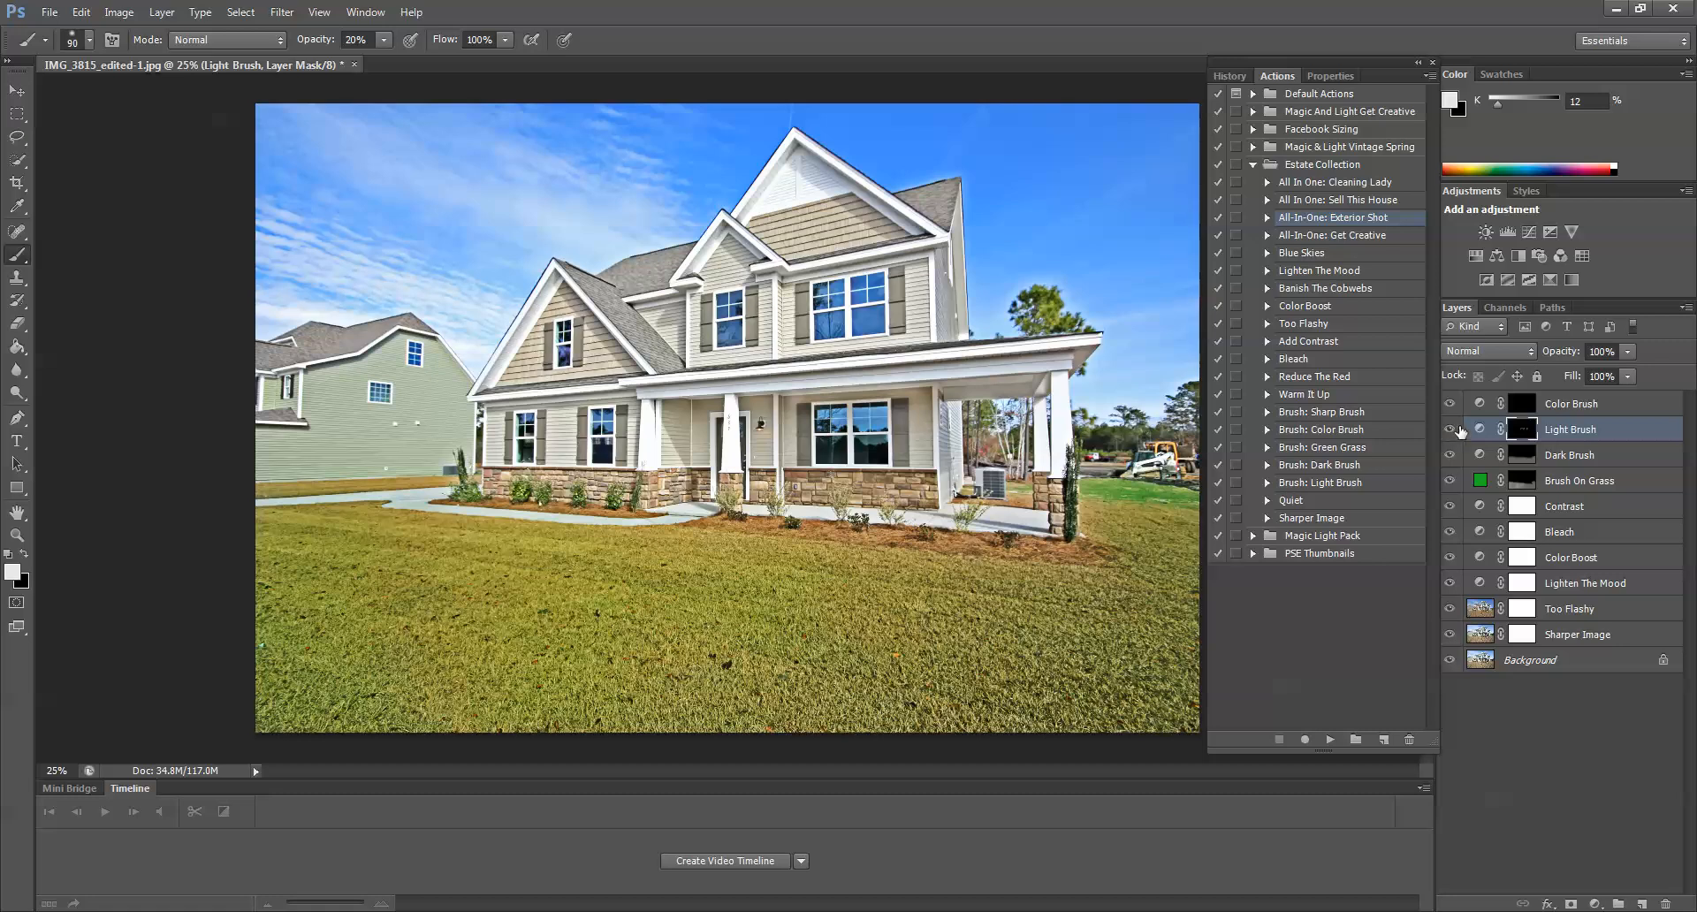
mouse_move(1458, 428)
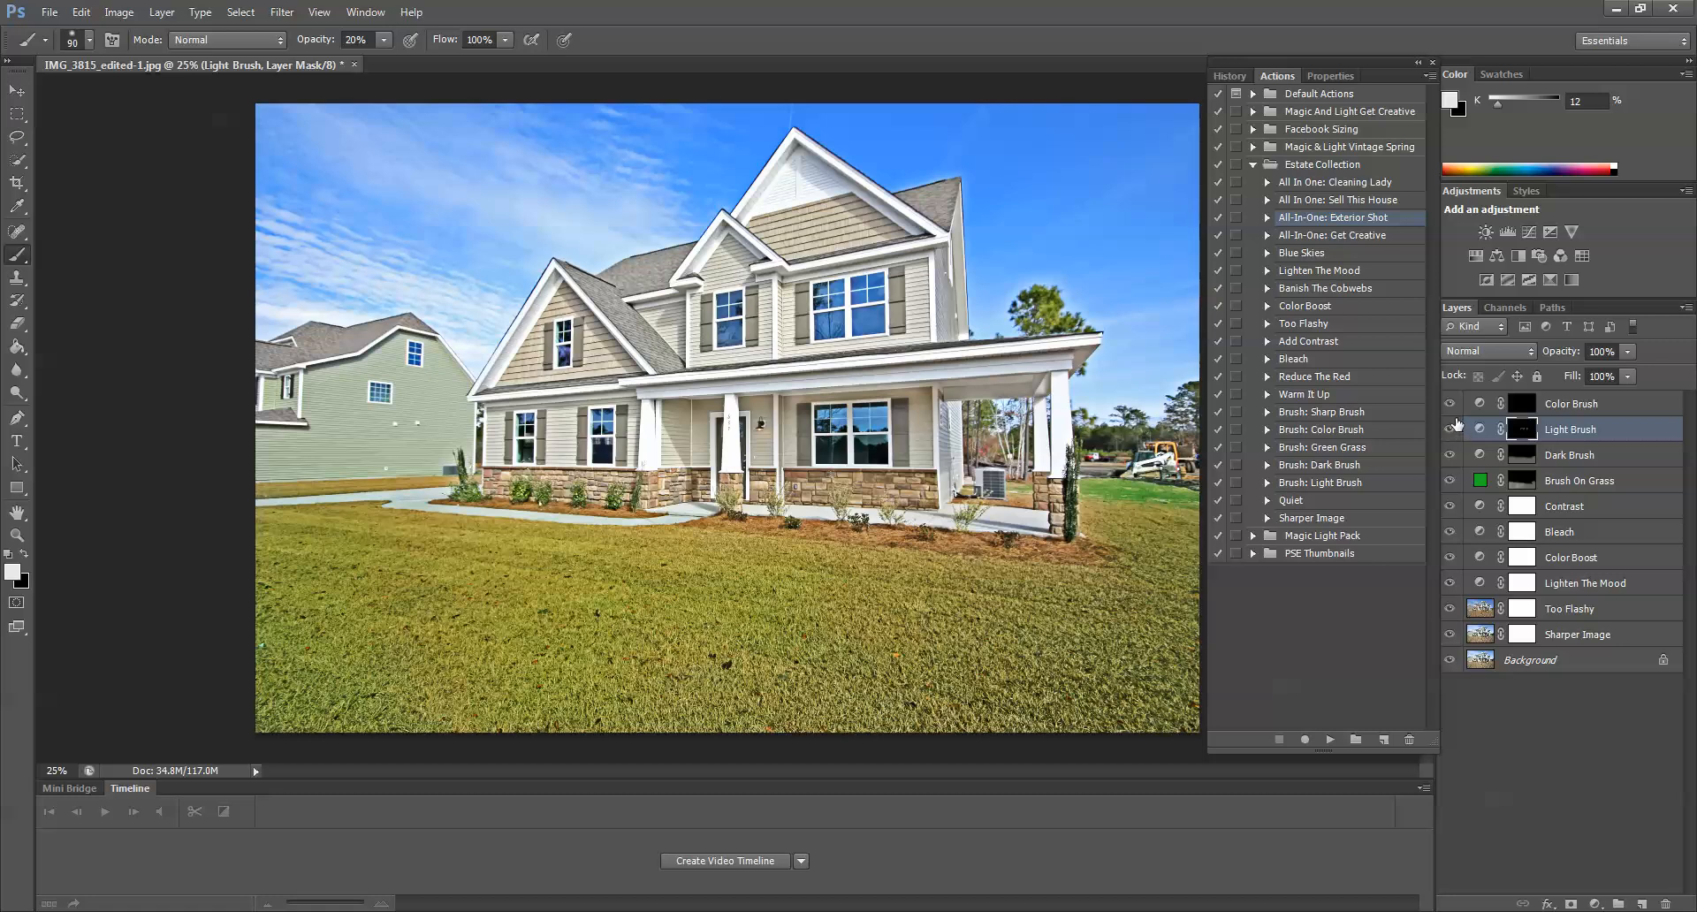
mouse_move(1450, 446)
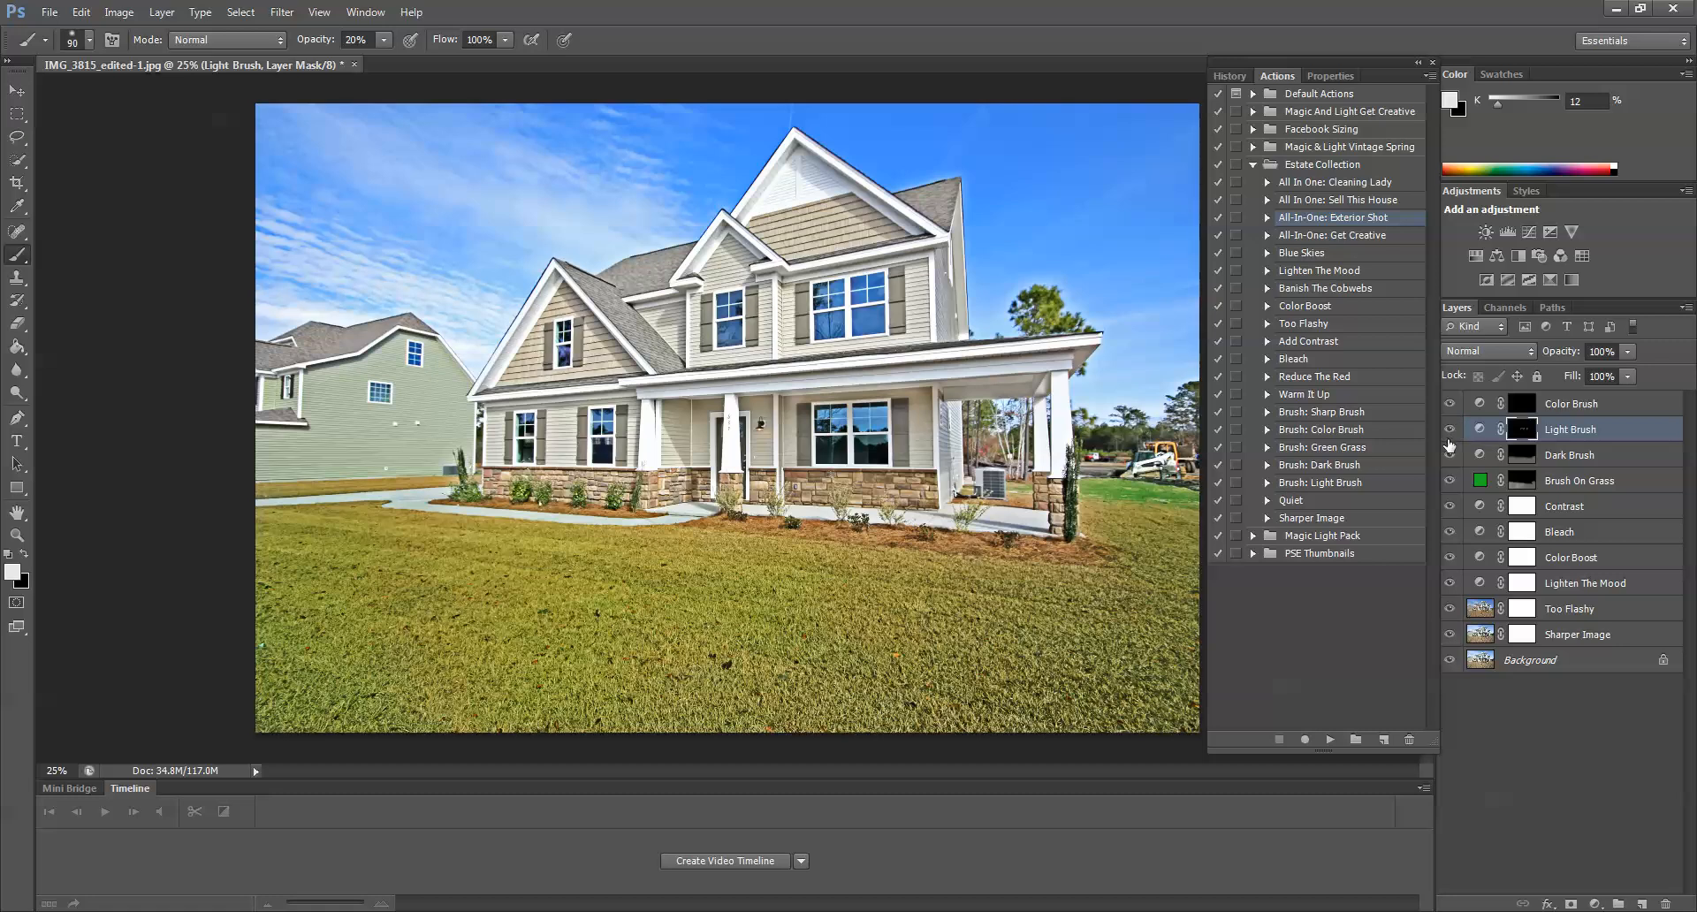
Paint extra colour on the Color Brush mask over the house front and both gable sidings
click(1570, 403)
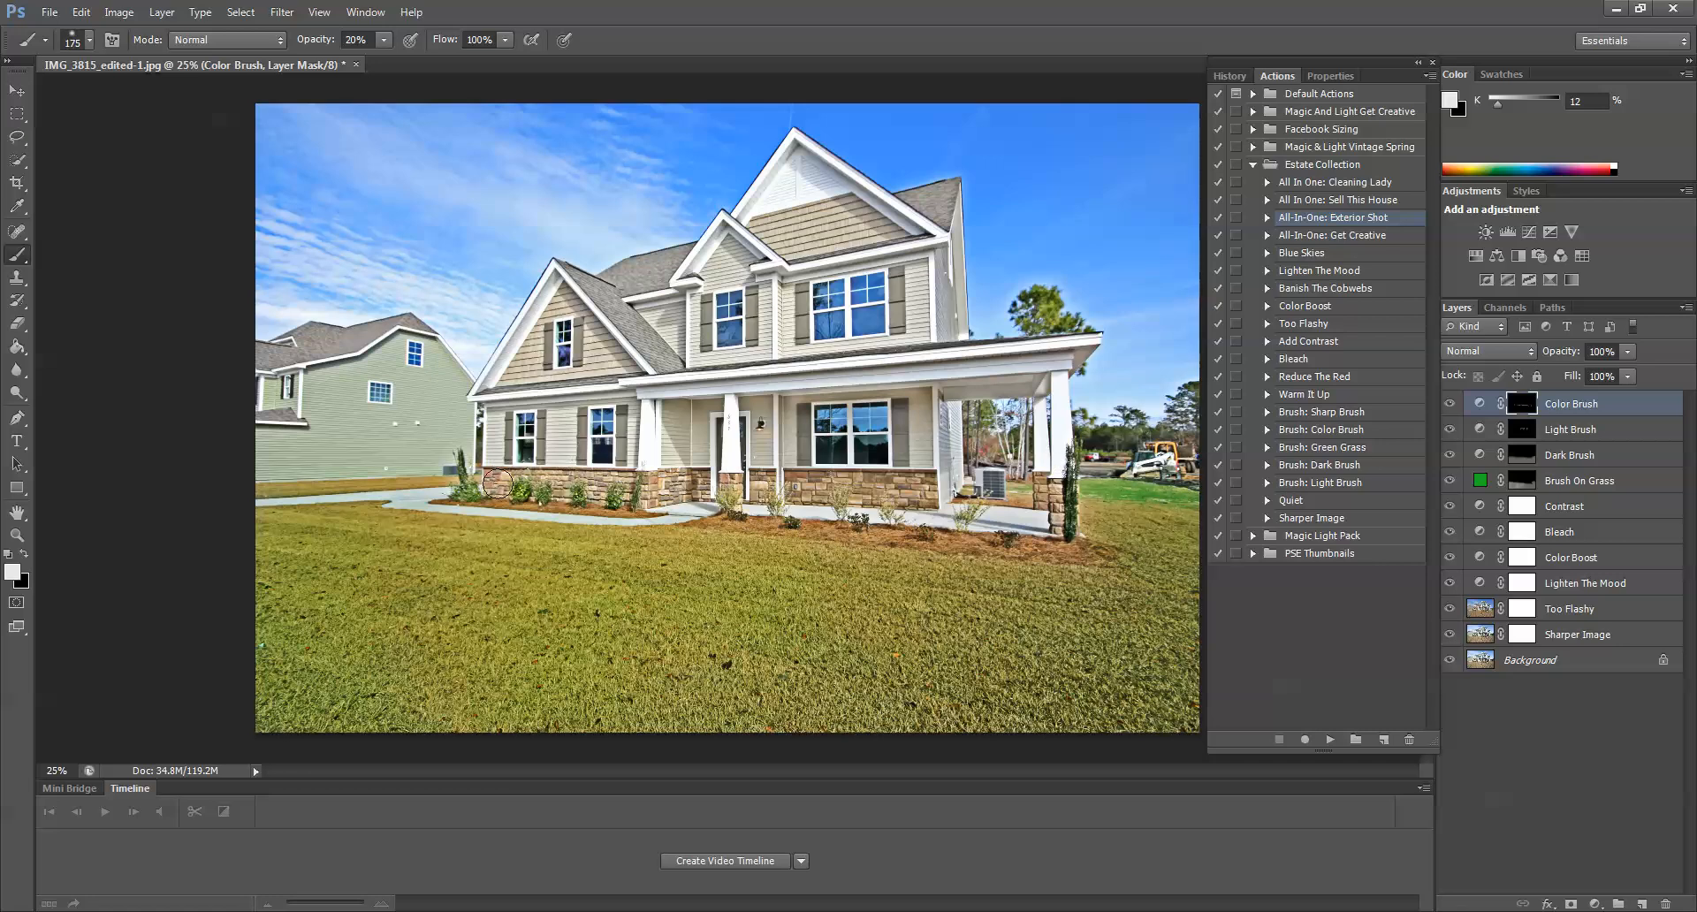
drag(493, 484, 688, 481)
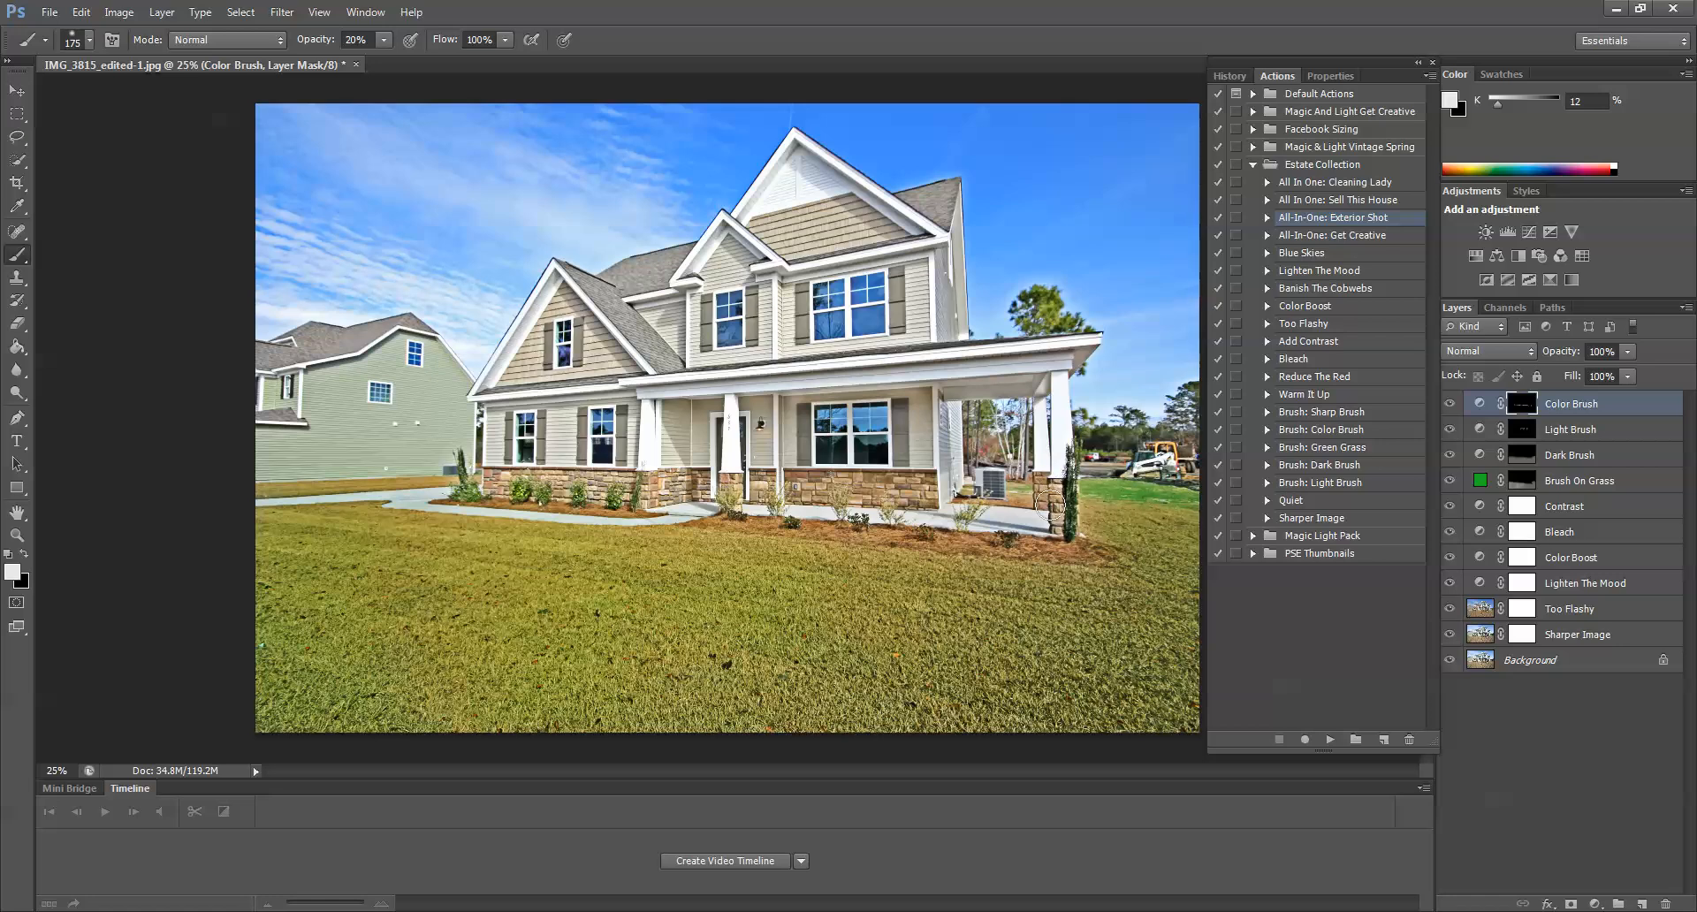
mouse_move(845, 254)
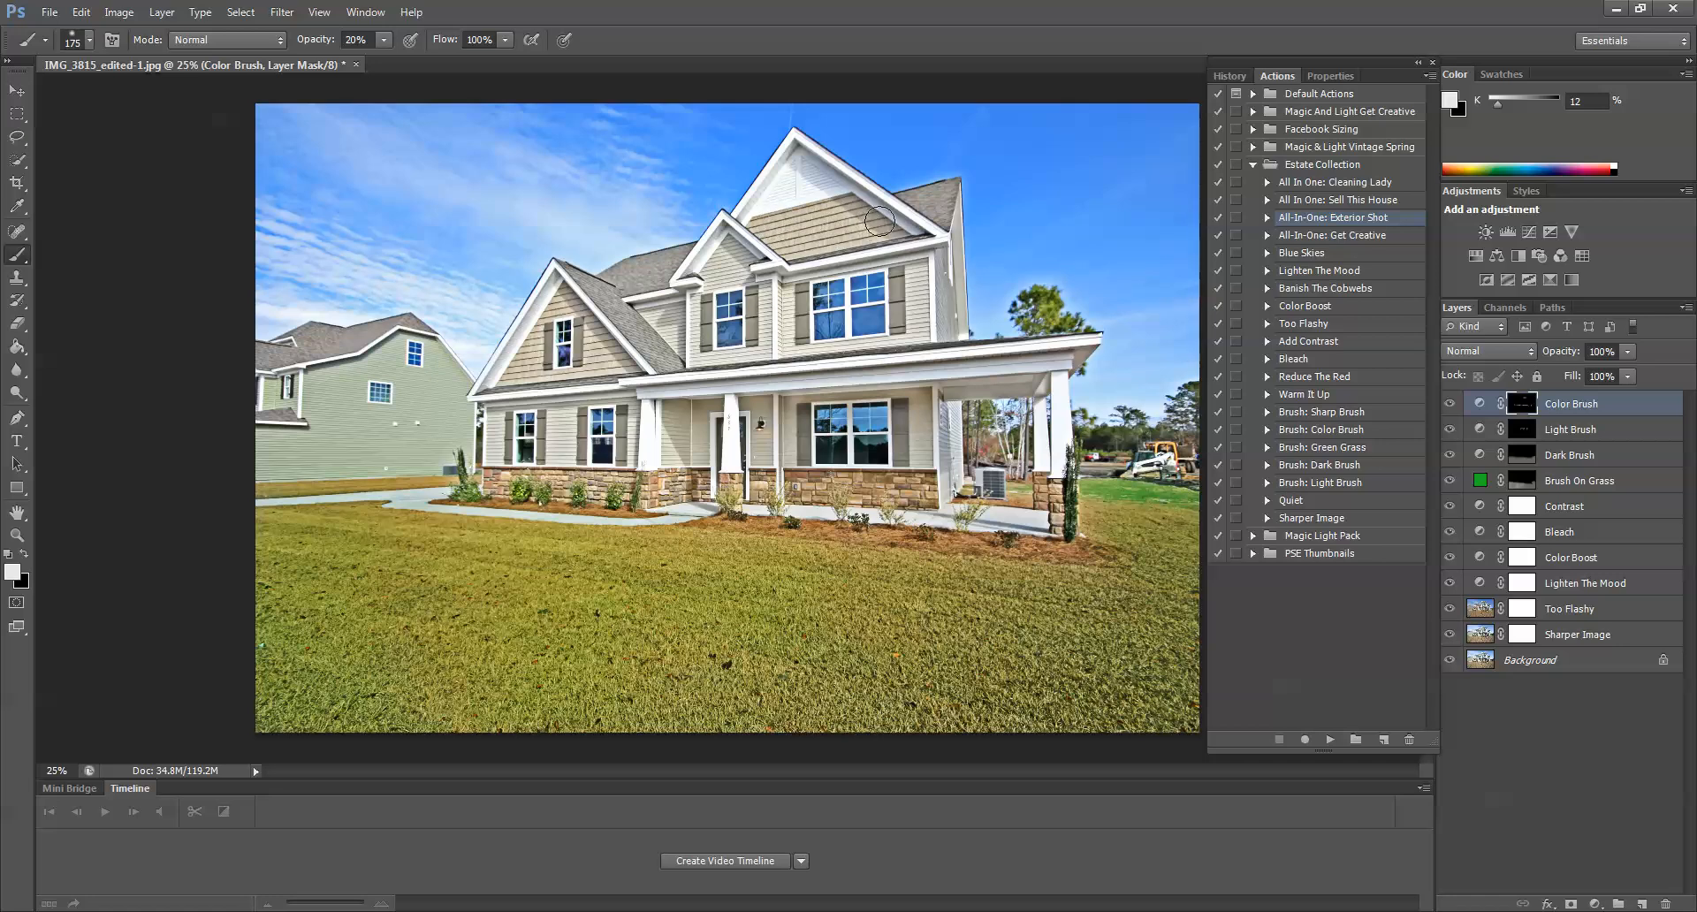
drag(881, 221, 567, 368)
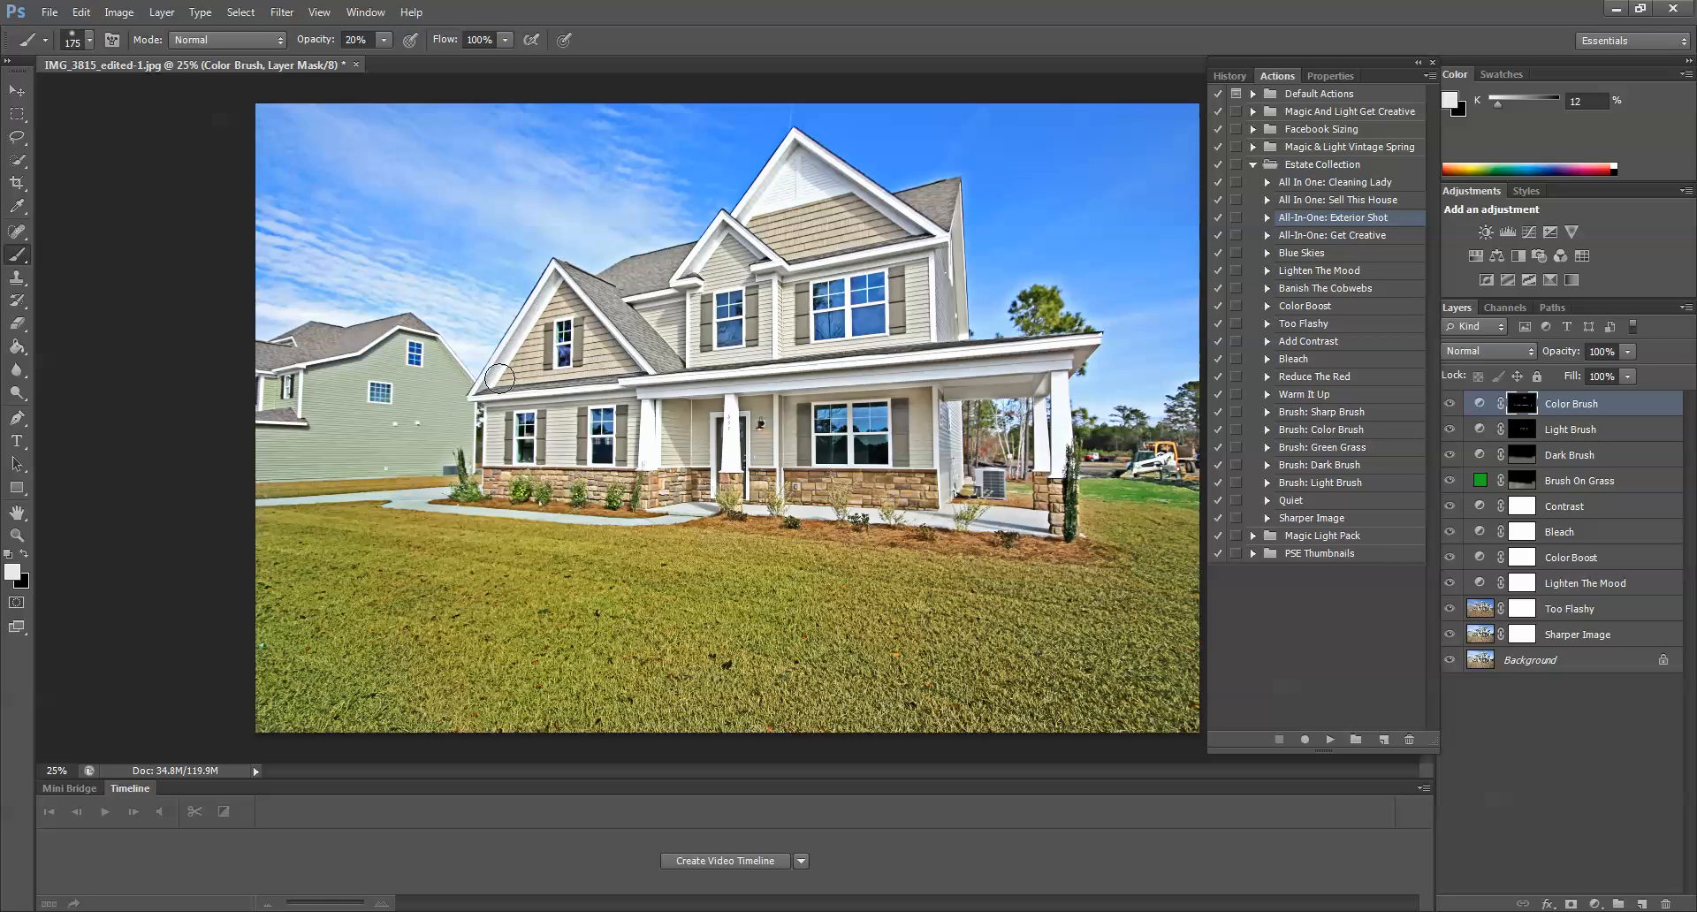
drag(500, 377, 780, 228)
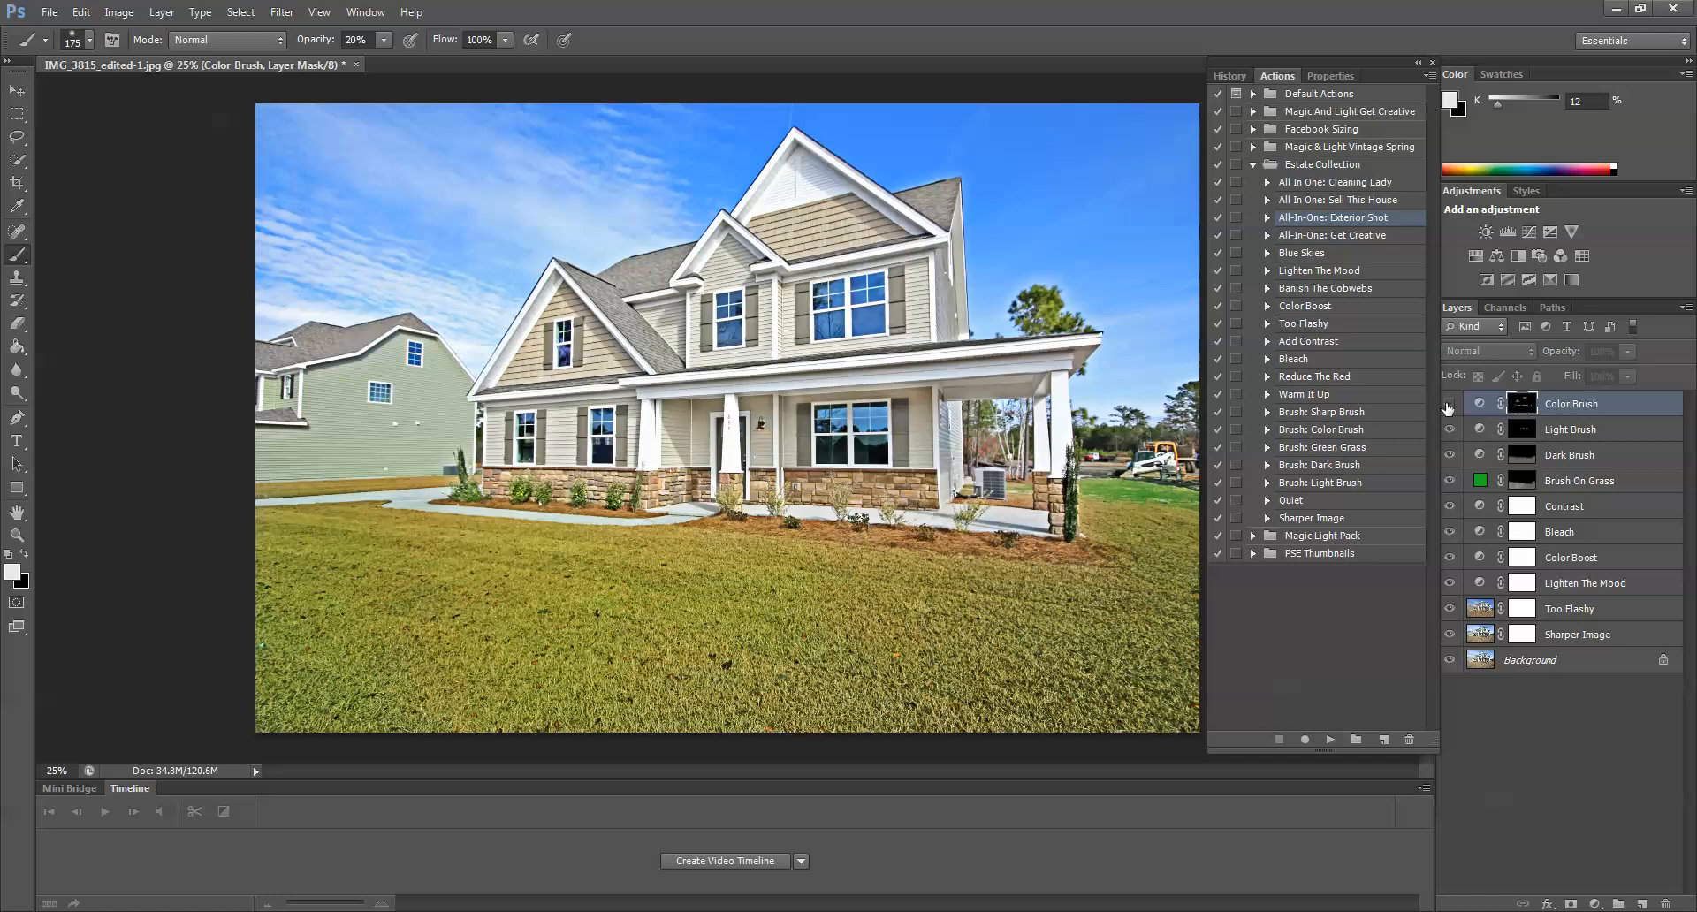
mouse_move(1448, 408)
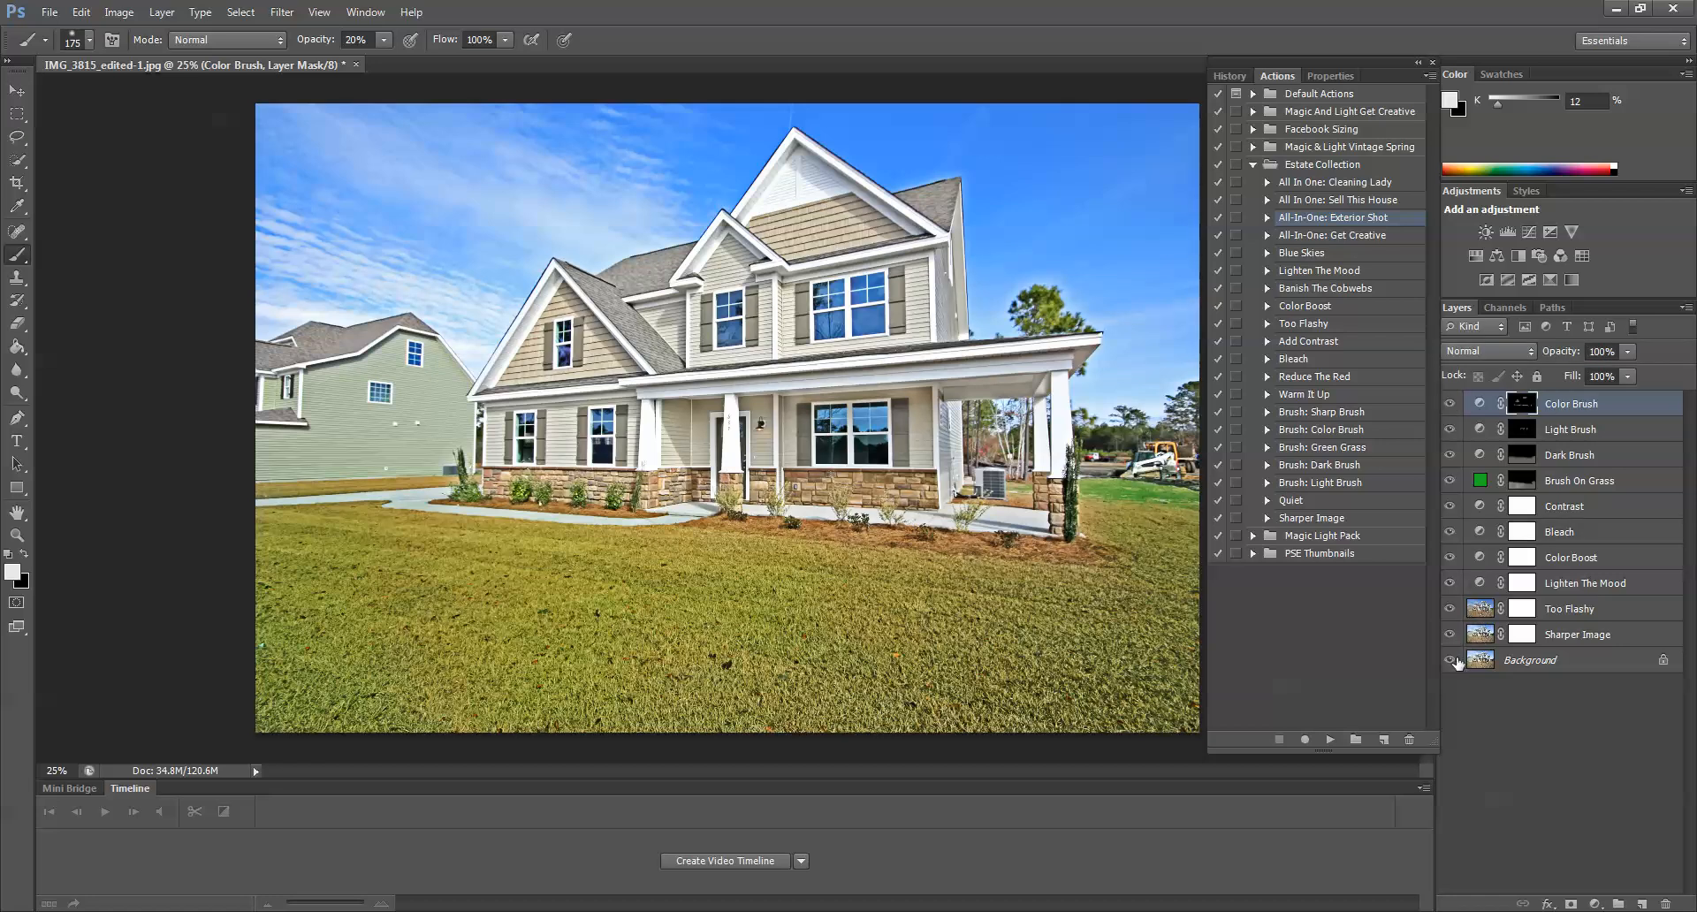
click(1449, 662)
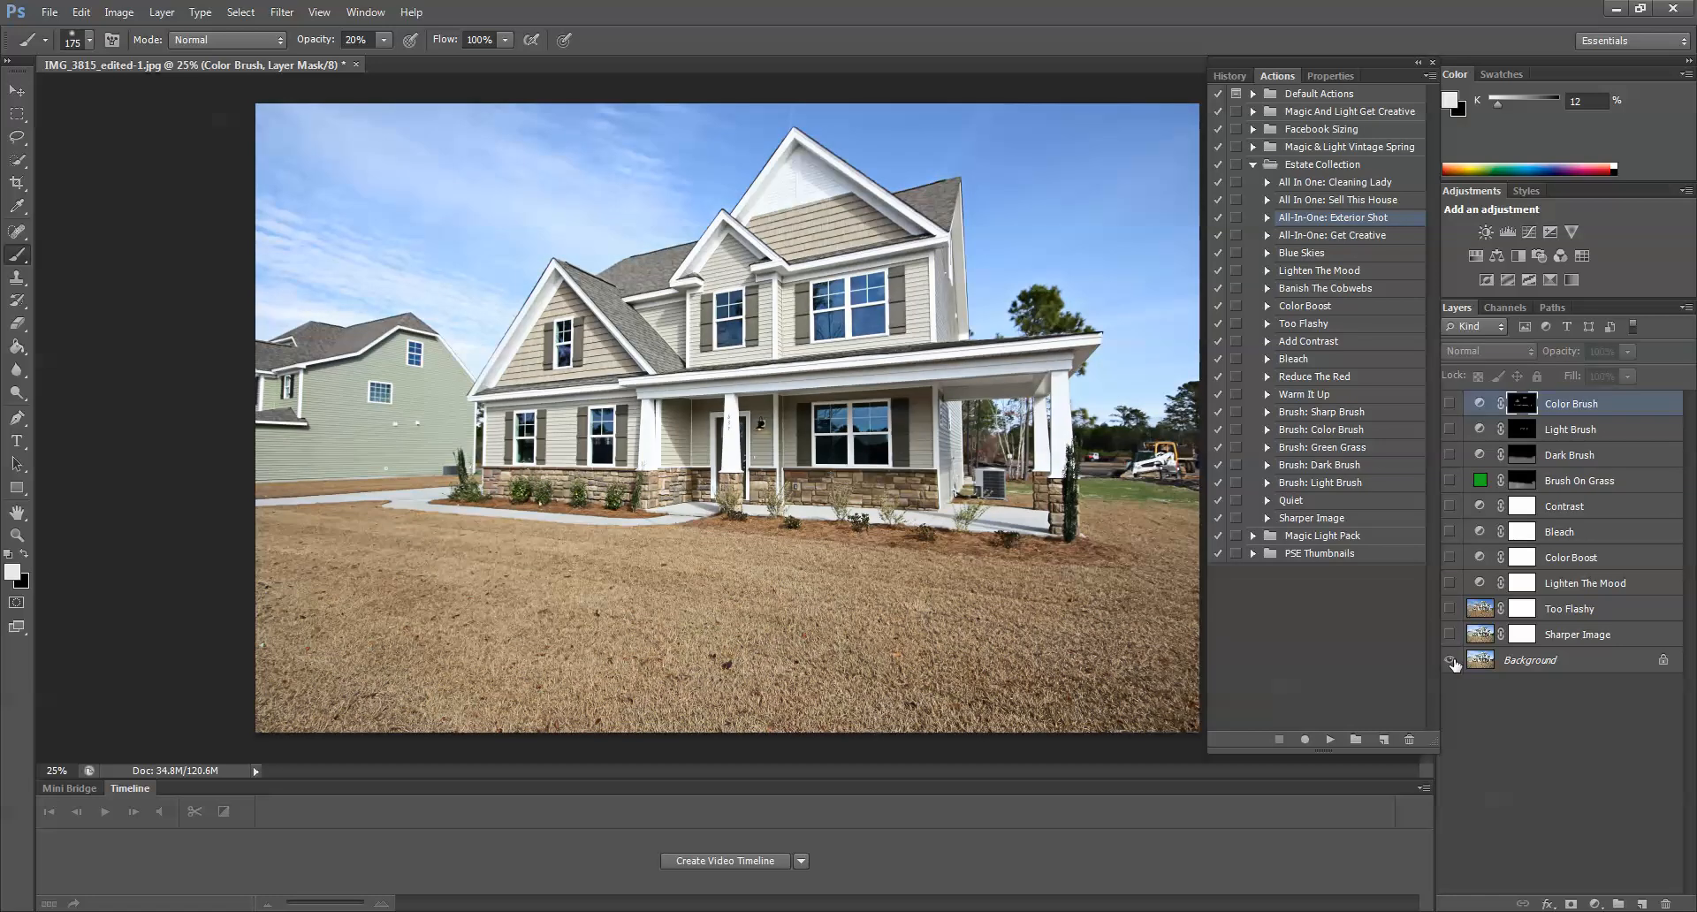
click(1478, 663)
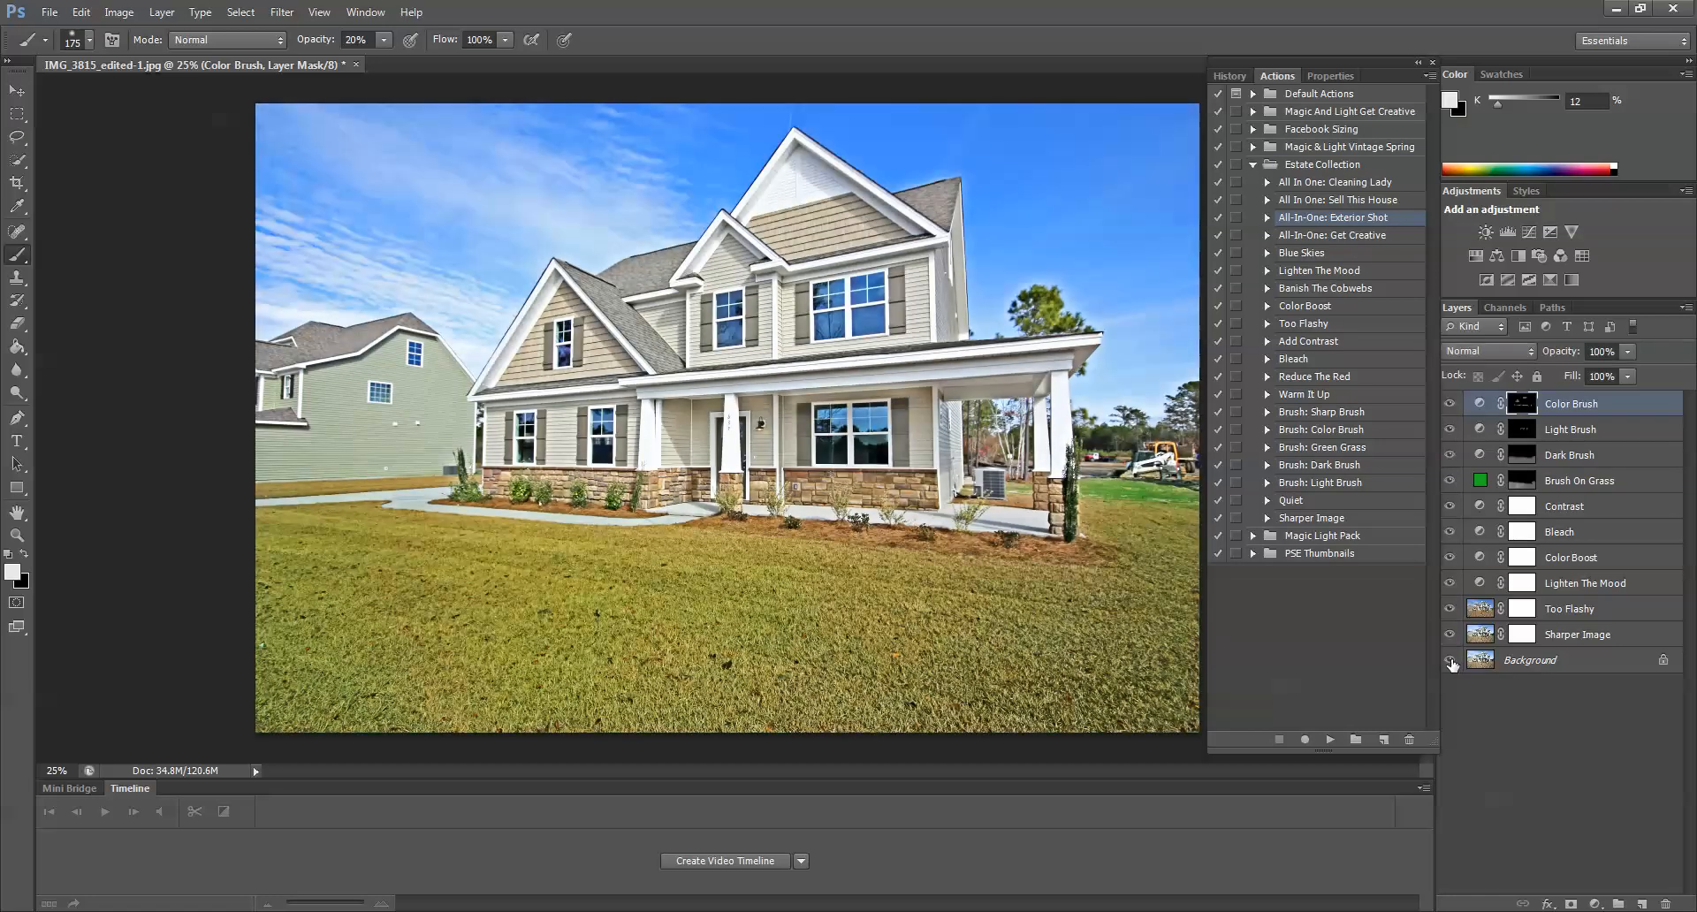